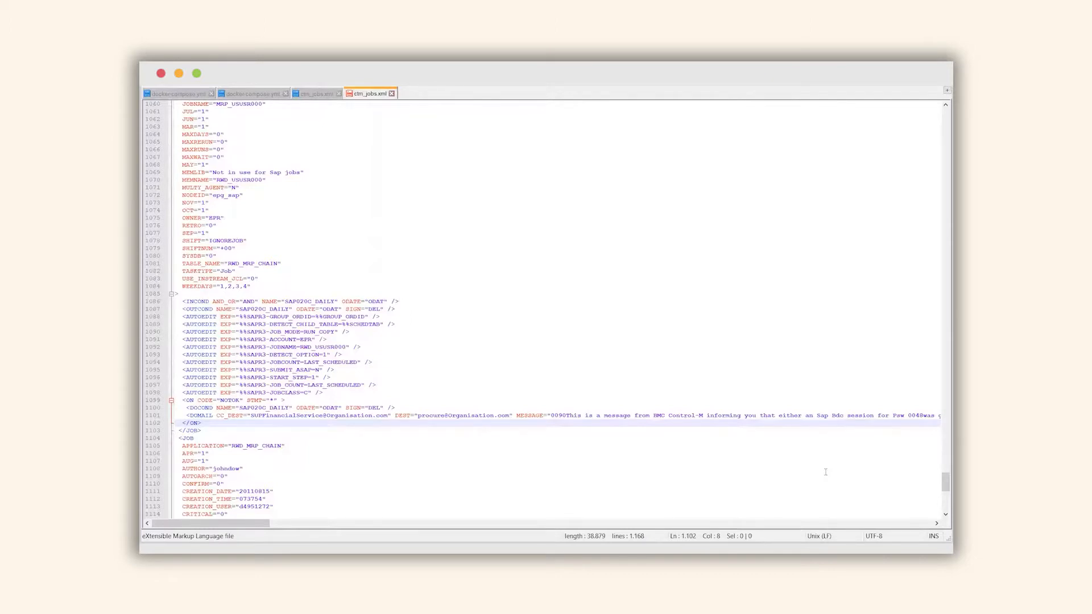
mouse_move(851, 410)
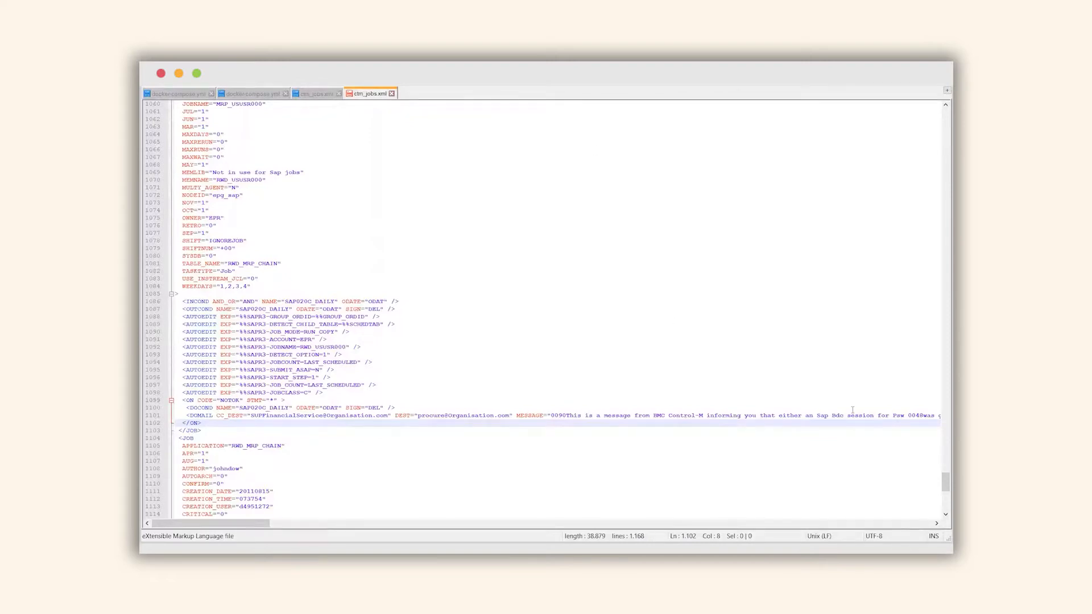
Review the Move_File job's GROUP setting in the source job definitions
scroll("down", 3)
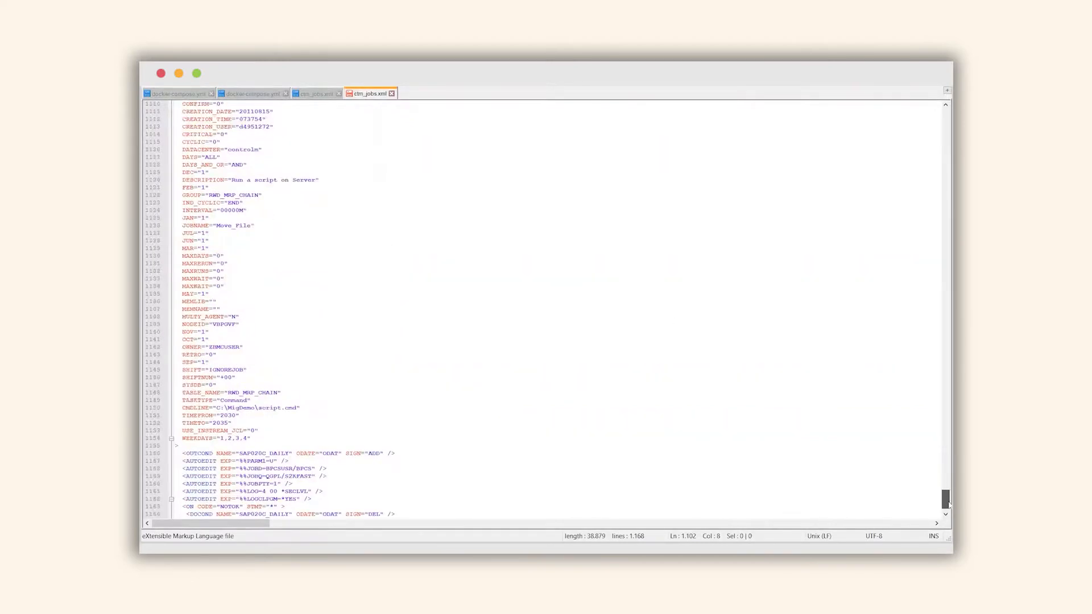
scroll("up", 3)
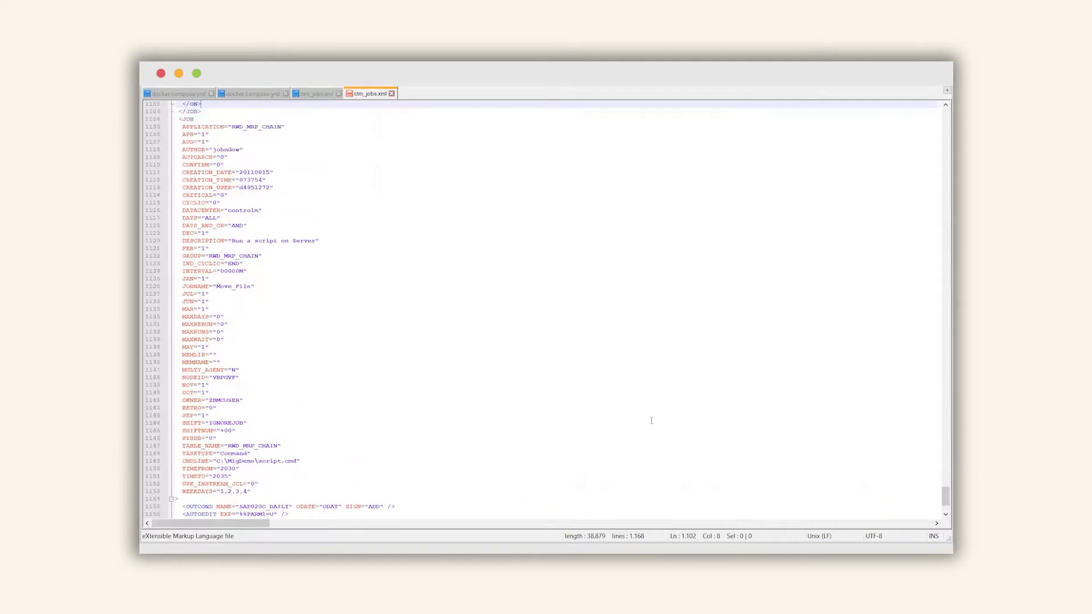
scroll("up", 3)
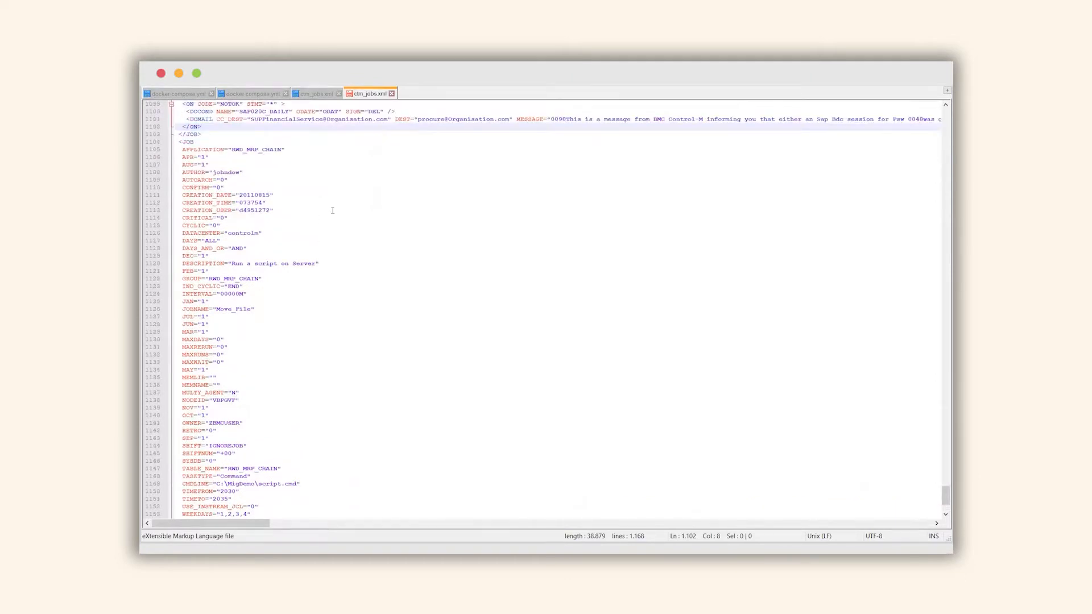
mouse_move(312, 243)
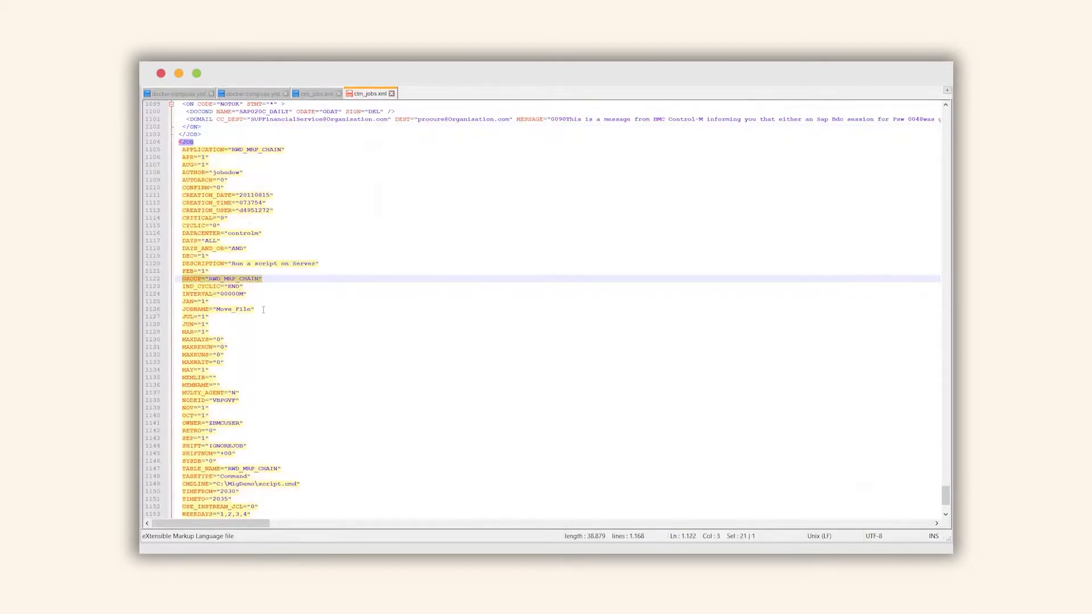
left_click(274, 280)
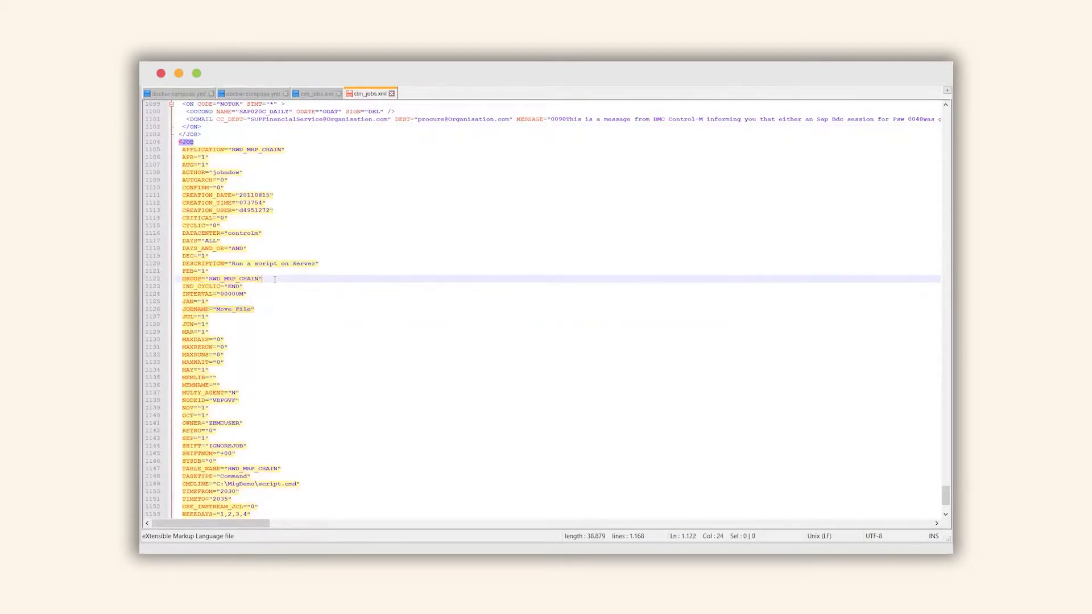
double_click(193, 279)
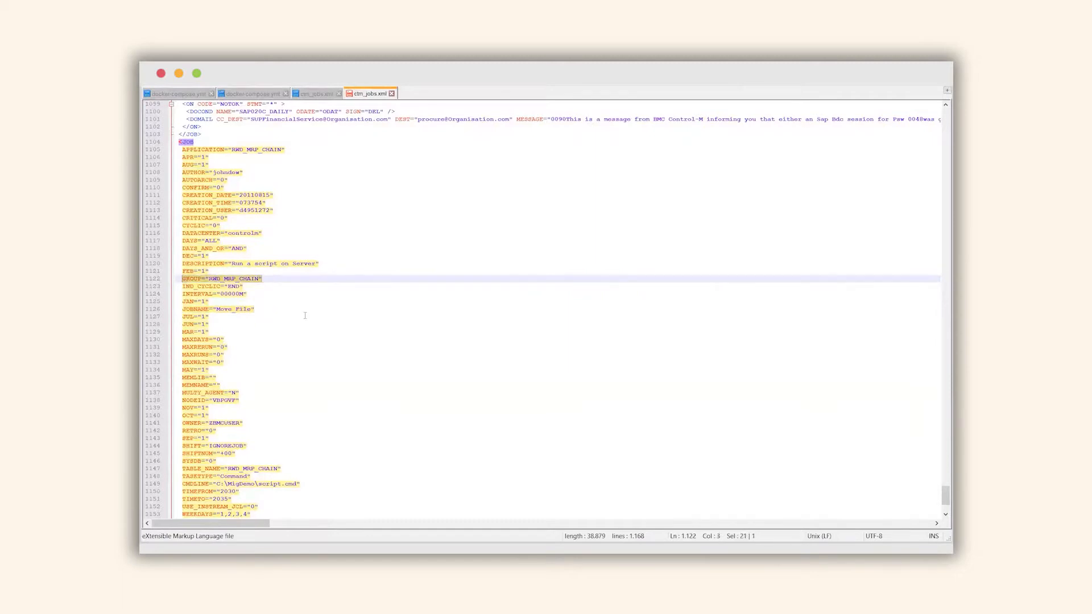
scroll("down", 3)
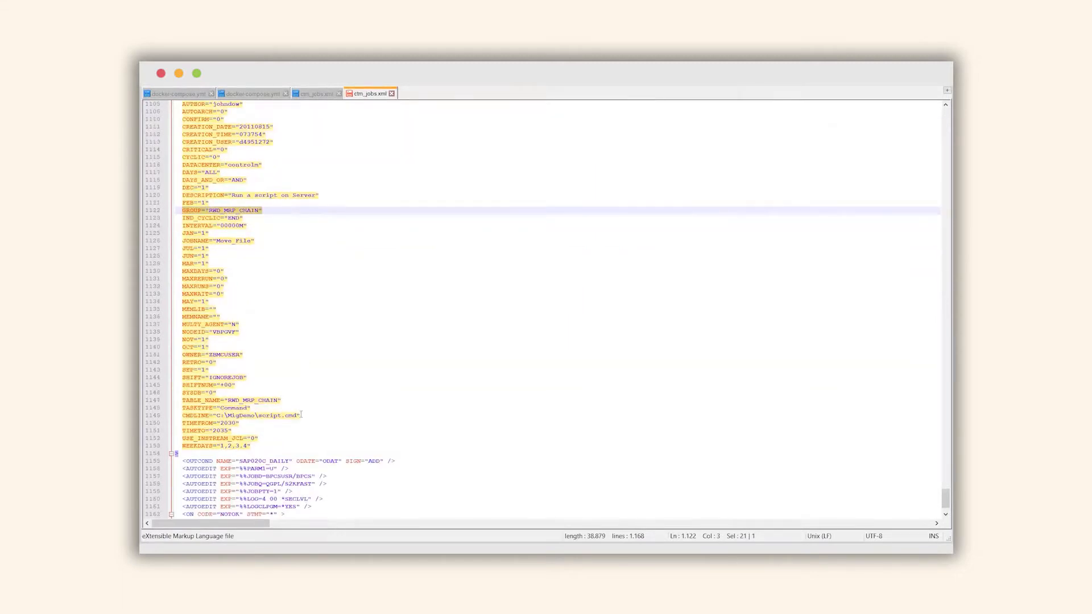
left_click(240, 415)
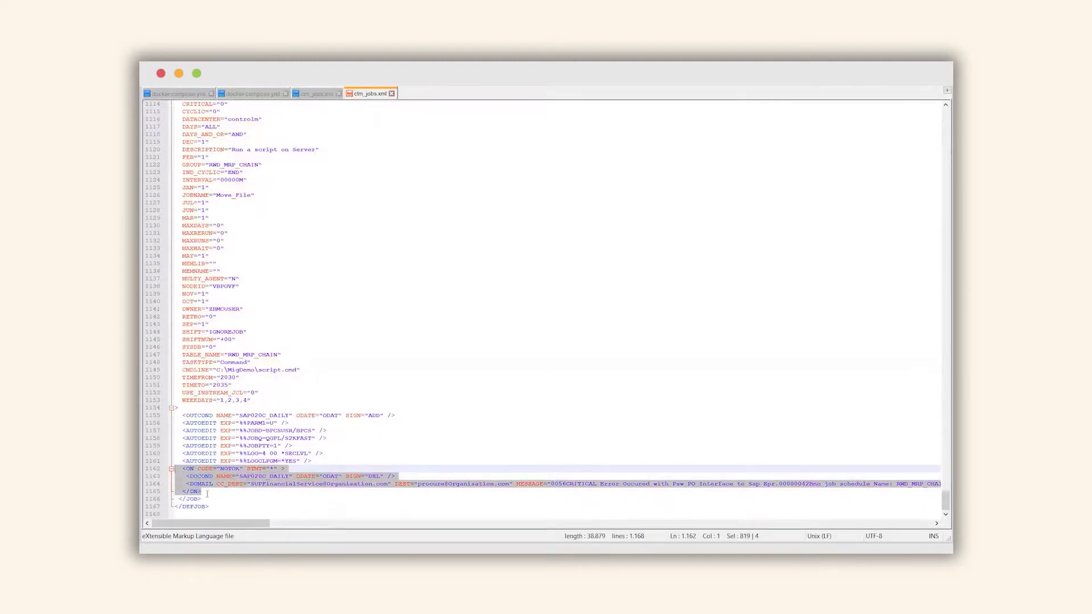
Review the SAP job's GROUP, job name and member name settings
scroll("up", 3)
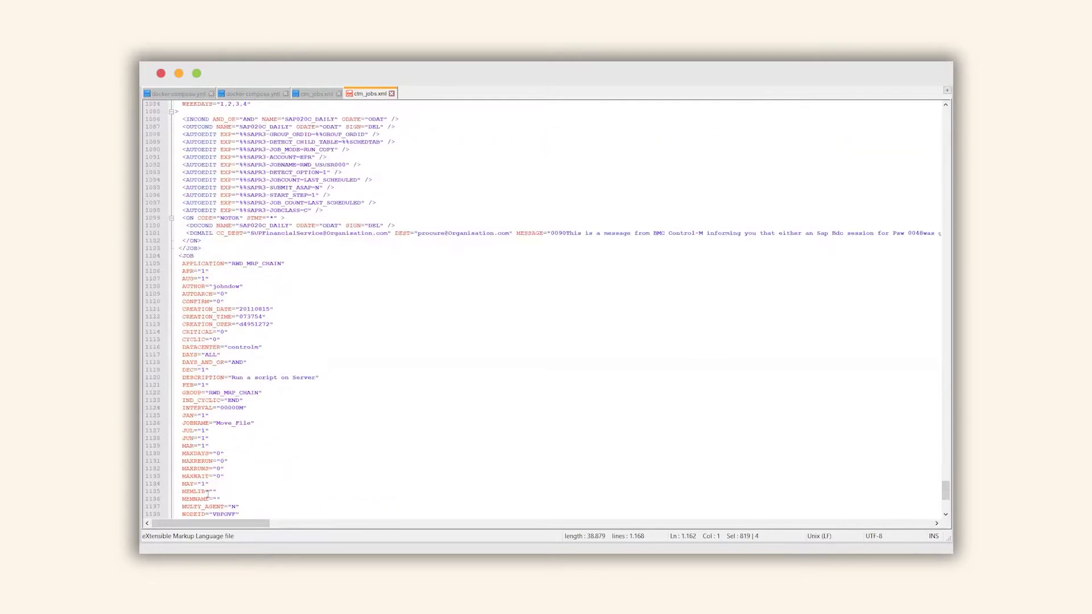
scroll("up", 3)
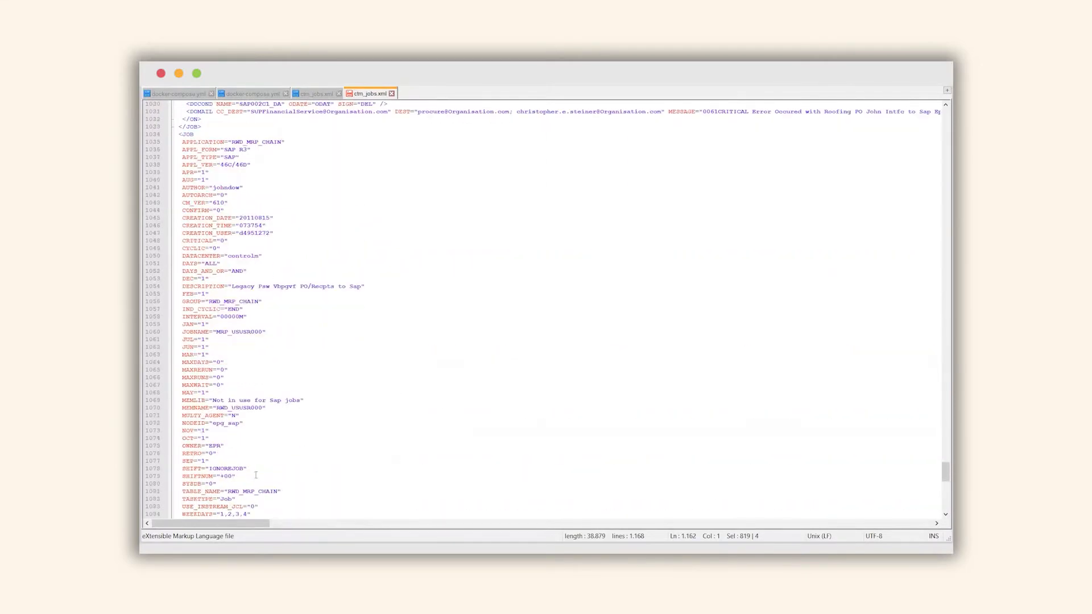
left_click(278, 298)
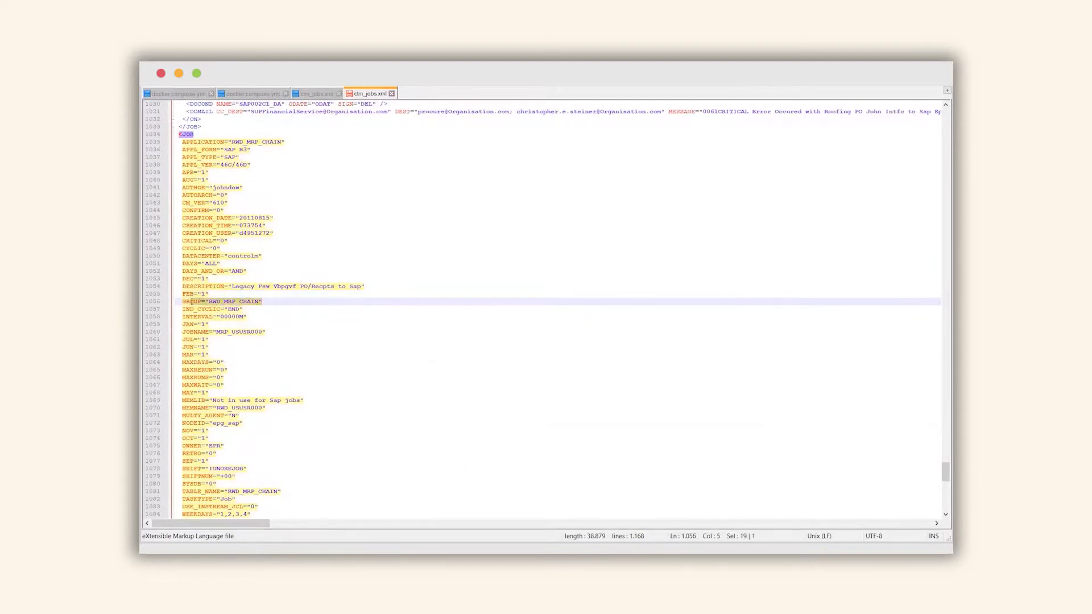
left_click(276, 330)
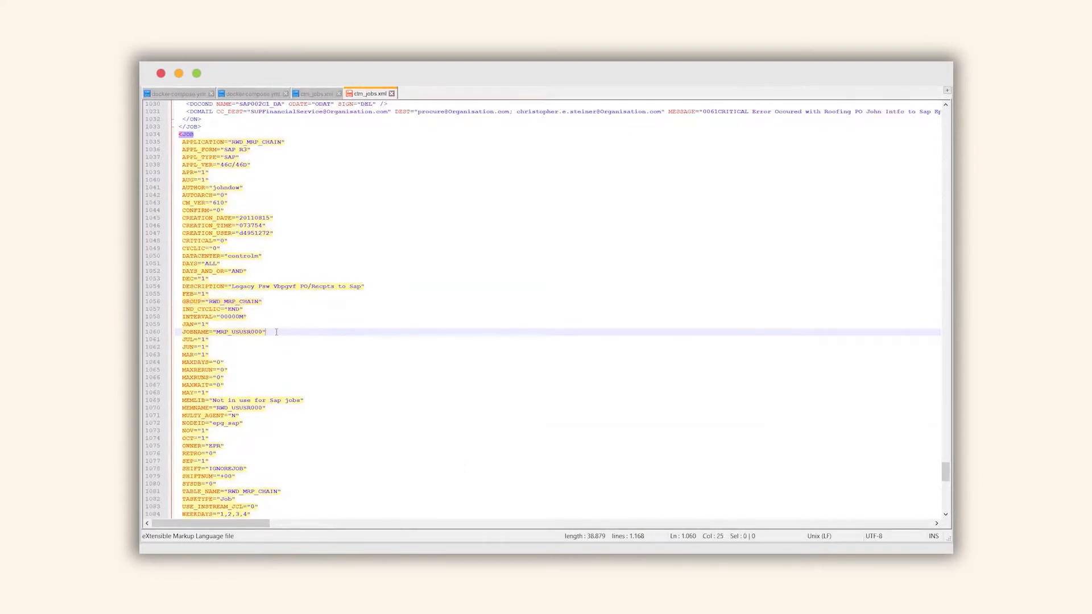
left_click(270, 408)
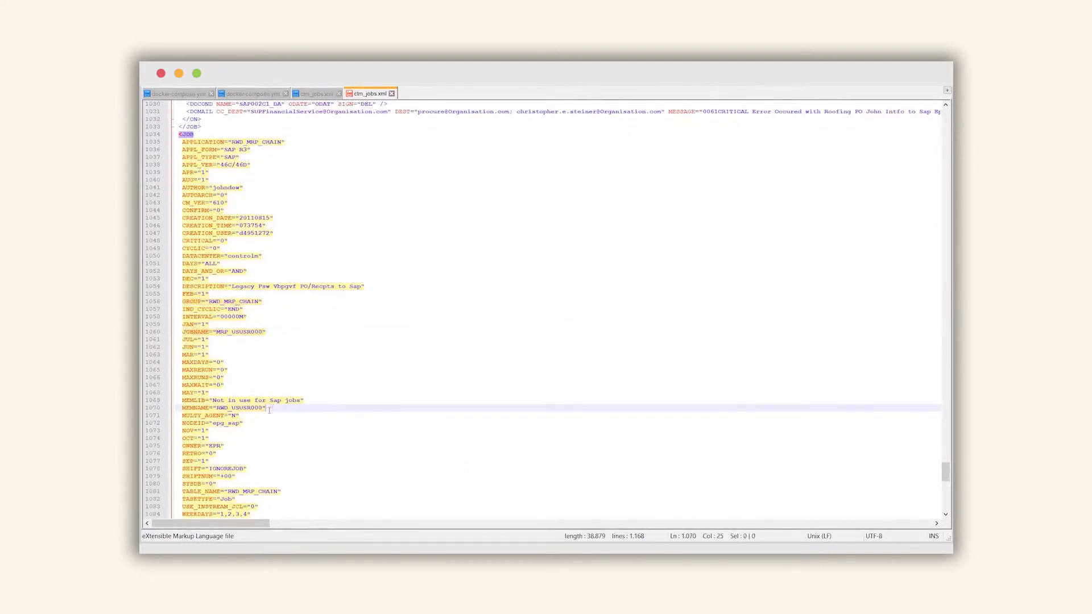
double_click(244, 408)
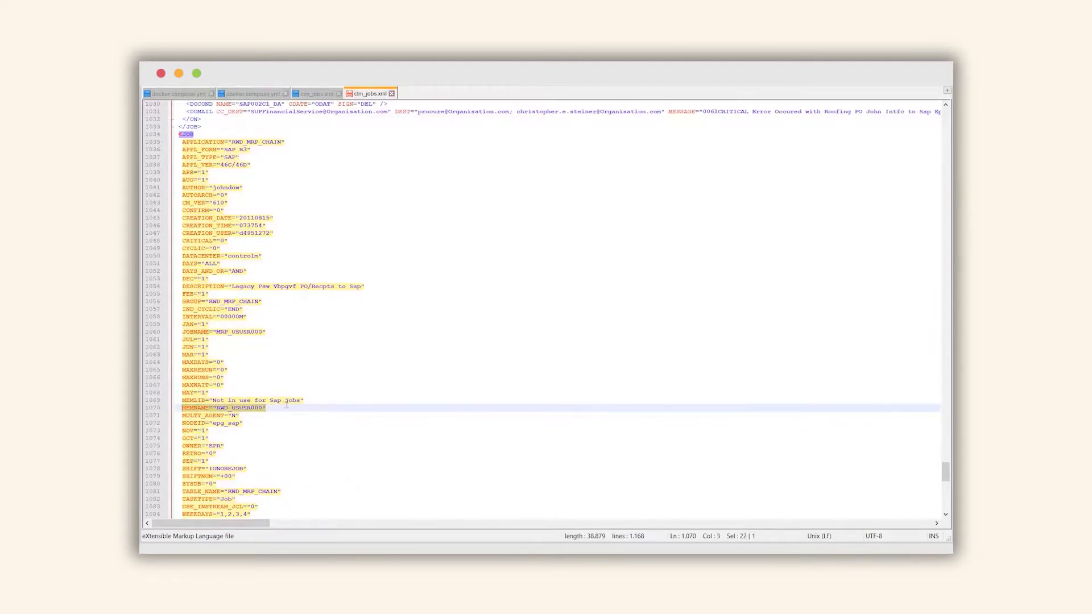
Expand the Promotion section in the RunMyJobs navigation to show import and export options
scroll("down", 3)
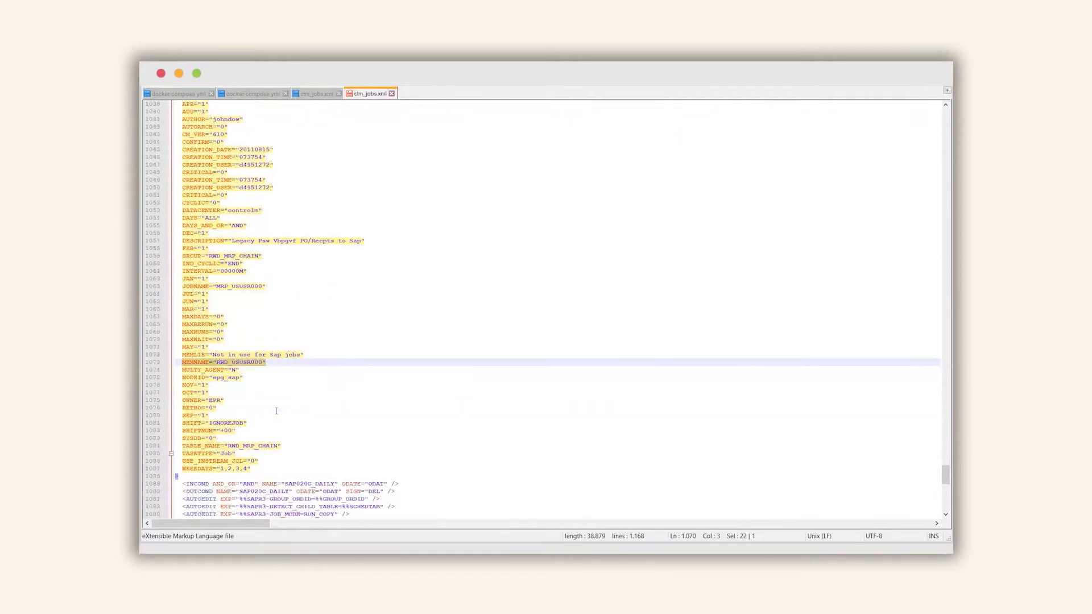
scroll("down", 3)
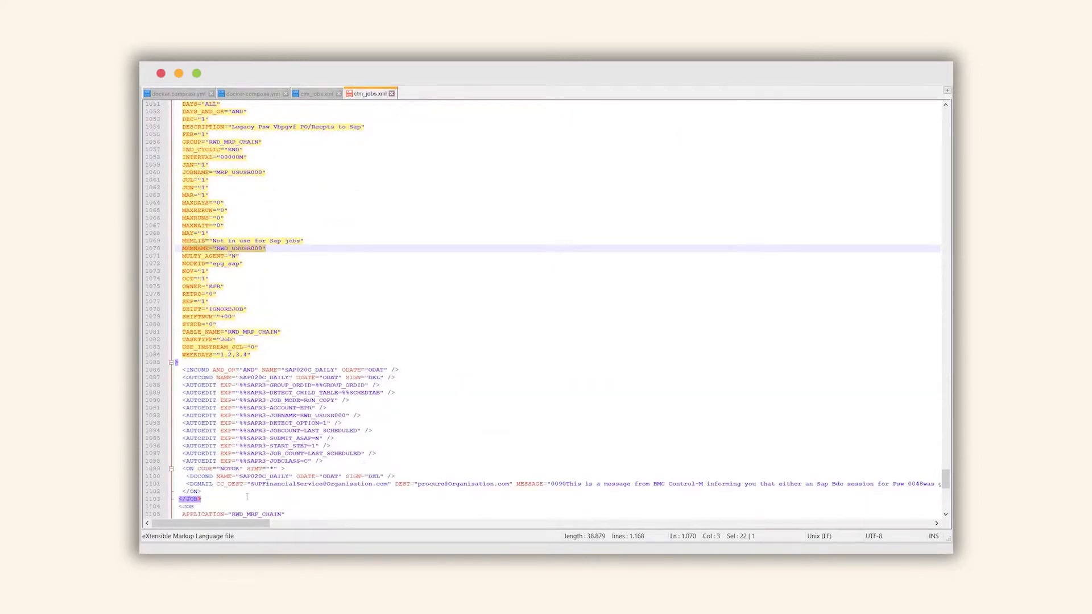
scroll("up", 3)
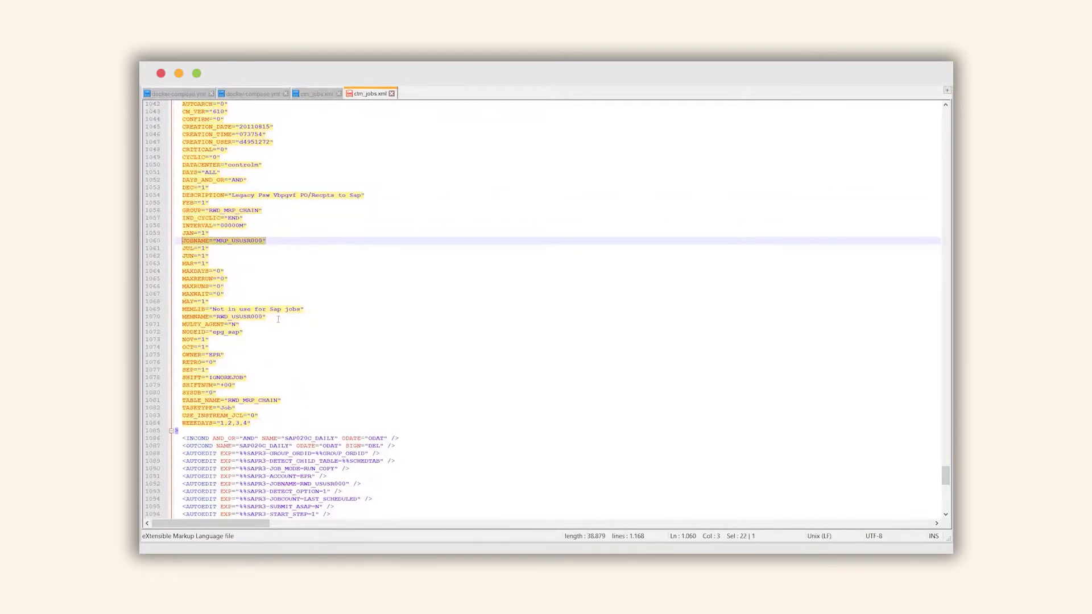
left_click(272, 320)
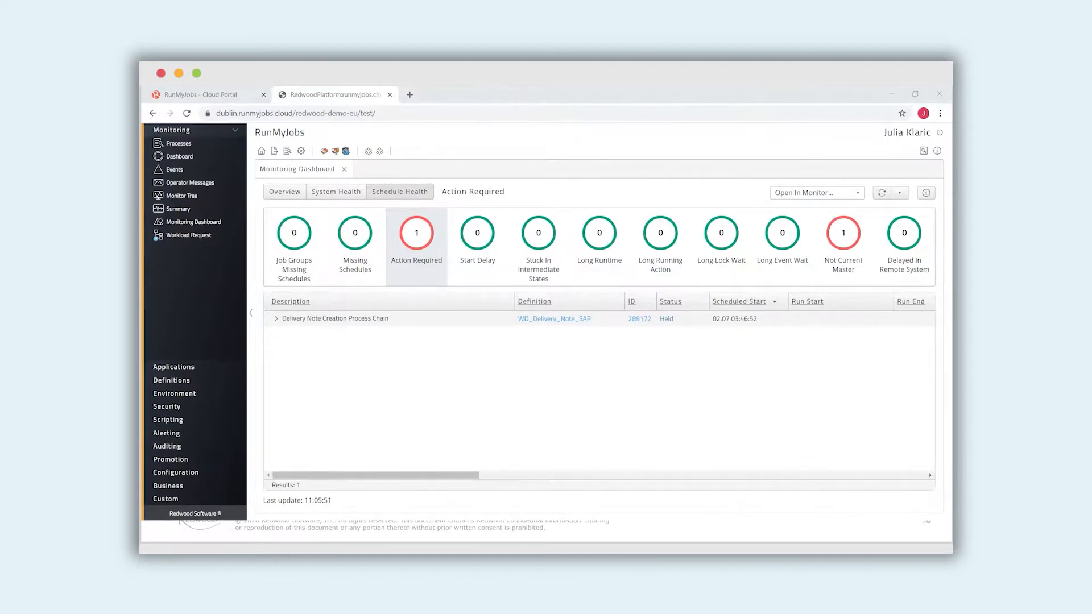
mouse_move(531, 394)
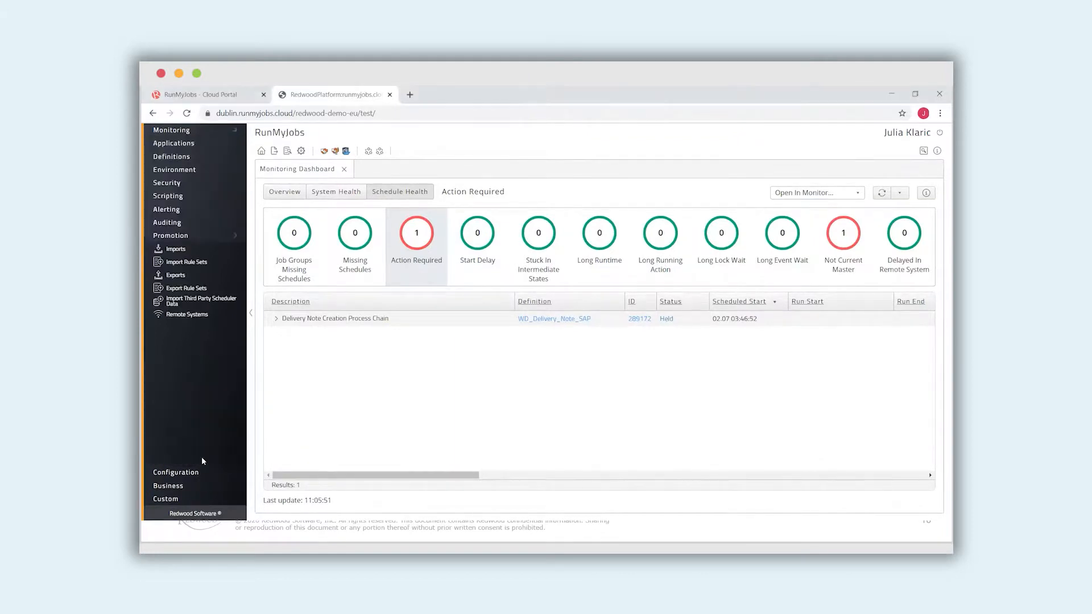
mouse_move(202, 300)
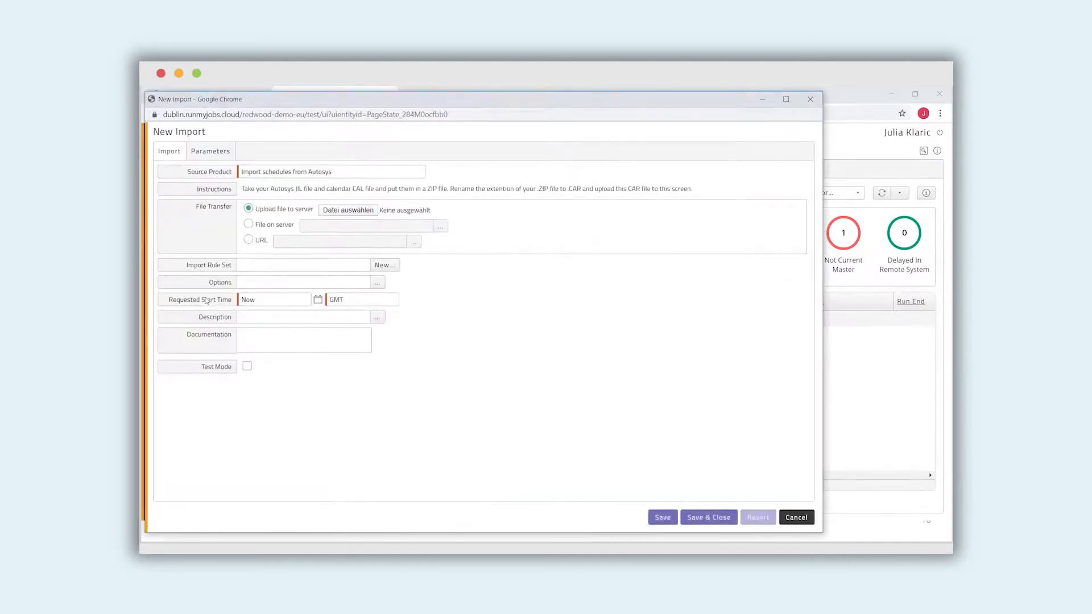
mouse_move(494, 250)
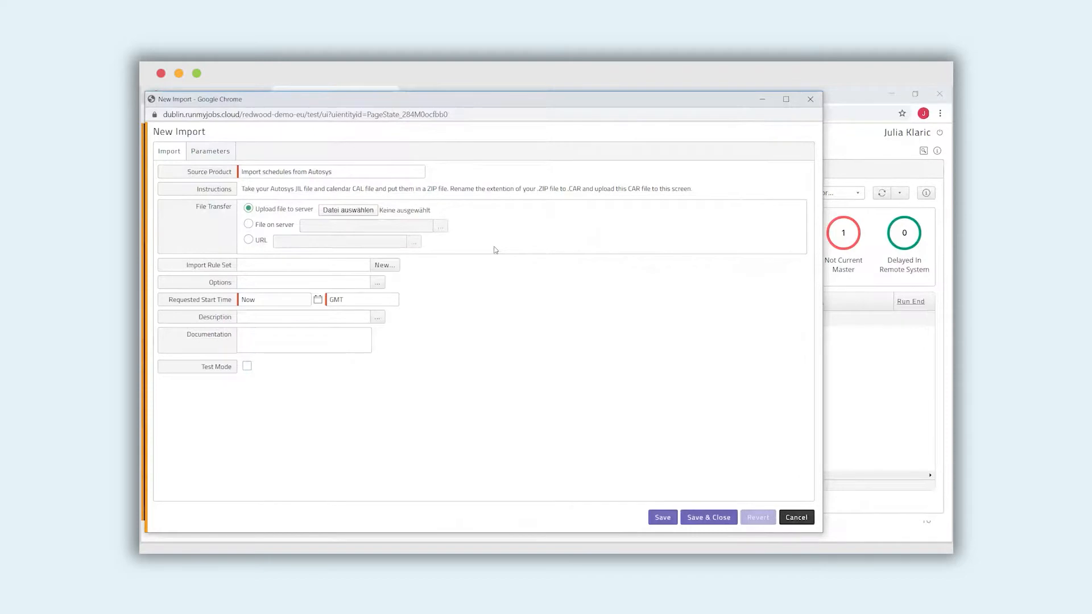
mouse_move(504, 237)
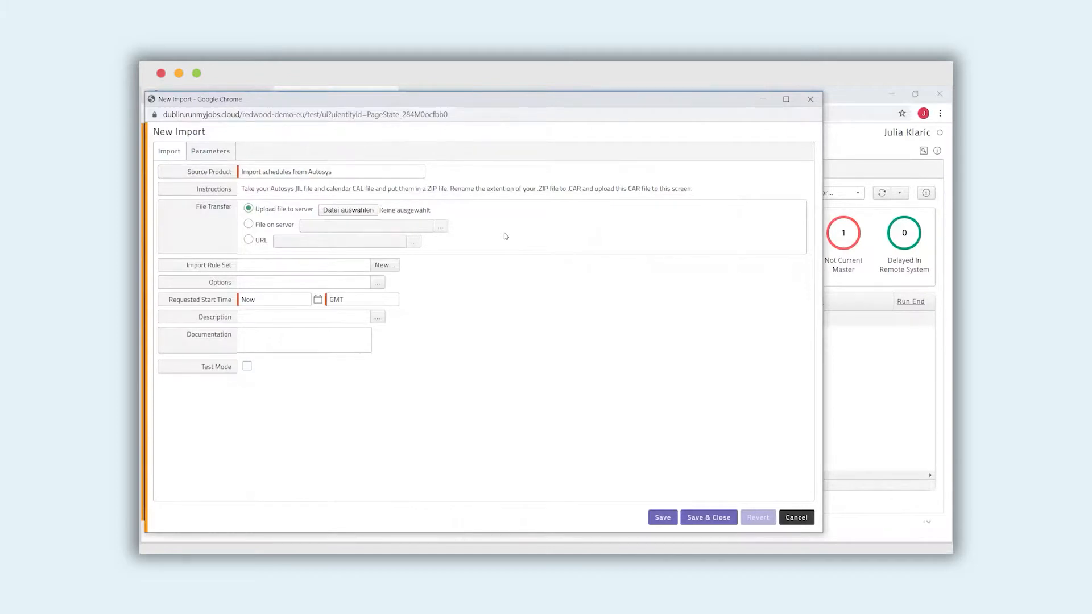
mouse_move(349, 178)
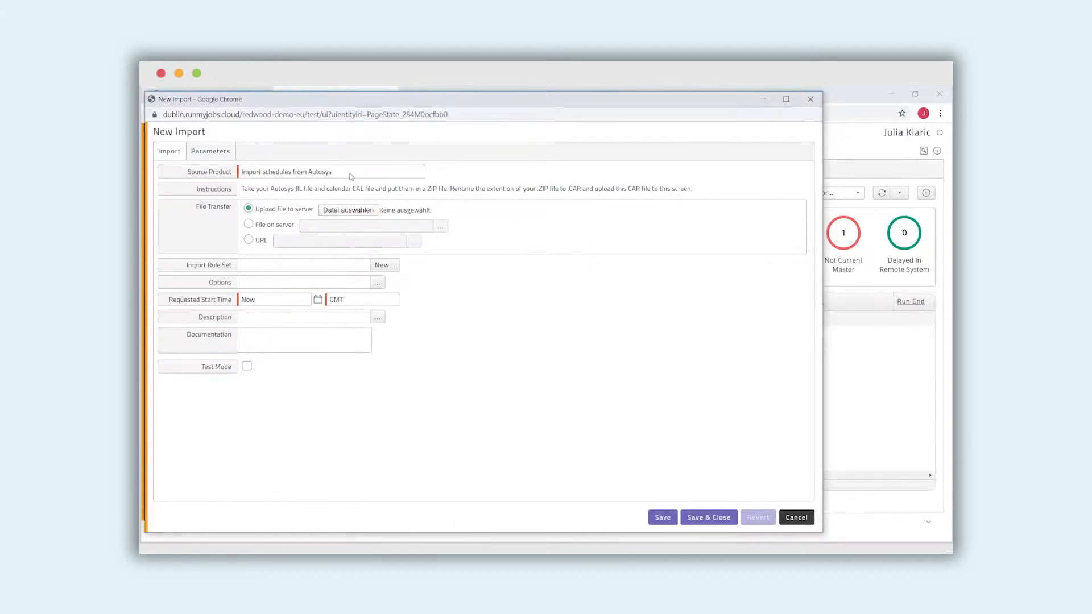
Set the import source to ControlM and attach the ctm_jobs_part1.car file
left_click(331, 172)
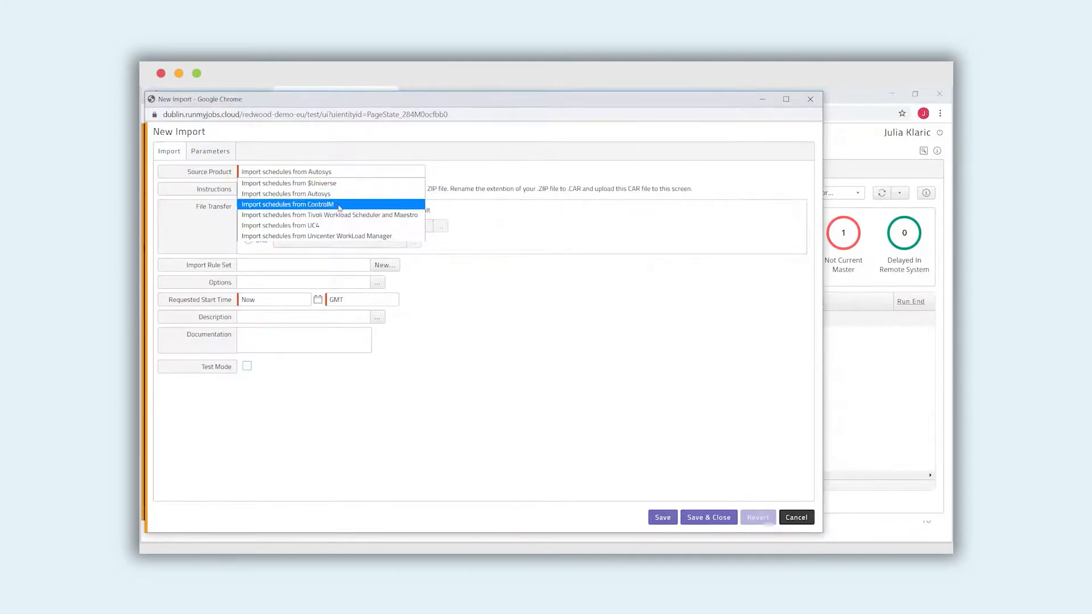
left_click(286, 203)
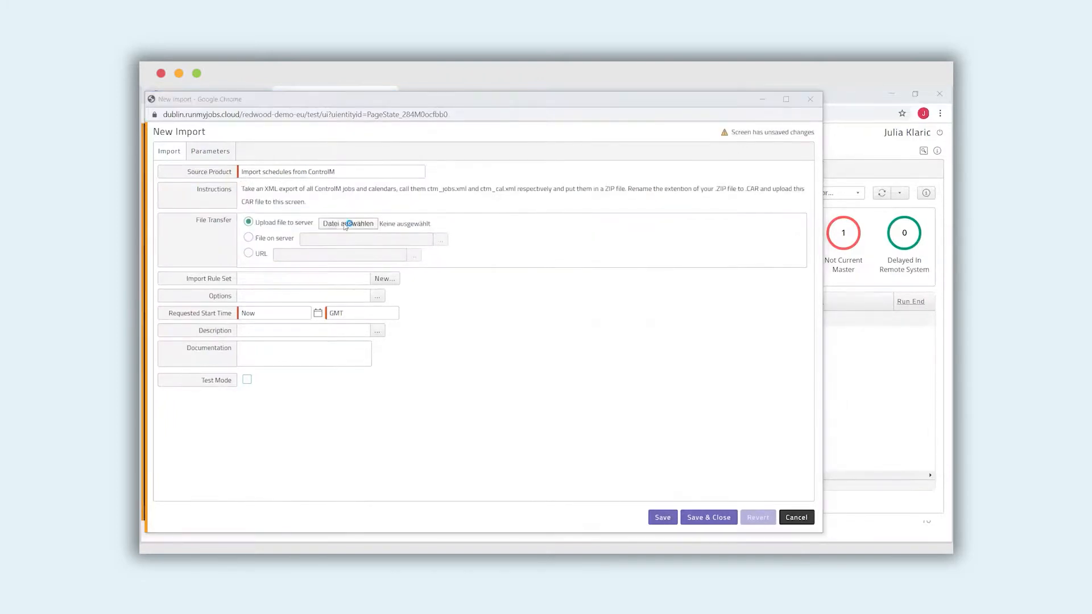
left_click(348, 223)
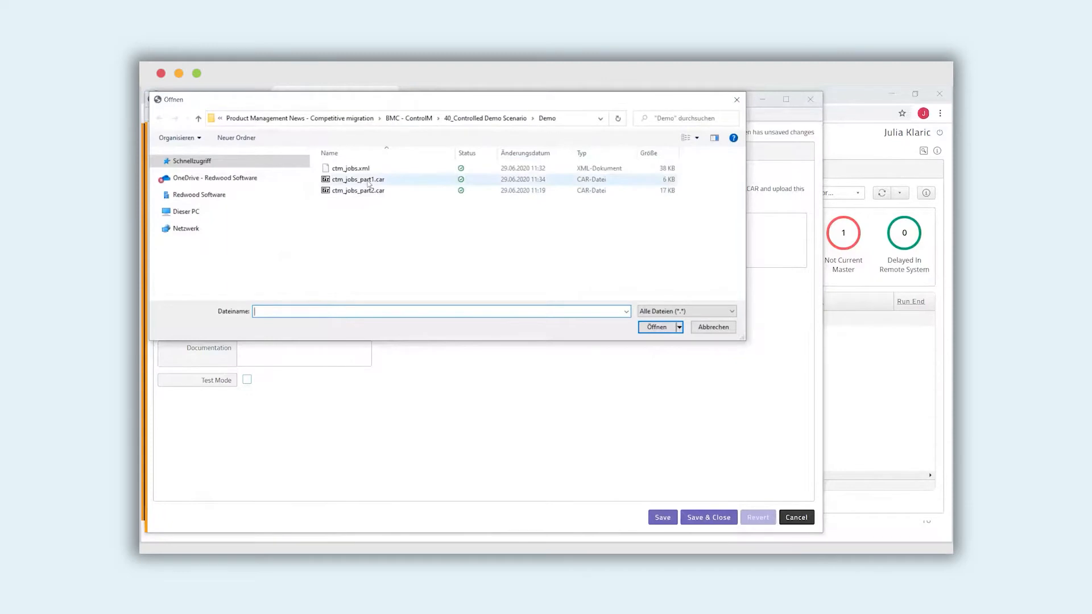
left_click(355, 180)
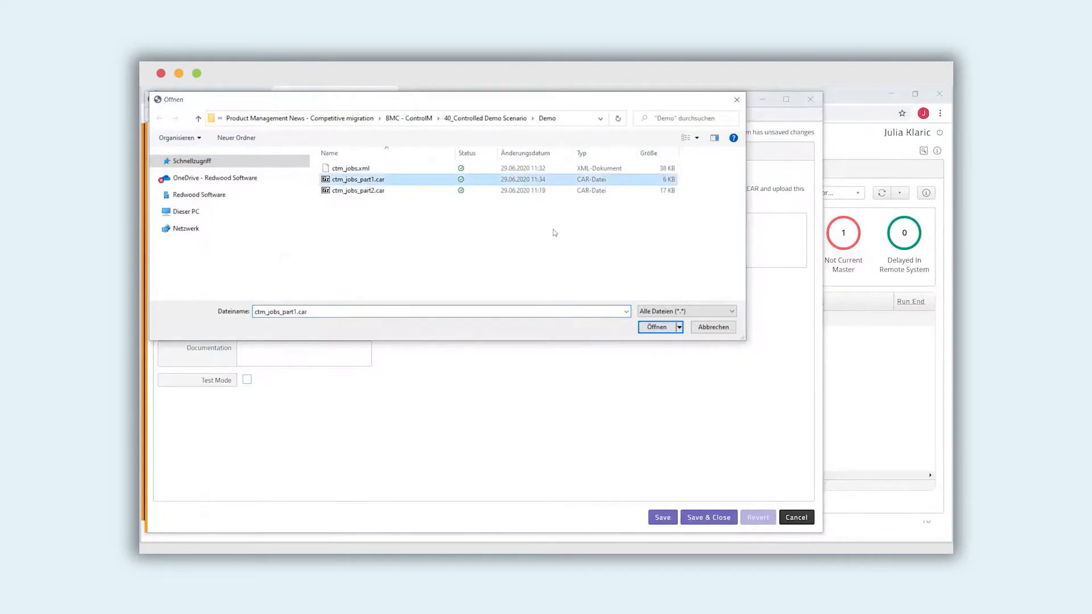
left_click(656, 327)
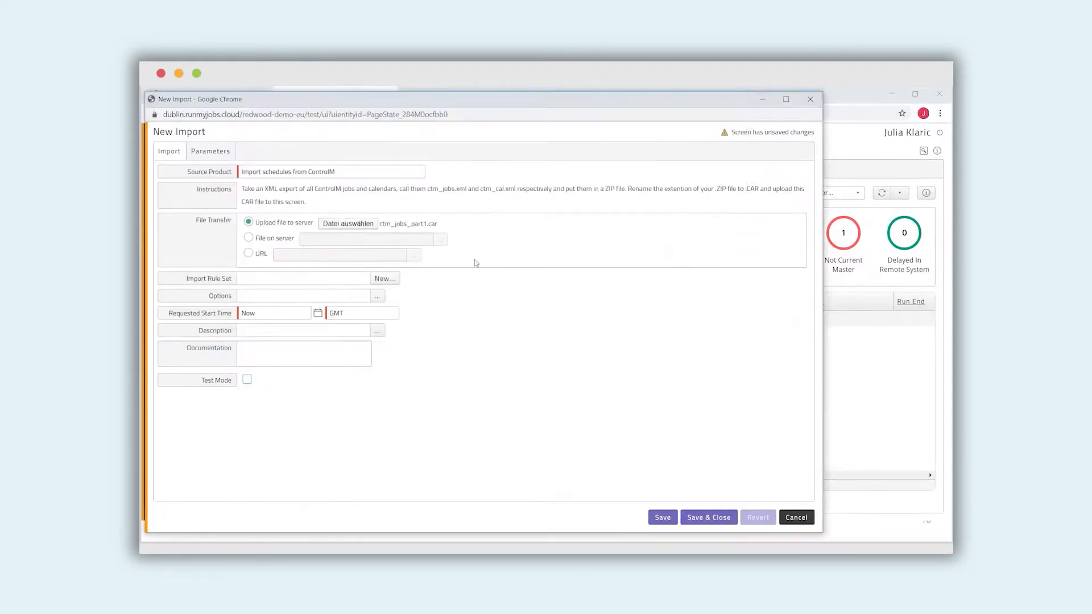
Set default time zone CET and destination partition MIG_CONTROLM, then save and close the import
left_click(209, 151)
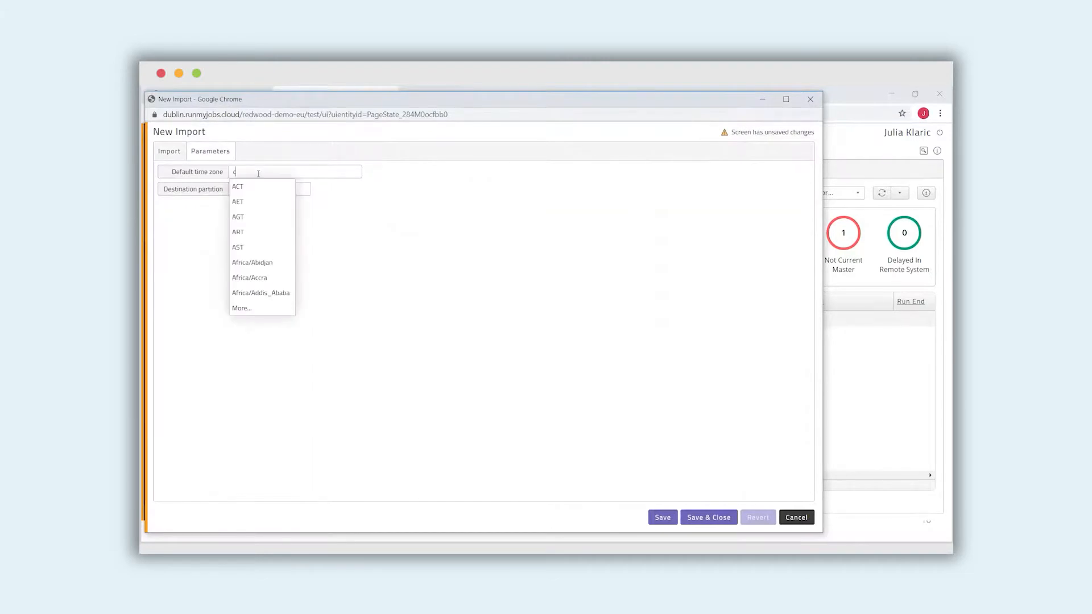
left_click(269, 188)
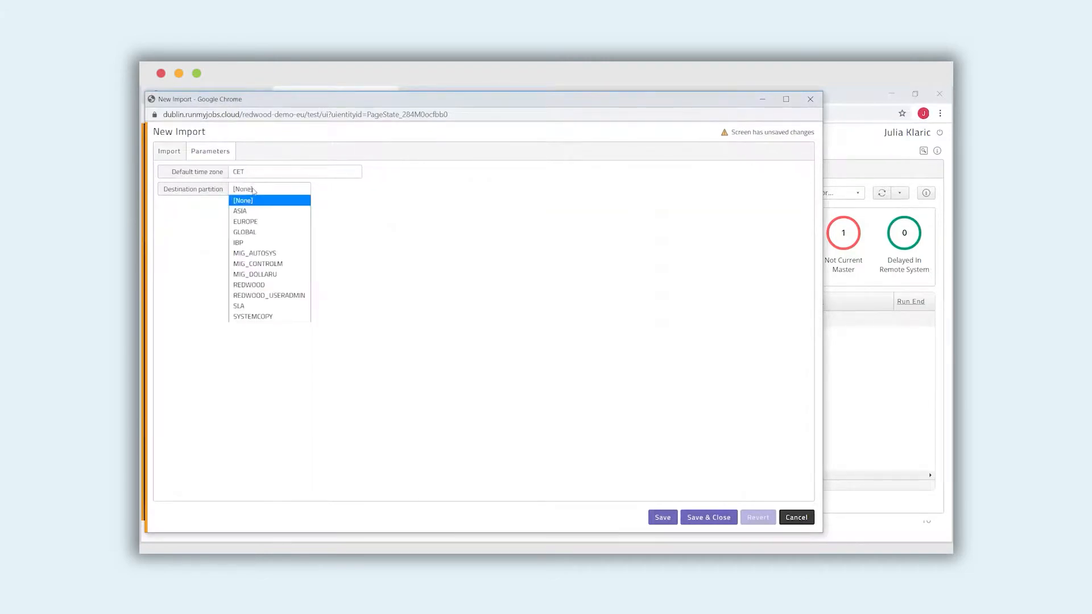
left_click(257, 263)
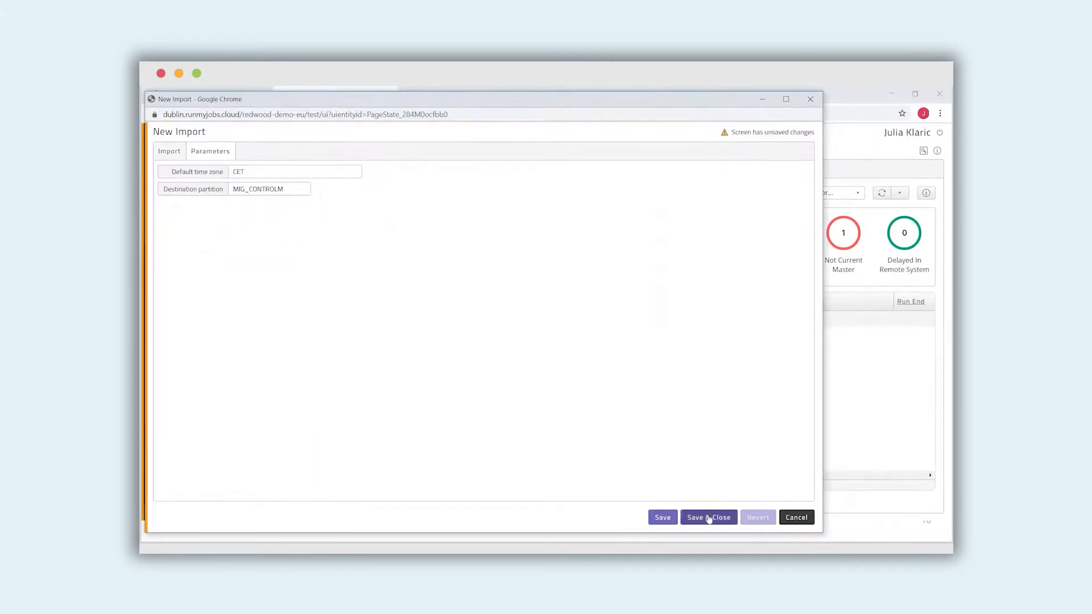
left_click(707, 516)
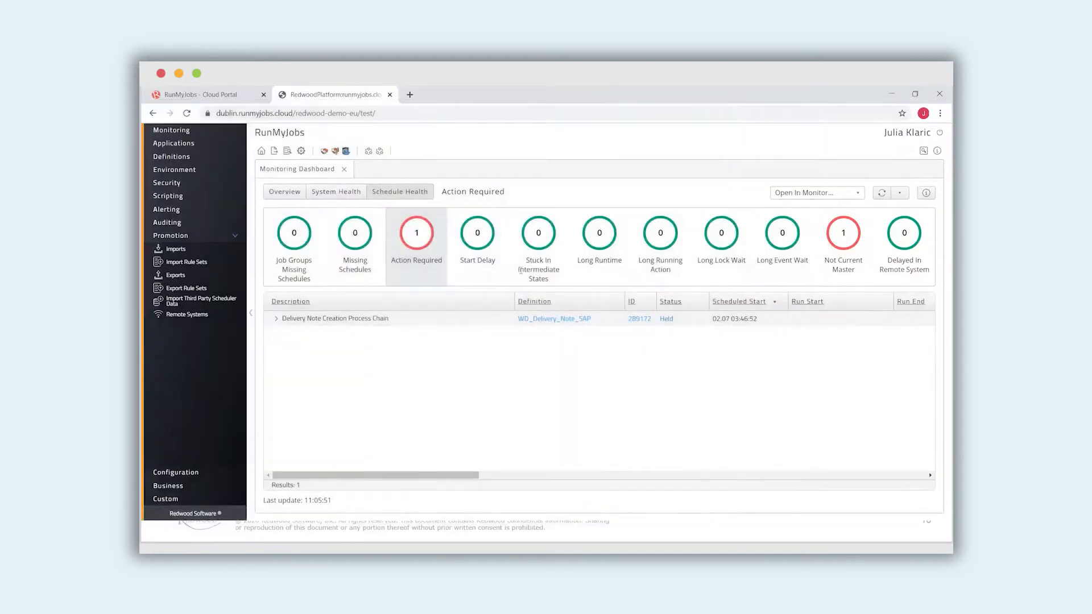
Reply Yes to step 2's operator message in the ControlM import chain and list step 3's output files
left_click(287, 150)
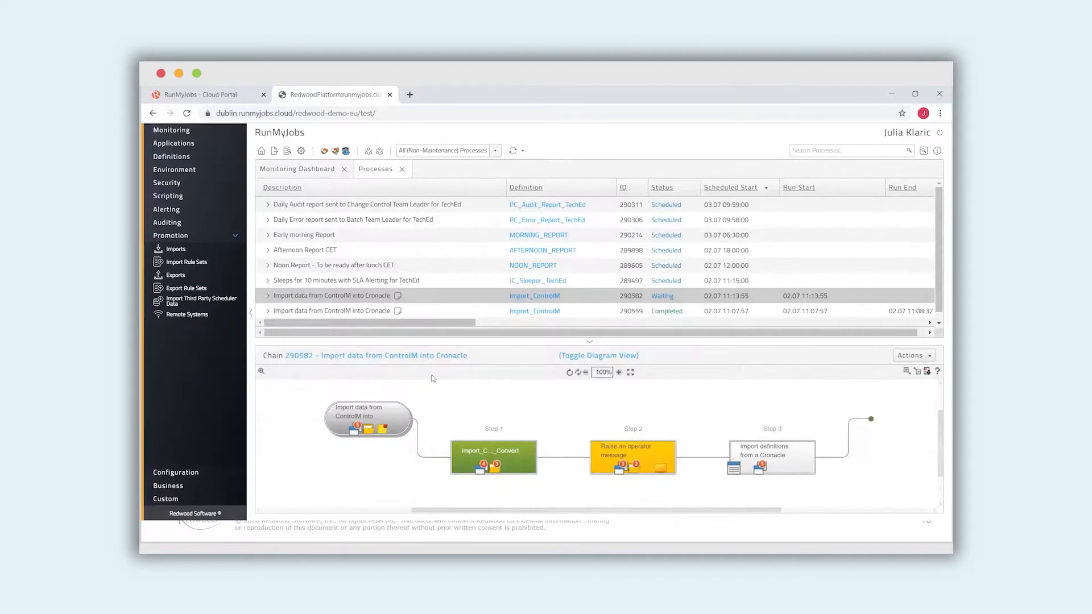
mouse_move(545, 476)
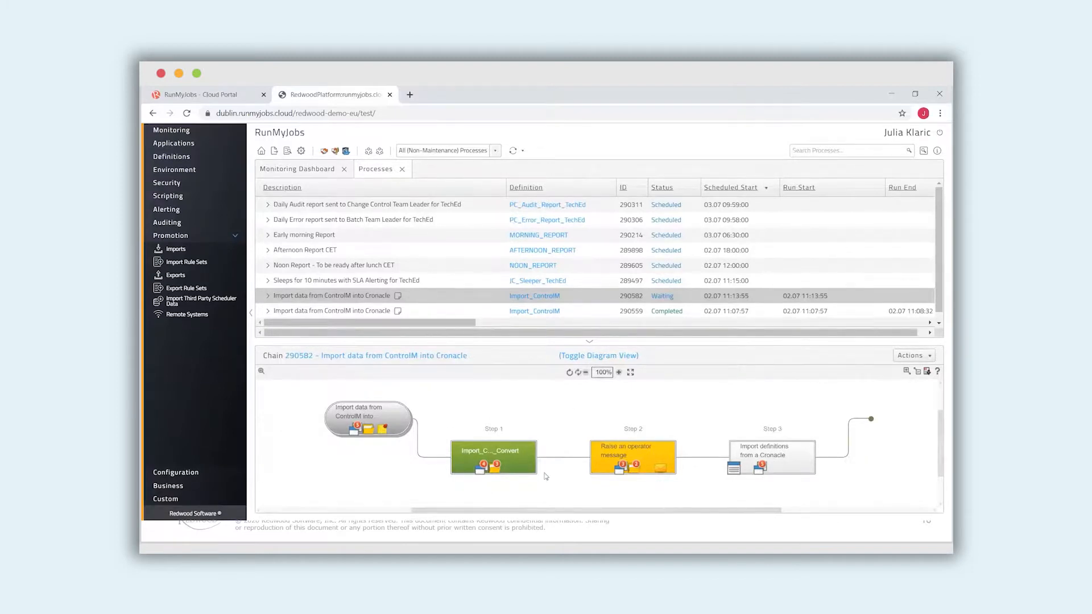
mouse_move(662, 467)
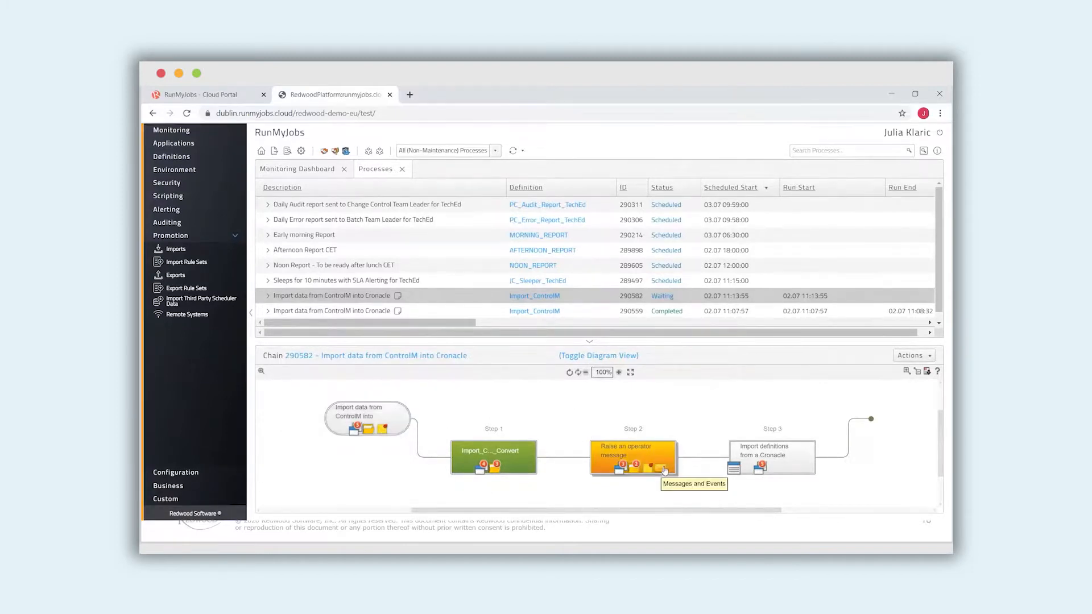
left_click(631, 458)
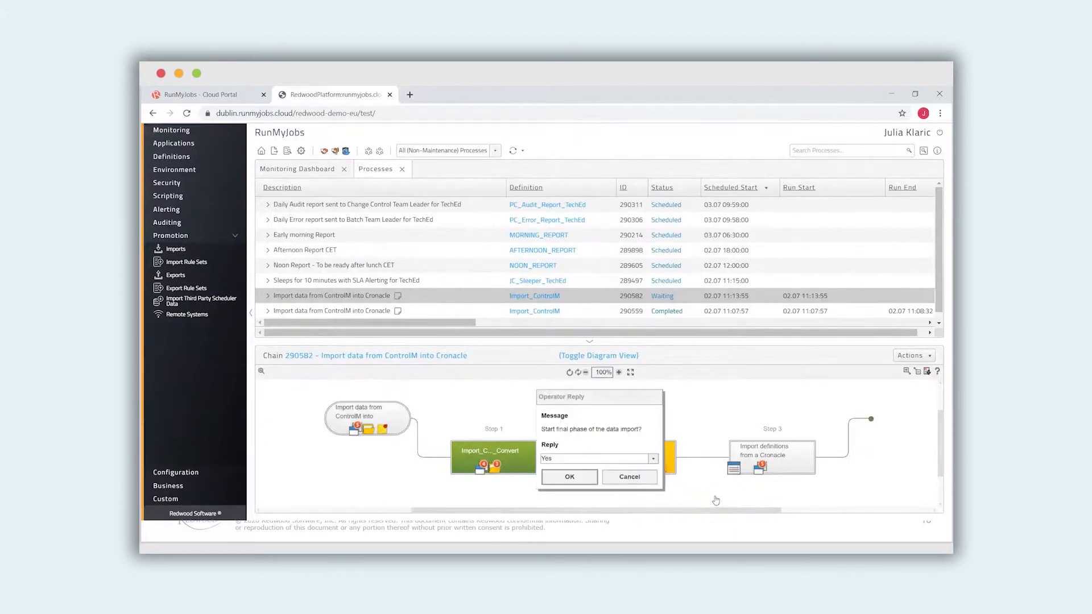
left_click(628, 477)
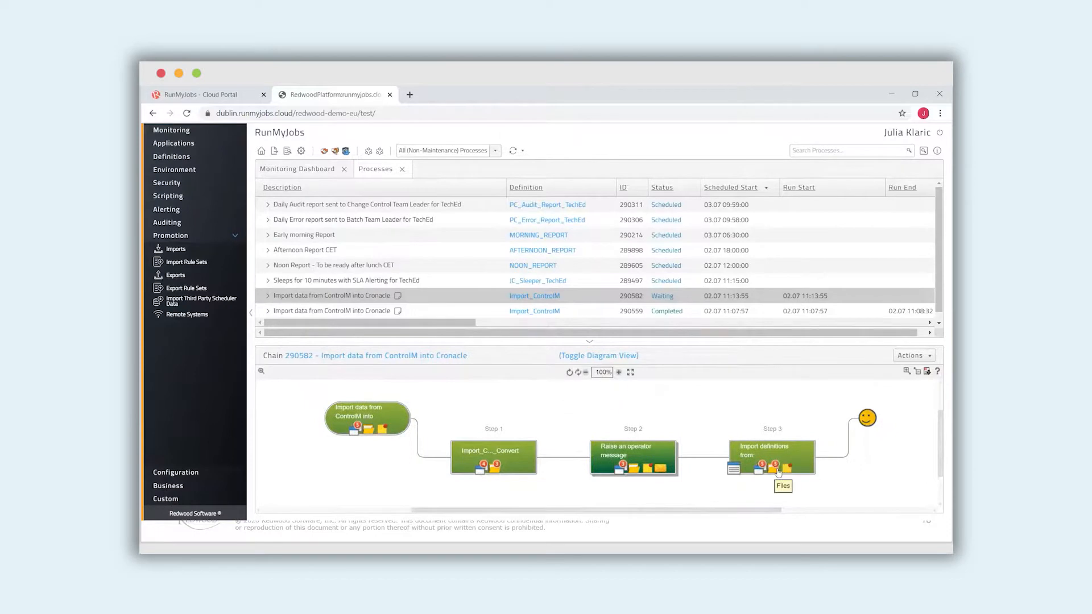
left_click(782, 485)
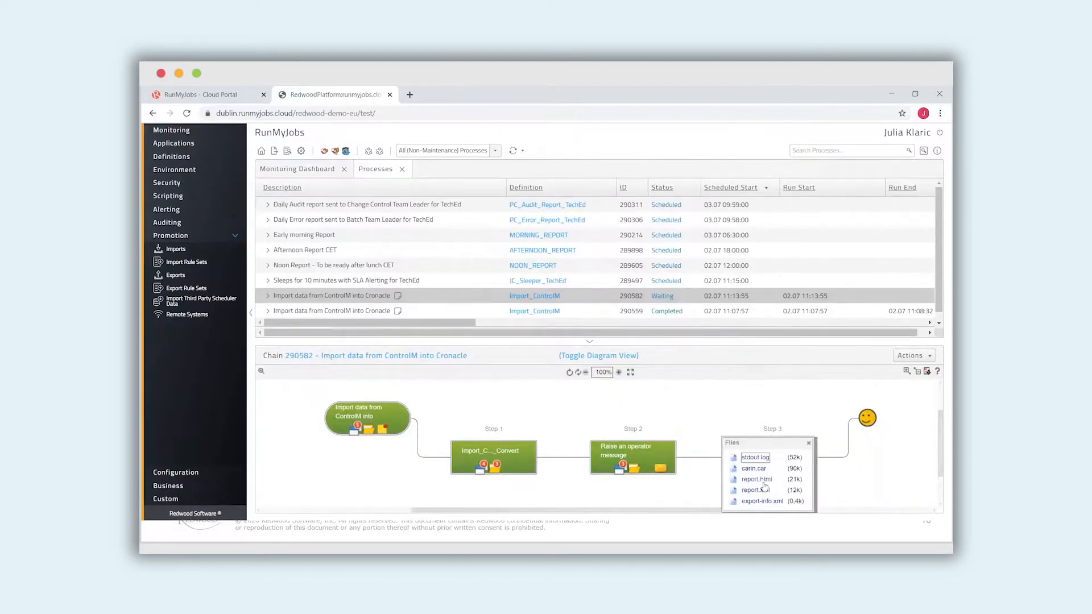
Open report.html and scroll the Import Impact Report down to Run Information
left_click(756, 478)
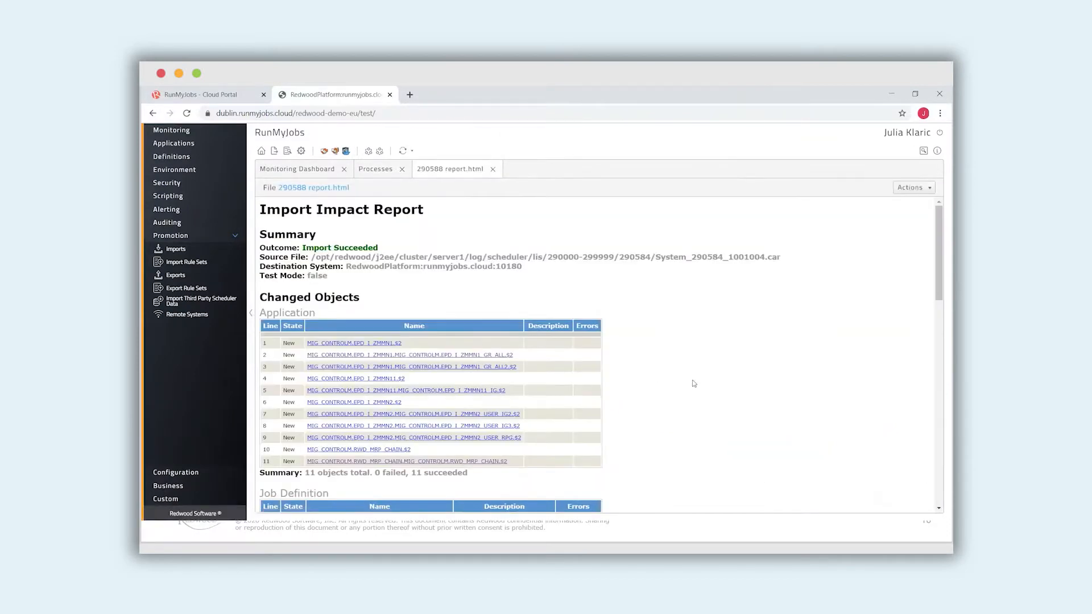
scroll("down", 3)
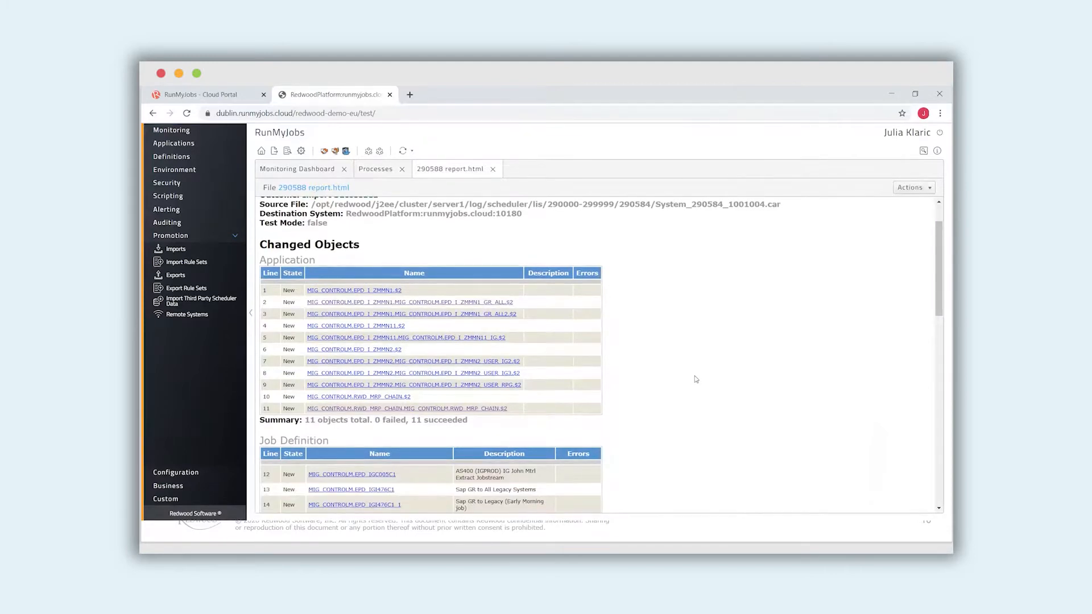
mouse_move(730, 466)
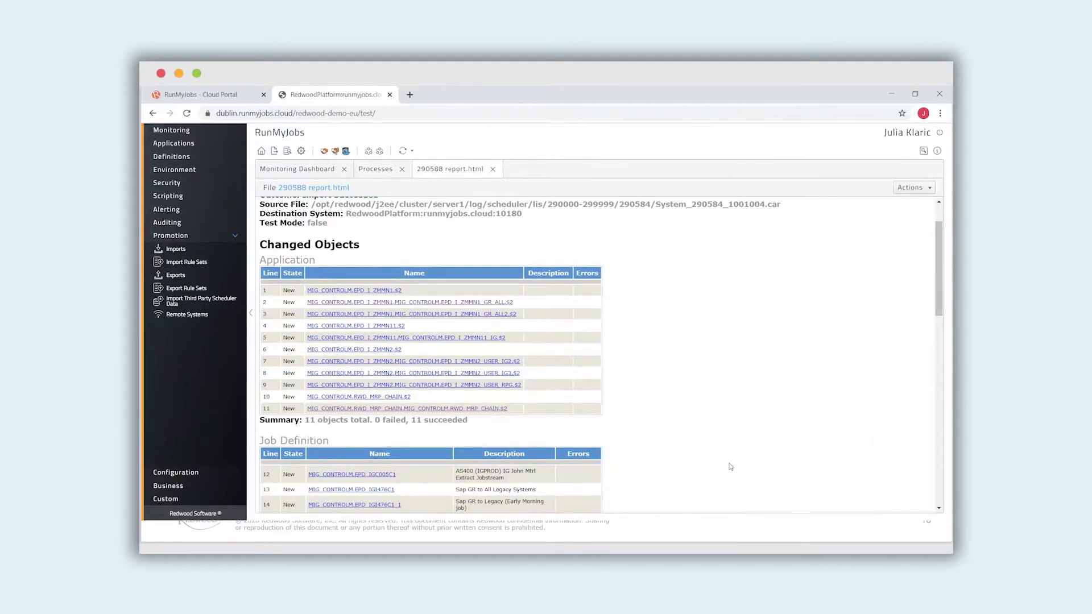
scroll("down", 3)
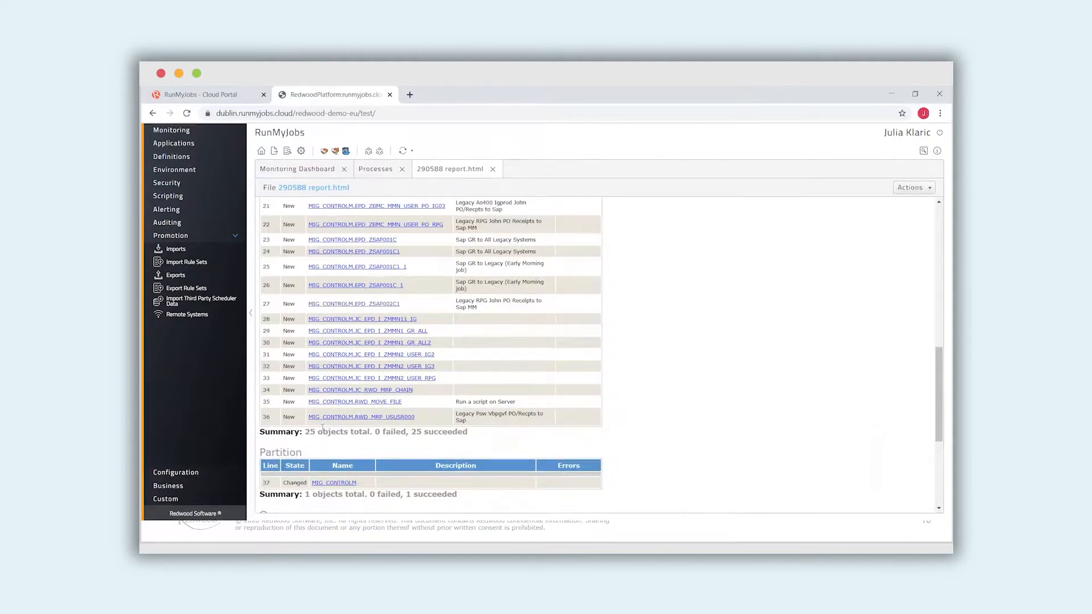
scroll("down", 3)
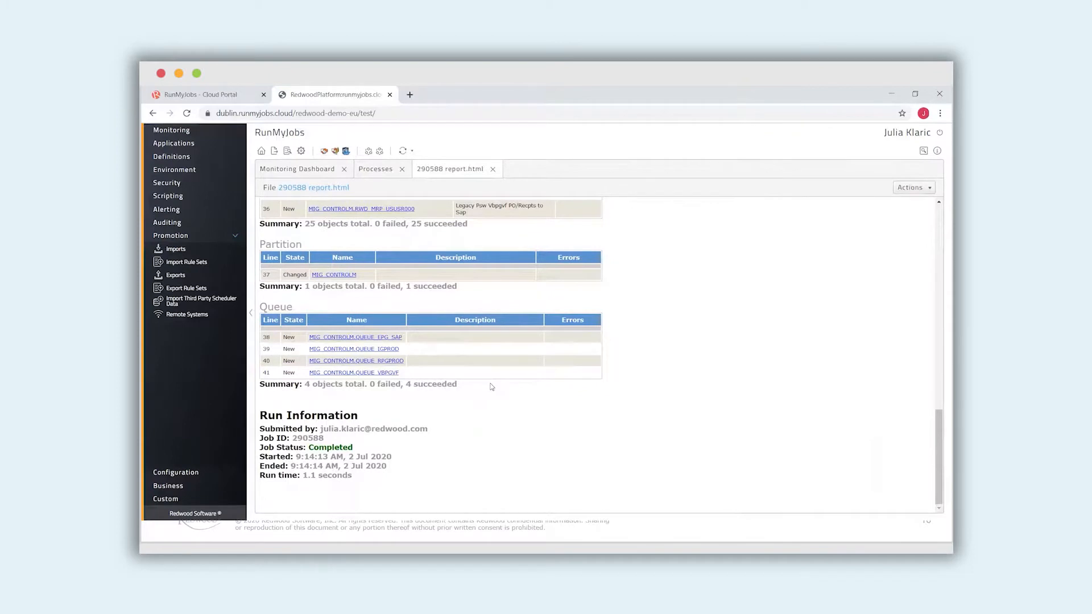
mouse_move(452, 346)
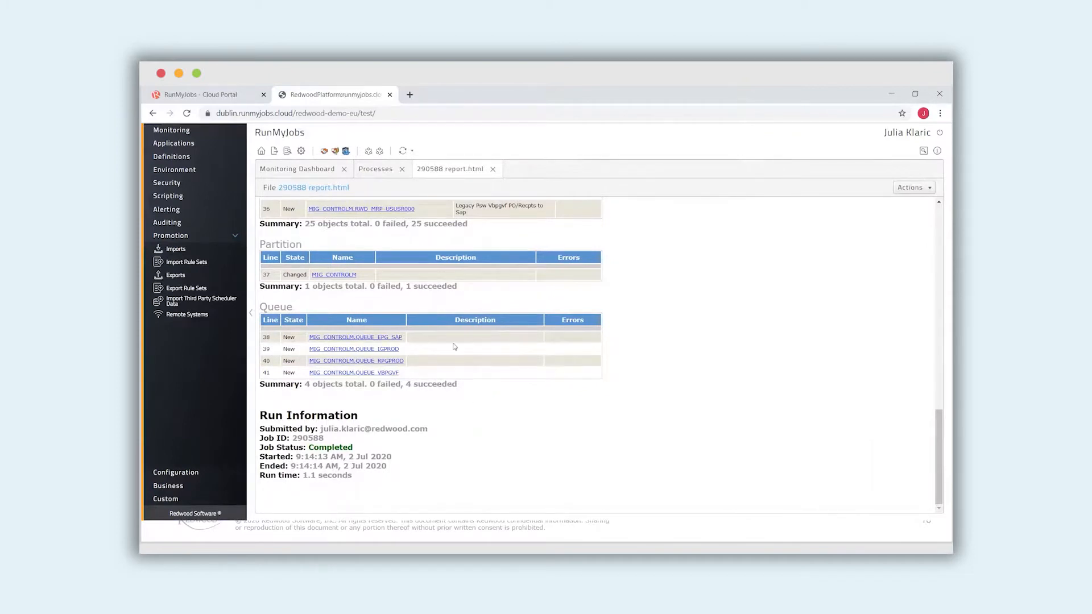
mouse_move(379, 312)
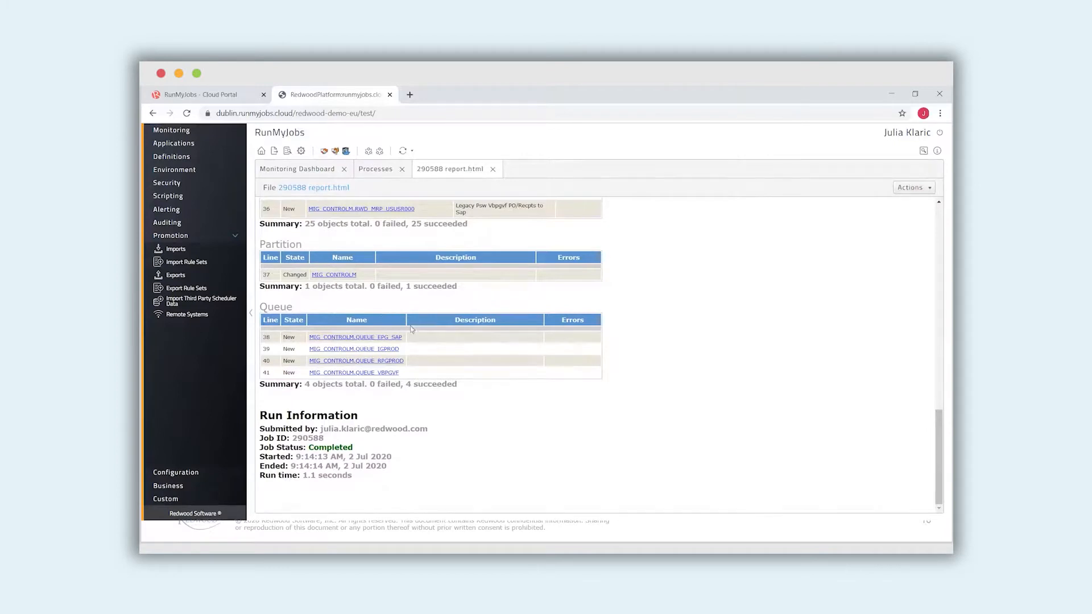
mouse_move(423, 339)
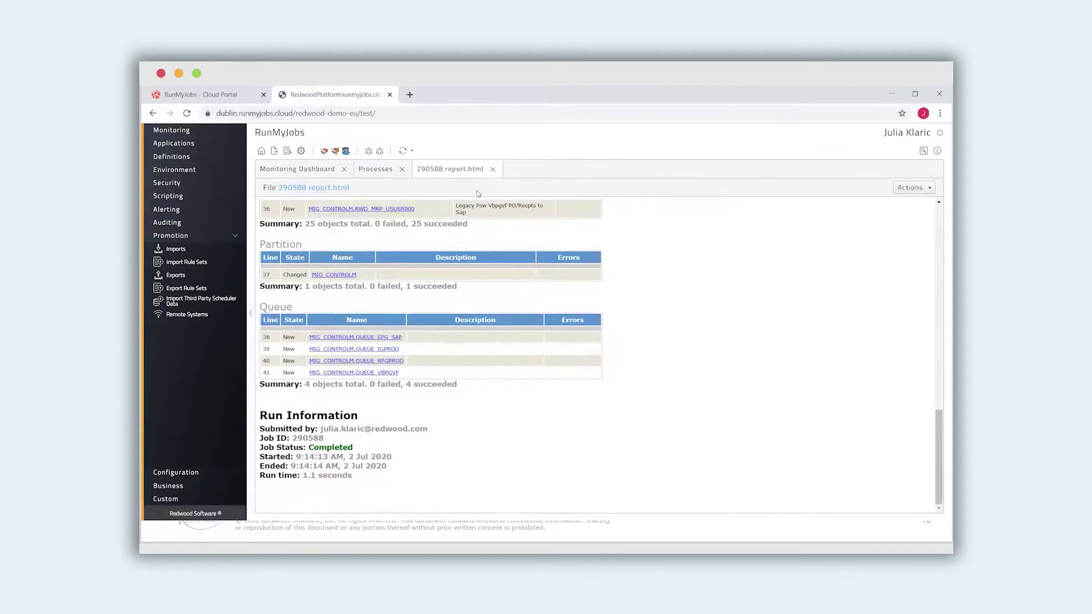
Show the Chain Definitions list under Definitions, with the imported JC_ chains
left_click(171, 156)
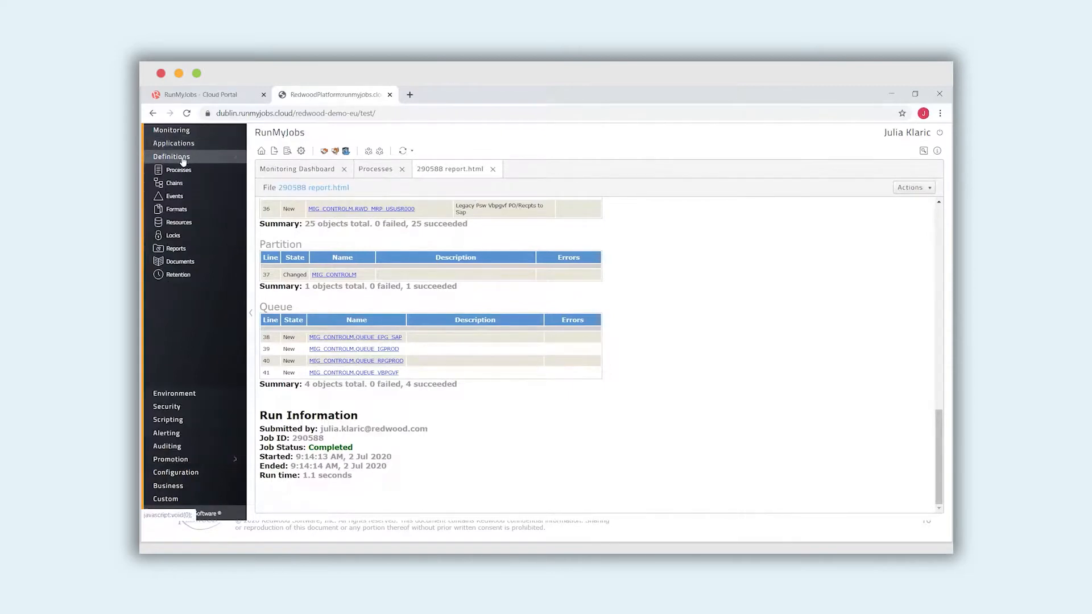
left_click(174, 183)
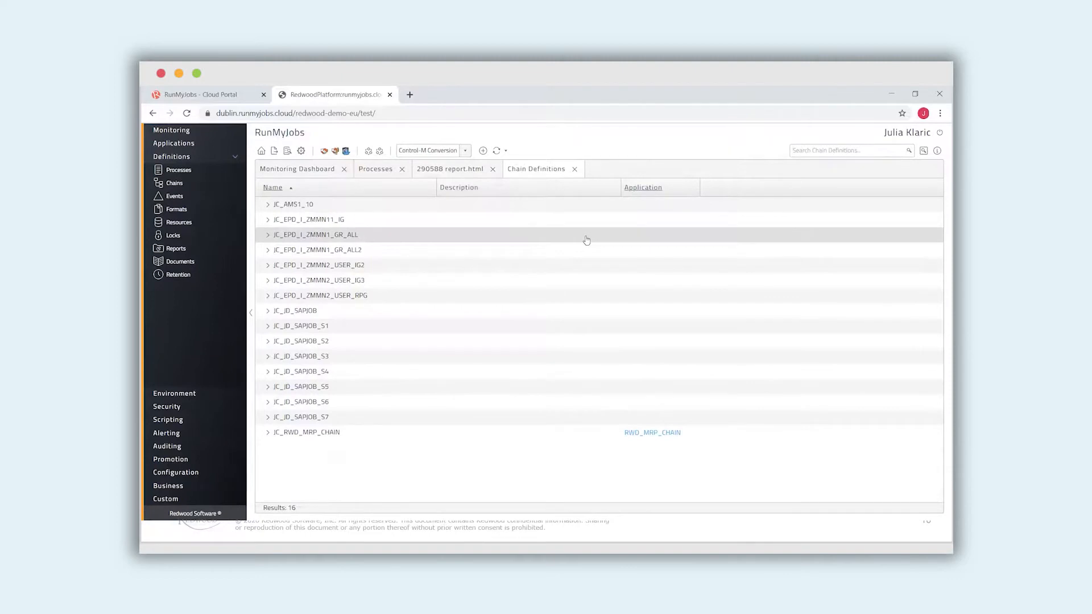
left_click(465, 150)
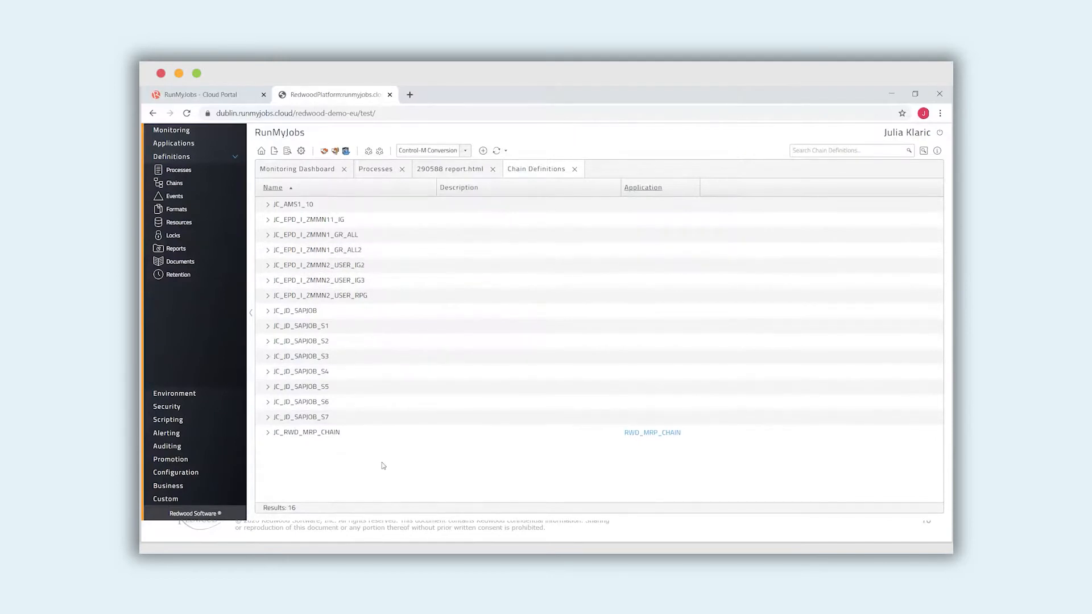
mouse_move(367, 458)
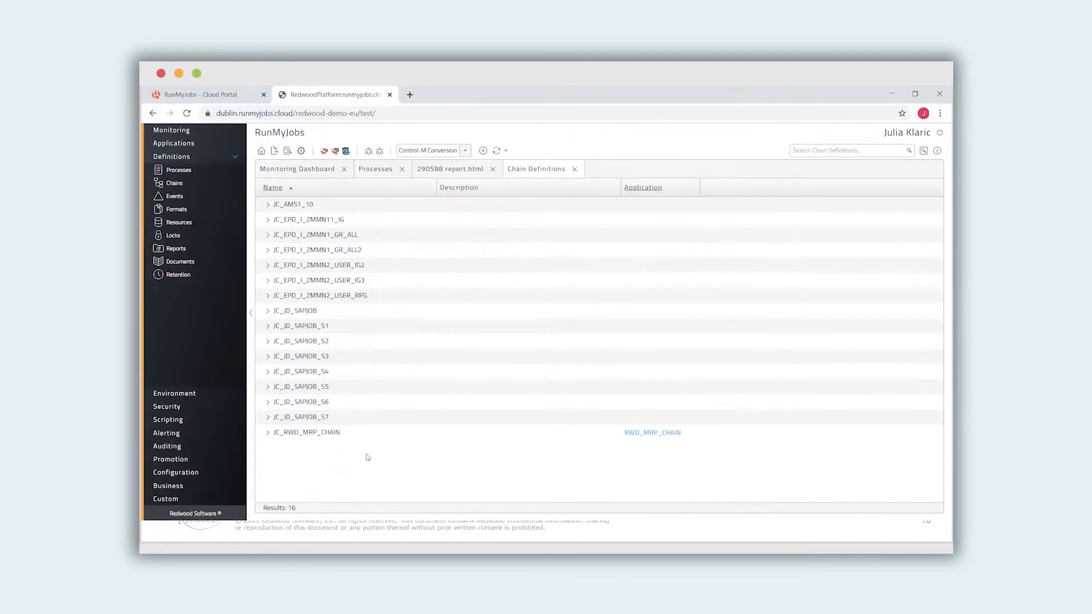
mouse_move(341, 432)
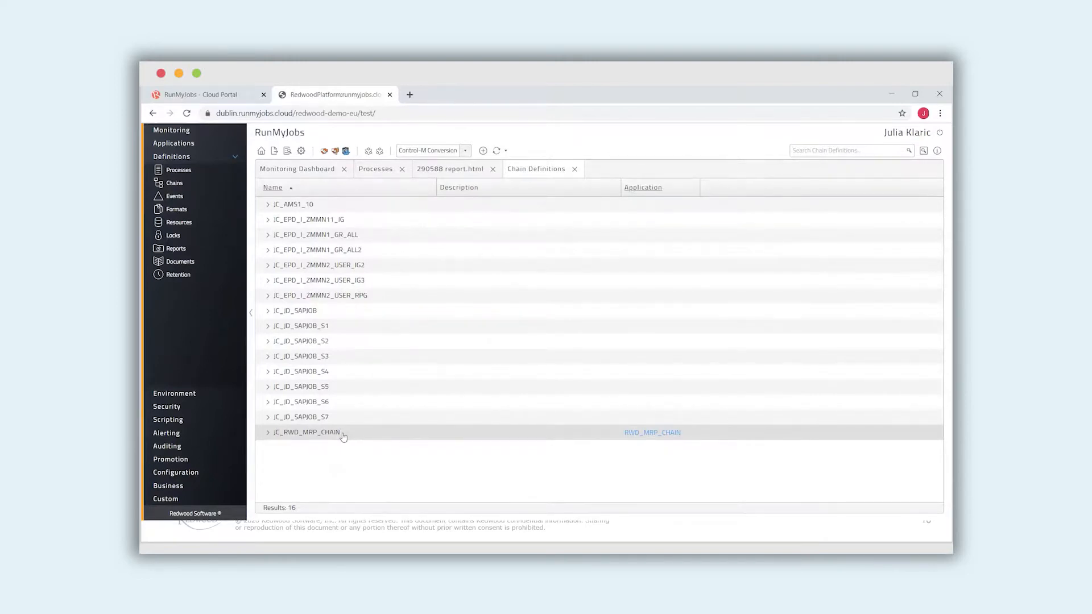
Open JC_RWD_MRP_CHAIN for editing and select its RWD_MOVE_FILE step to show parameter mappings
right_click(308, 432)
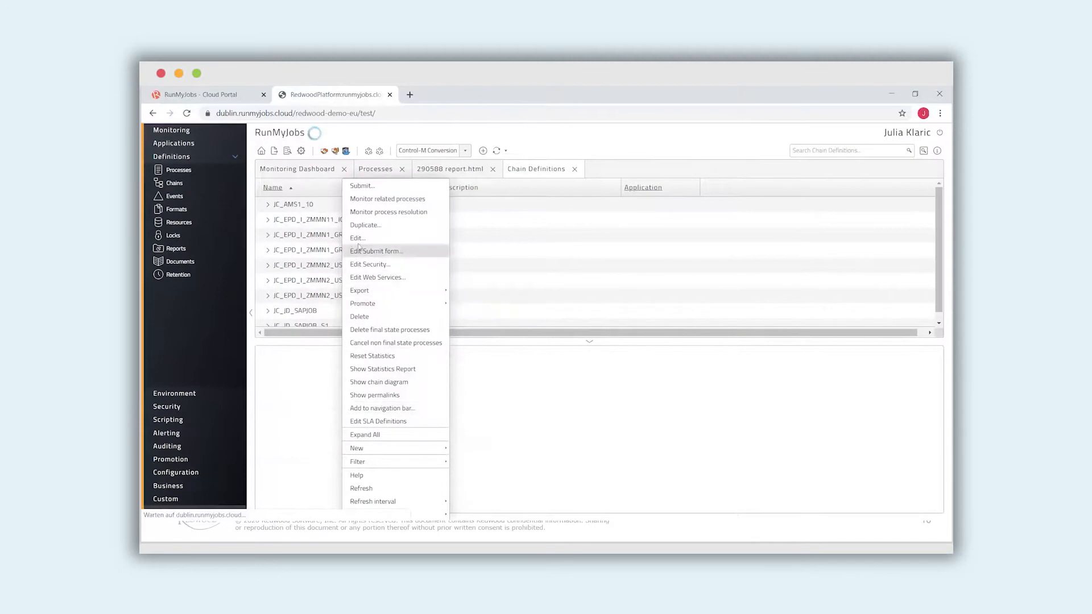
left_click(357, 238)
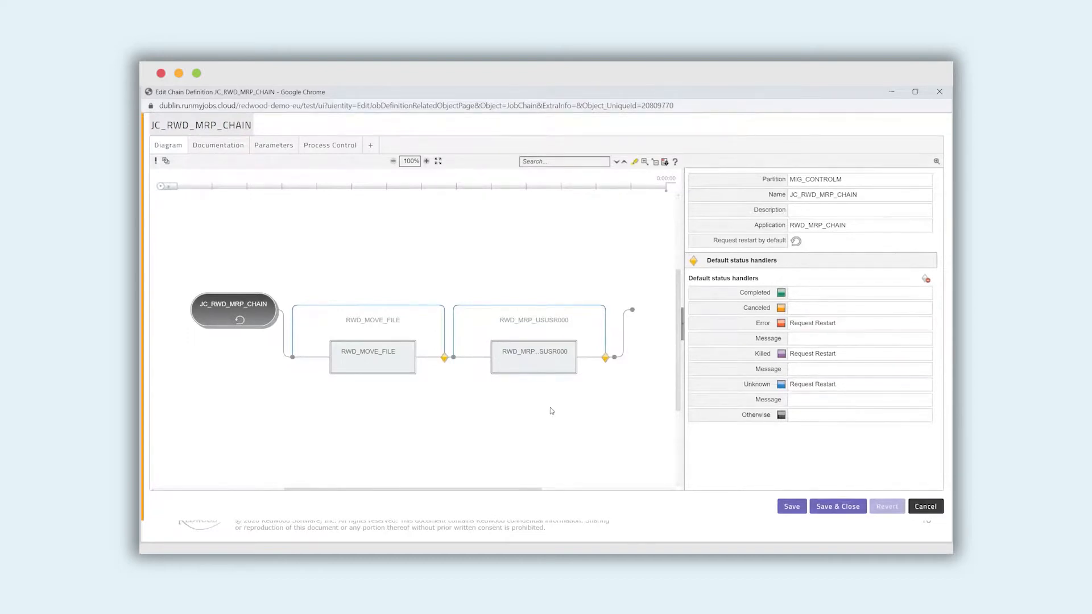
mouse_move(216, 352)
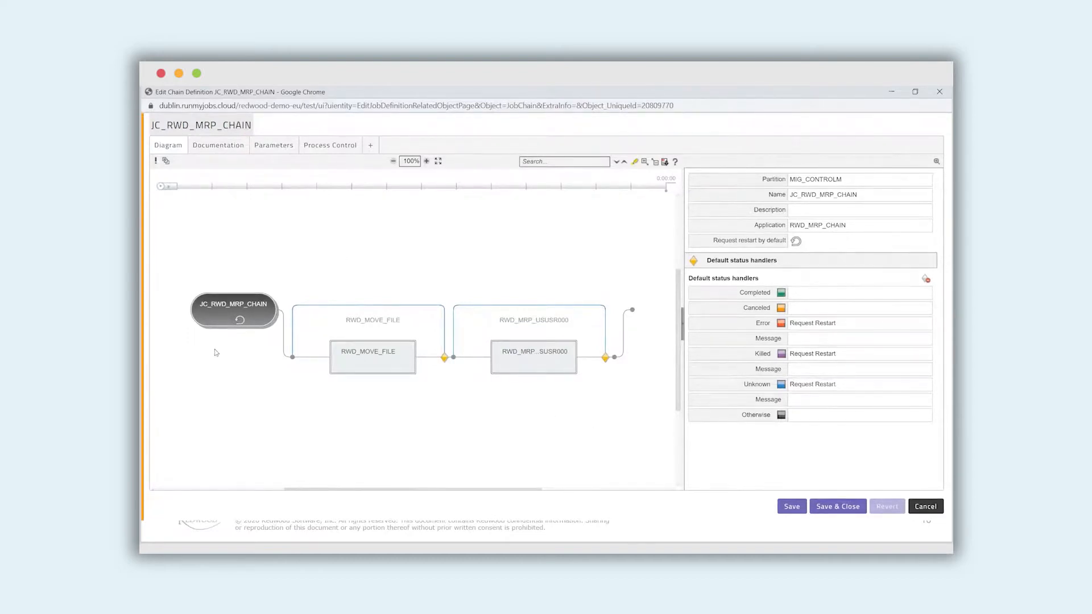
mouse_move(625, 275)
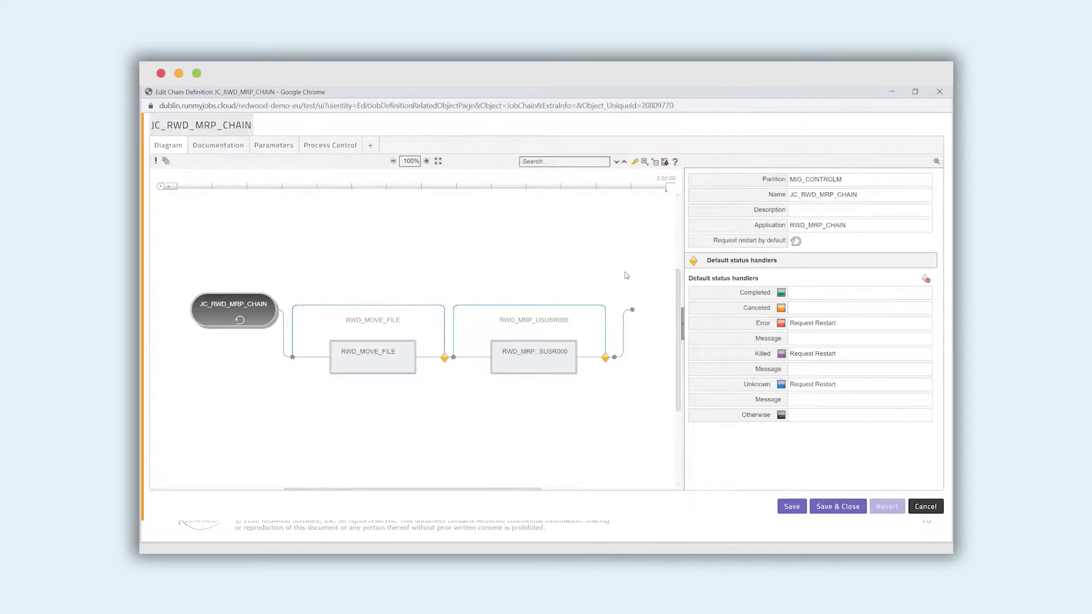
mouse_move(544, 255)
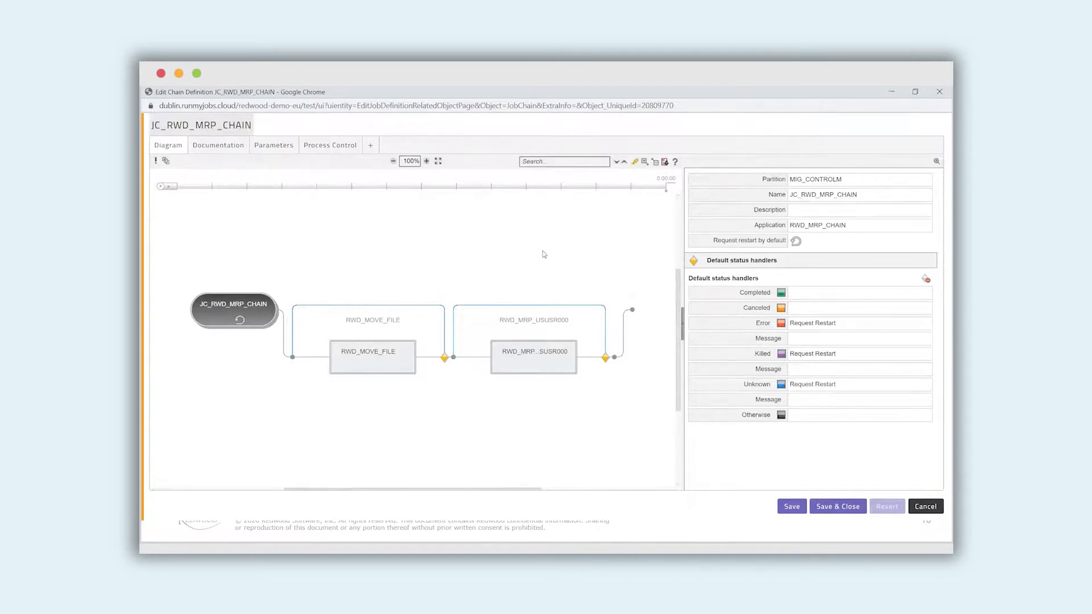
left_click(372, 351)
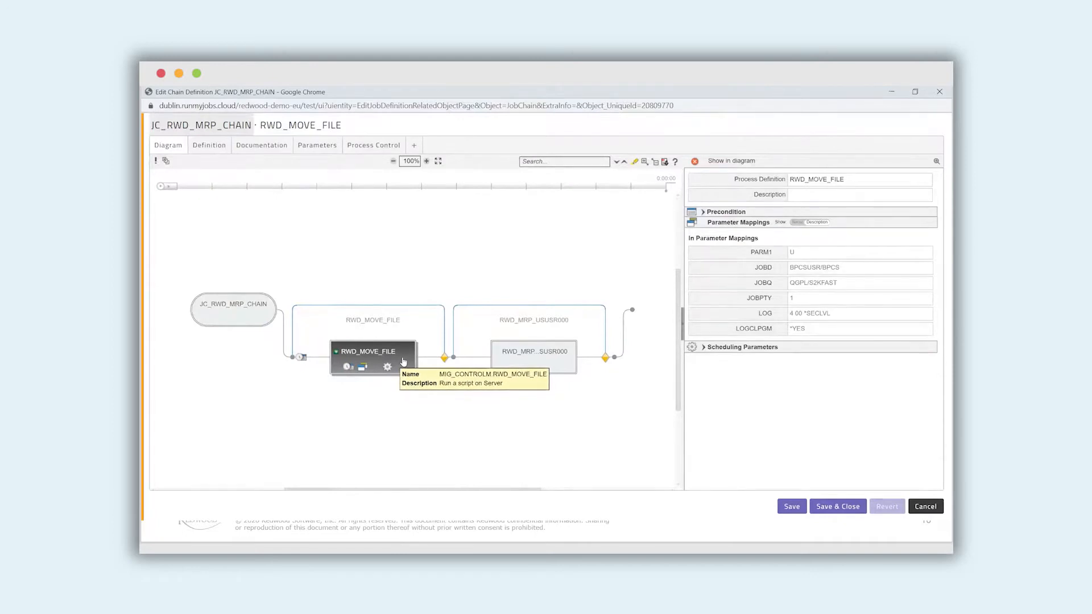
mouse_move(365, 363)
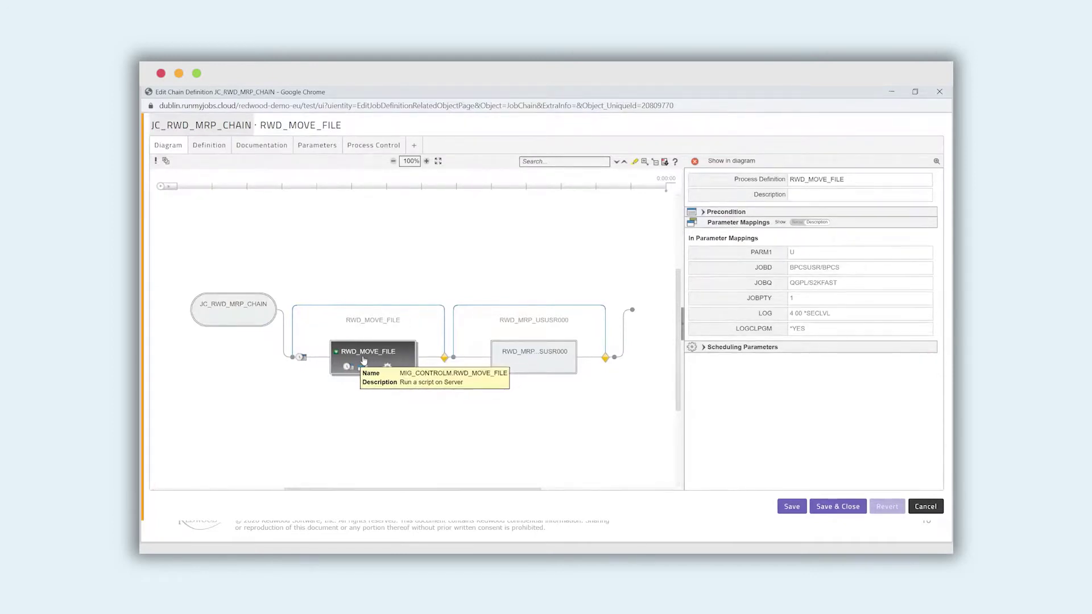
mouse_move(811, 335)
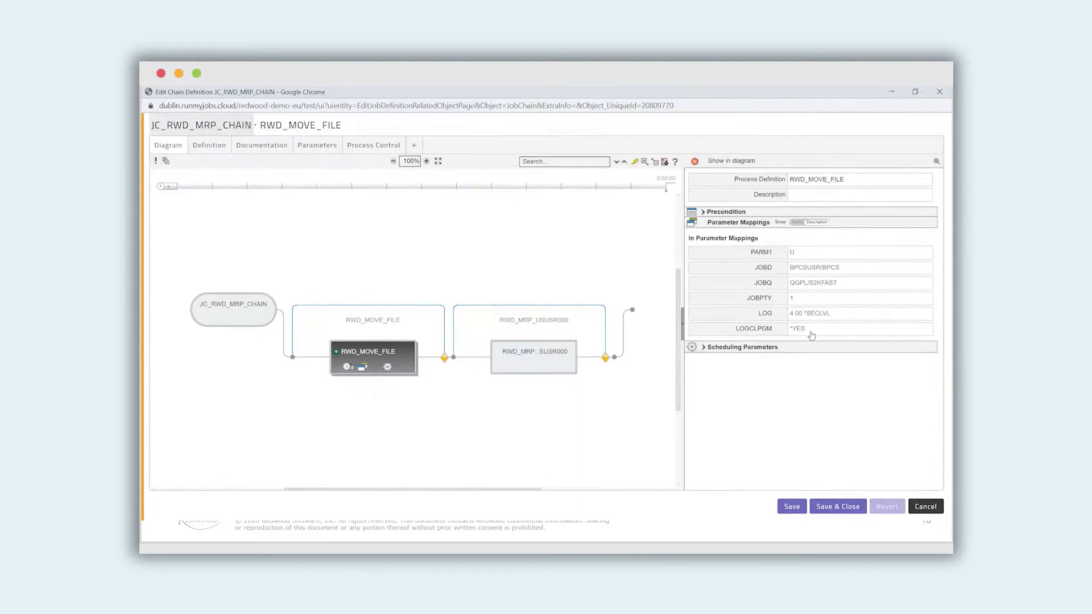
Show RWD_MOVE_FILE's definition and select the C:\MigDemo\script.cmd path in its source
left_click(209, 144)
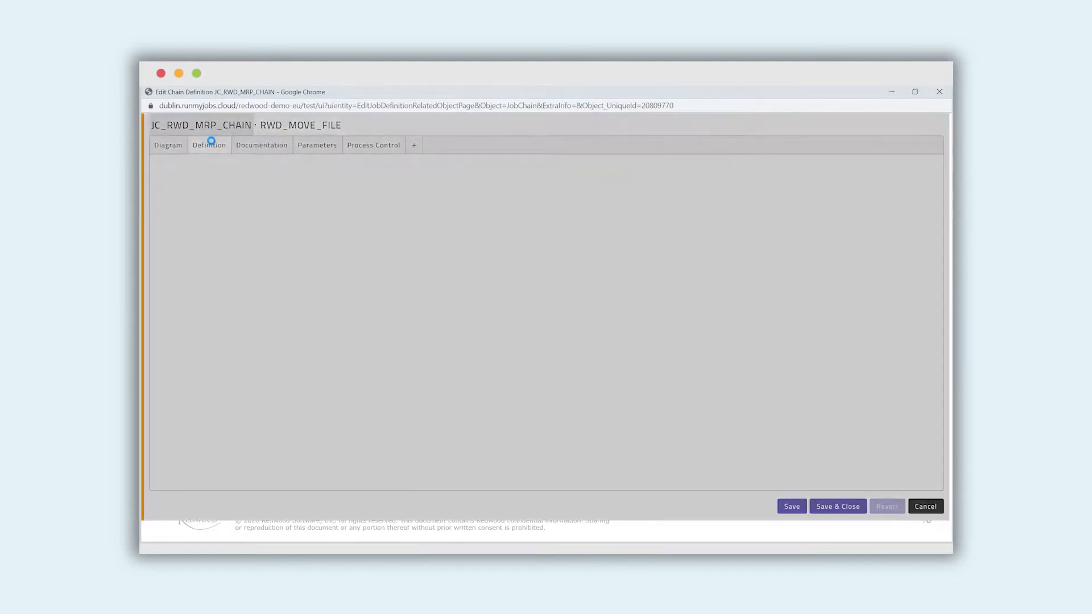
left_click(209, 144)
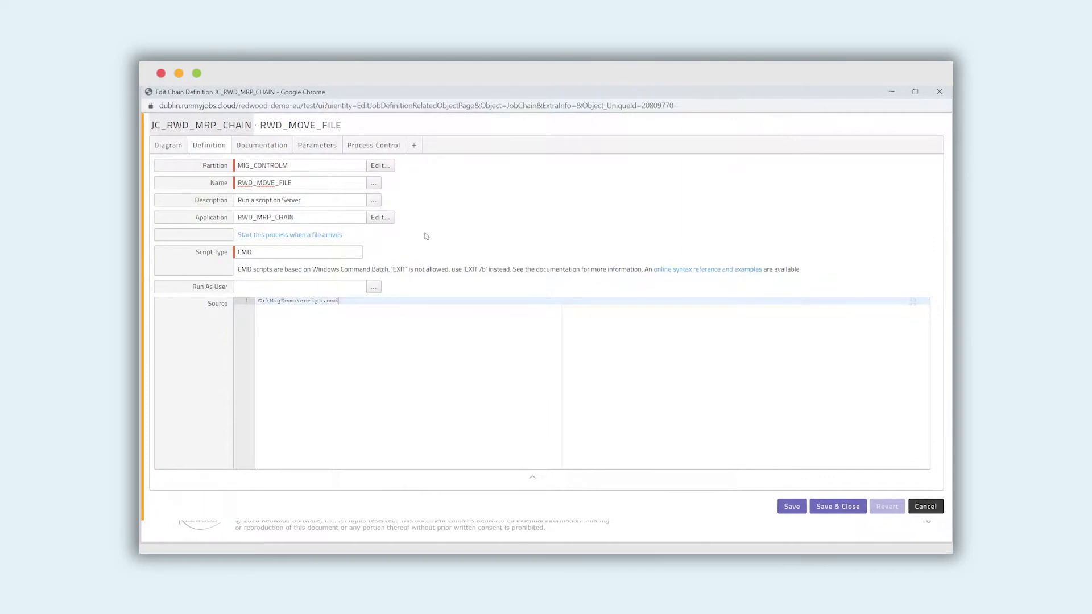
mouse_move(353, 304)
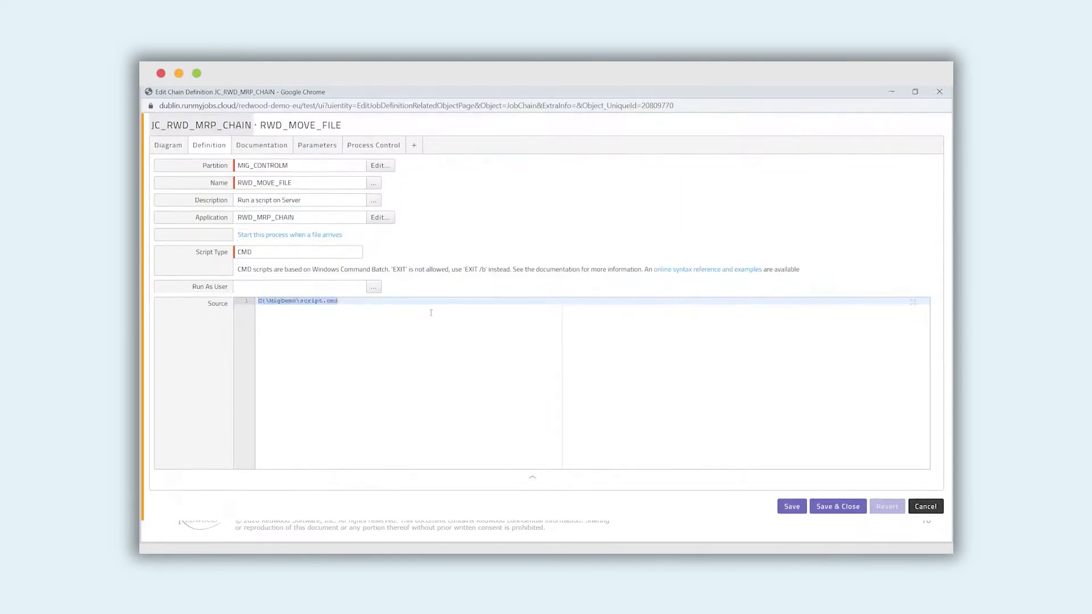
mouse_move(436, 318)
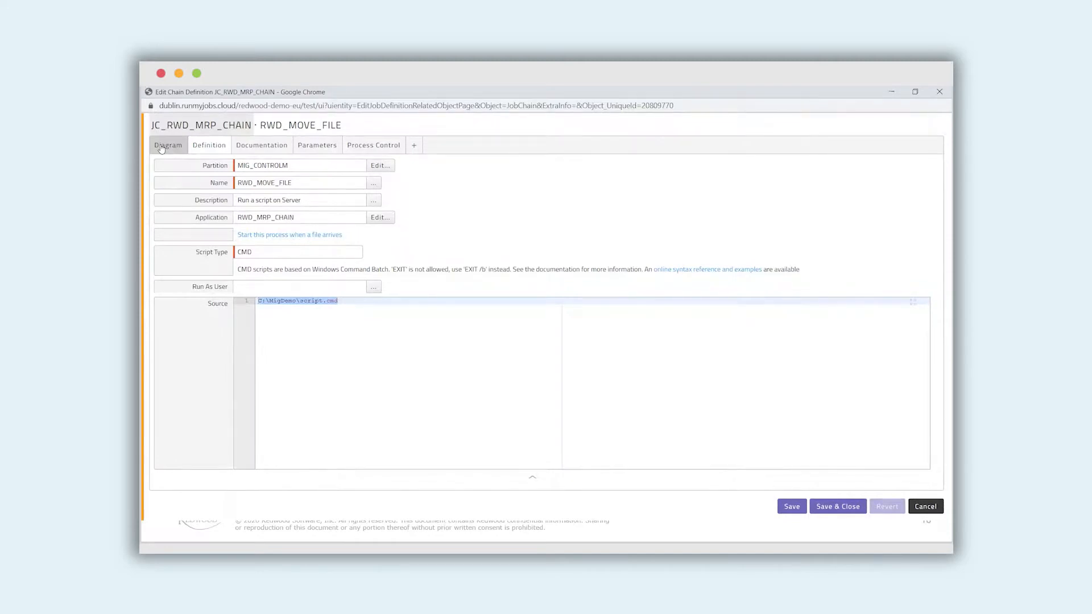
Return to the diagram and show the RWD_MRP_USUSR000 step's SAP parameter mappings
left_click(169, 144)
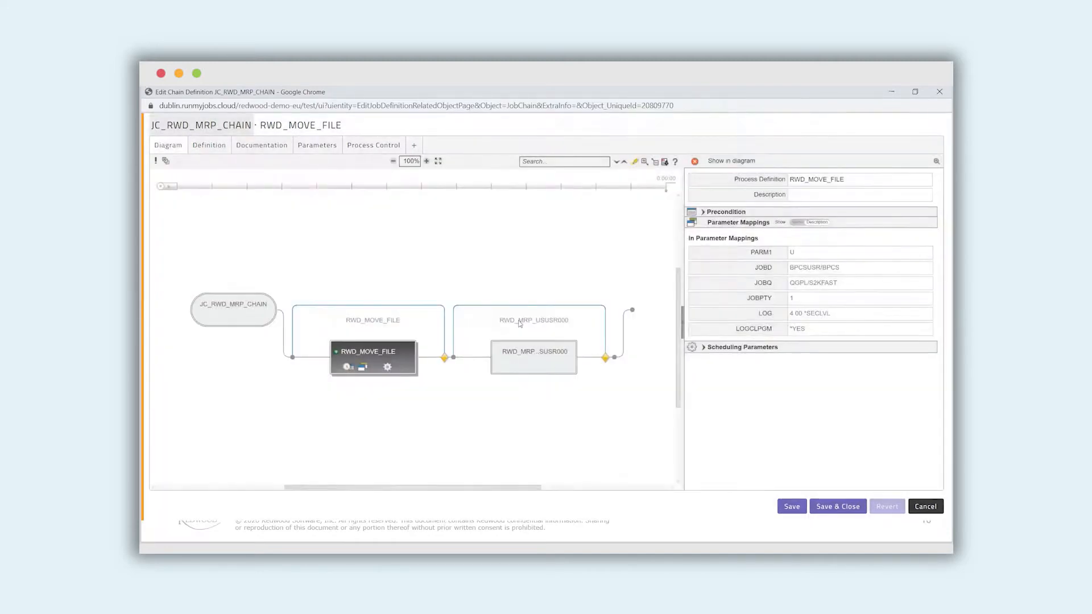
left_click(533, 357)
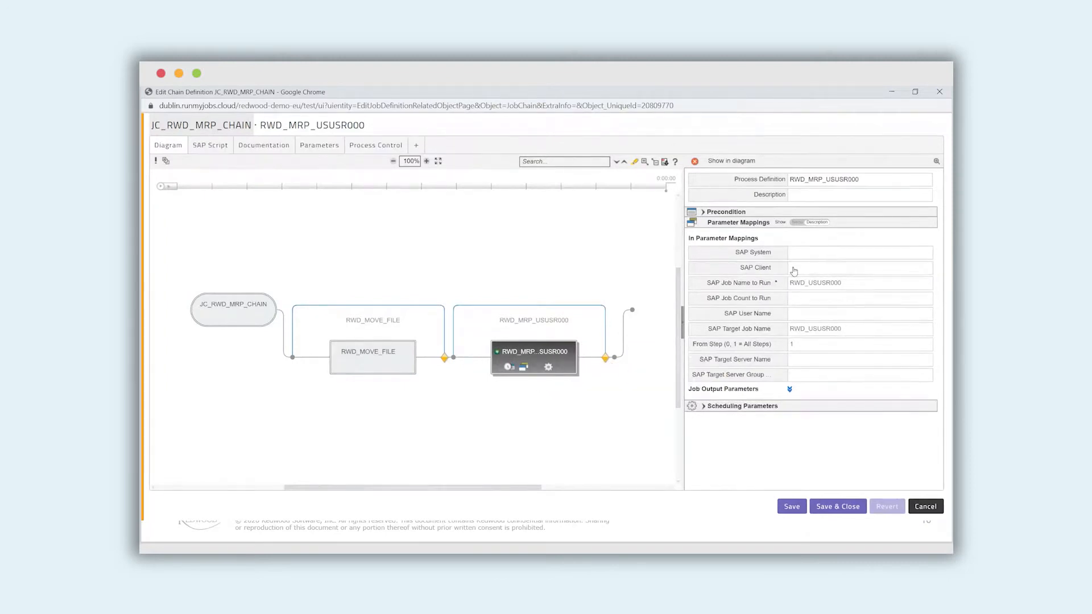
mouse_move(849, 287)
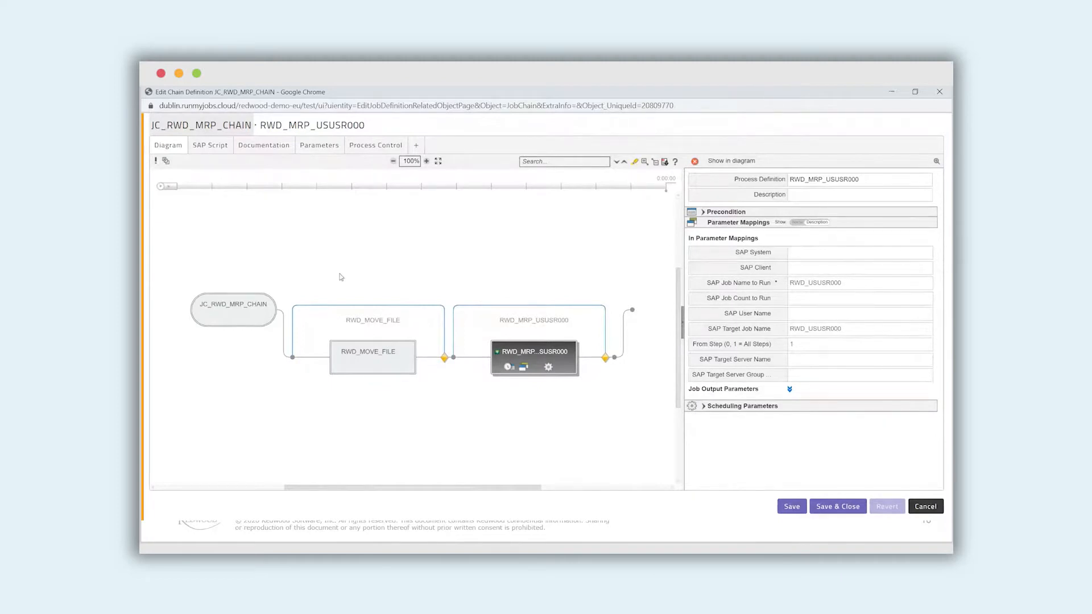
Change RWD_MRP_USUSR000's SHOWSPOOL default expression from N to Y
left_click(318, 144)
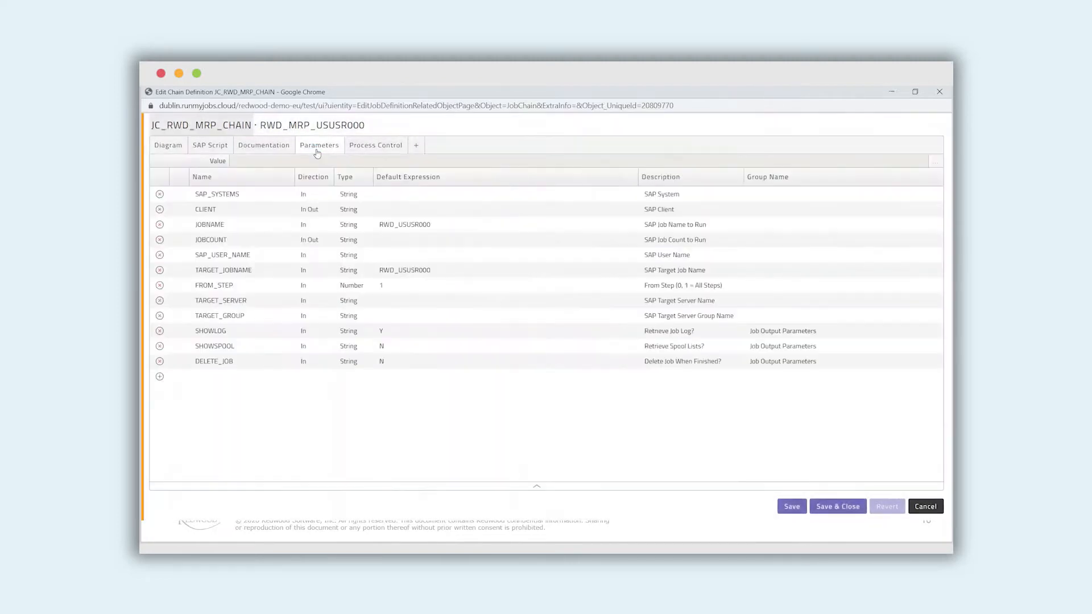
mouse_move(454, 500)
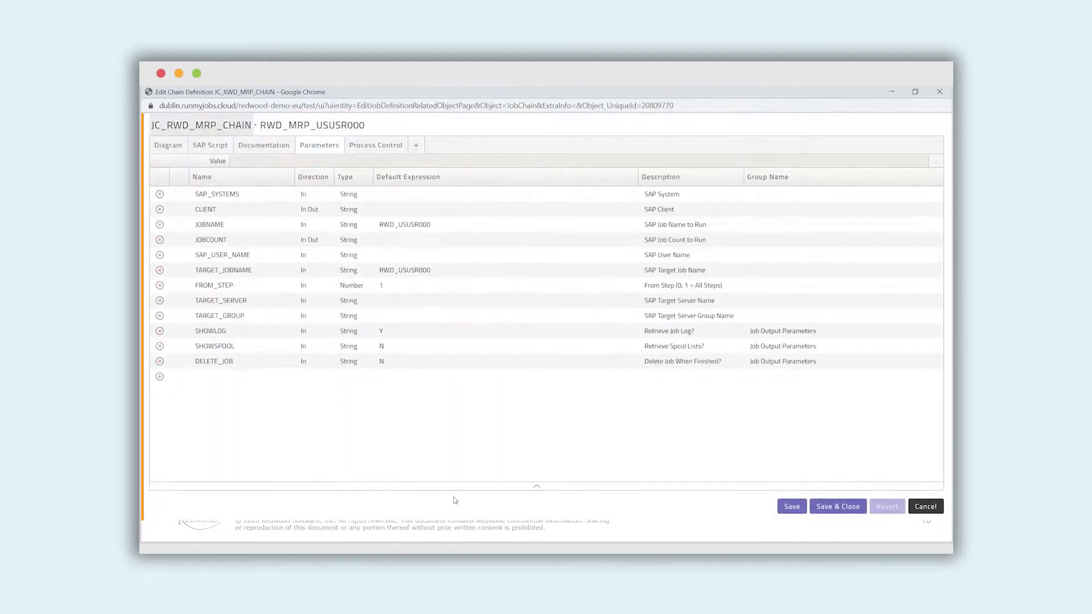
mouse_move(450, 434)
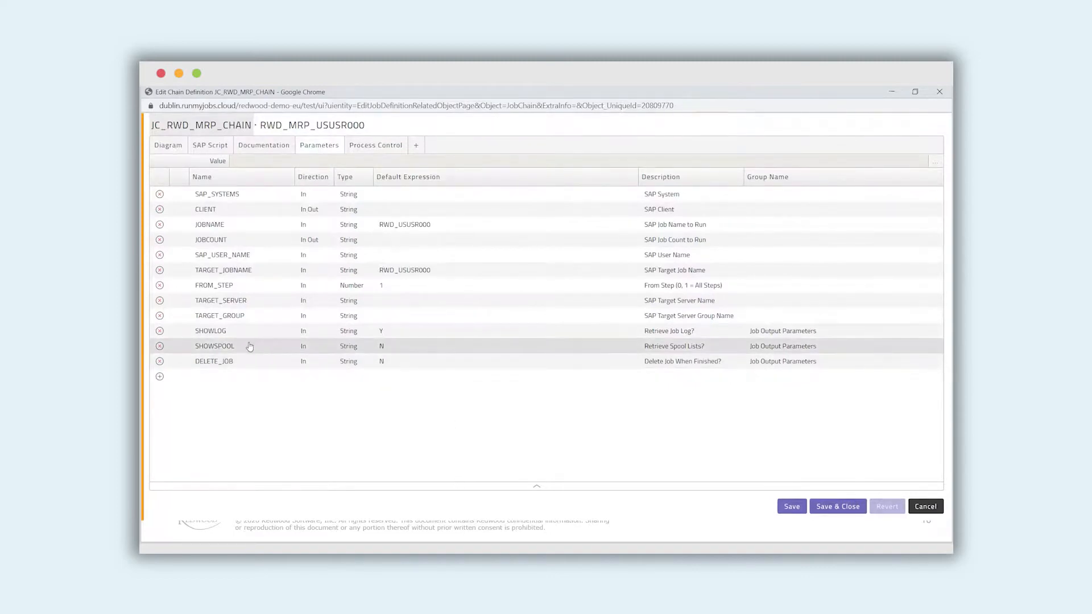
left_click(380, 346)
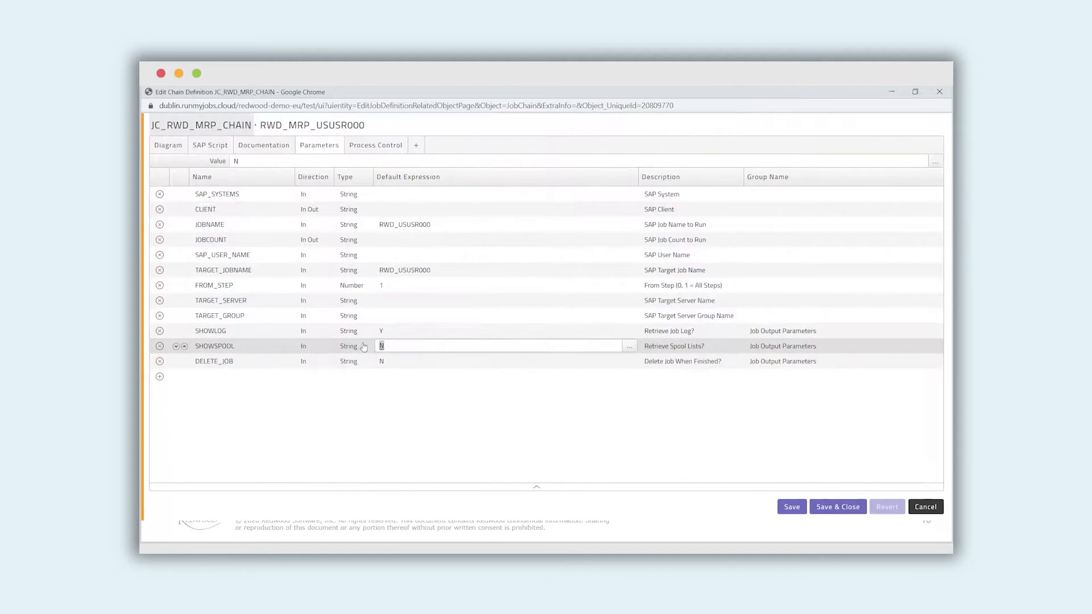
type("Y")
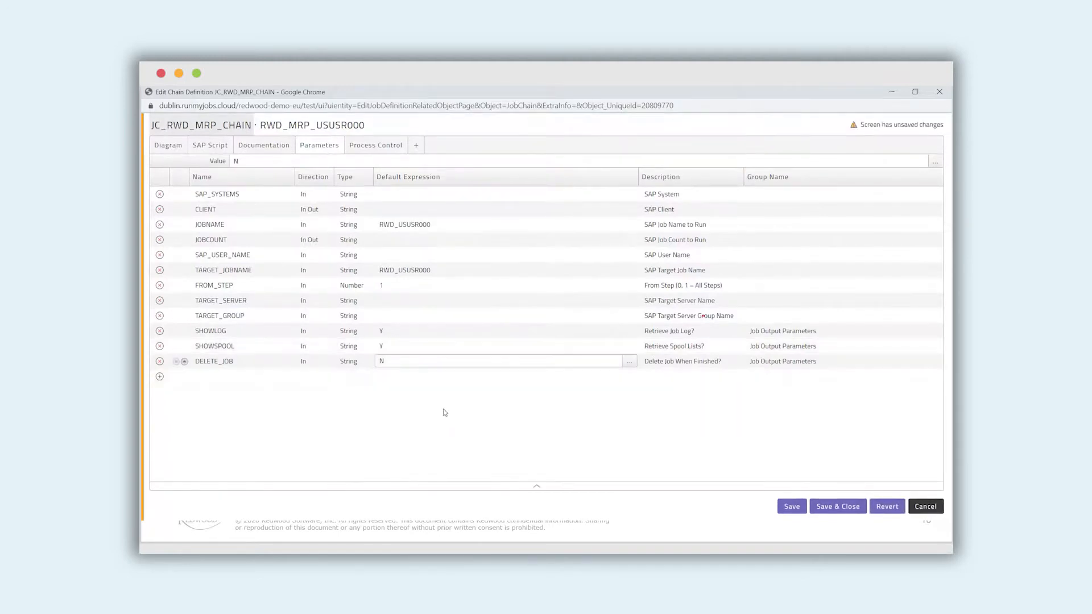
mouse_move(387, 348)
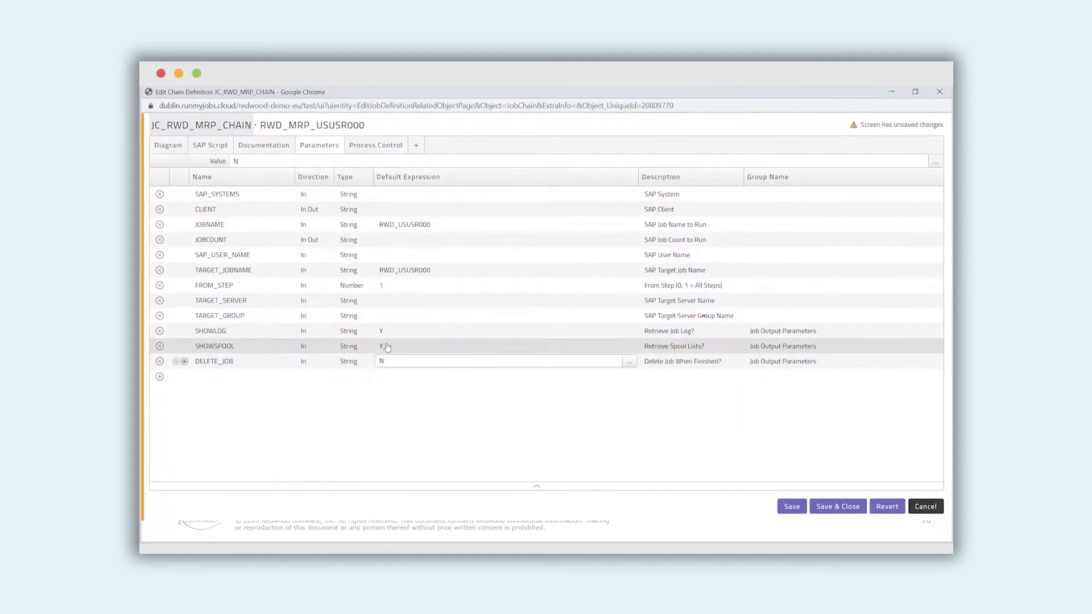
Compare scheduling queues: RWD_MOVE_FILE on Windows_Queue and RWD_MRP_USUSR000 on ERP_Queue
left_click(167, 145)
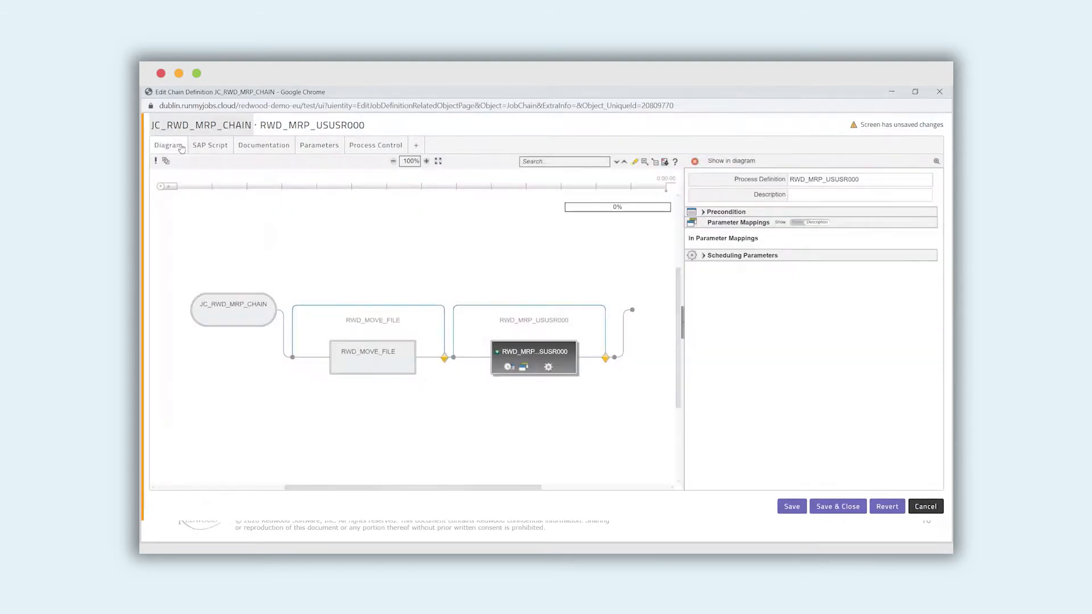
left_click(373, 356)
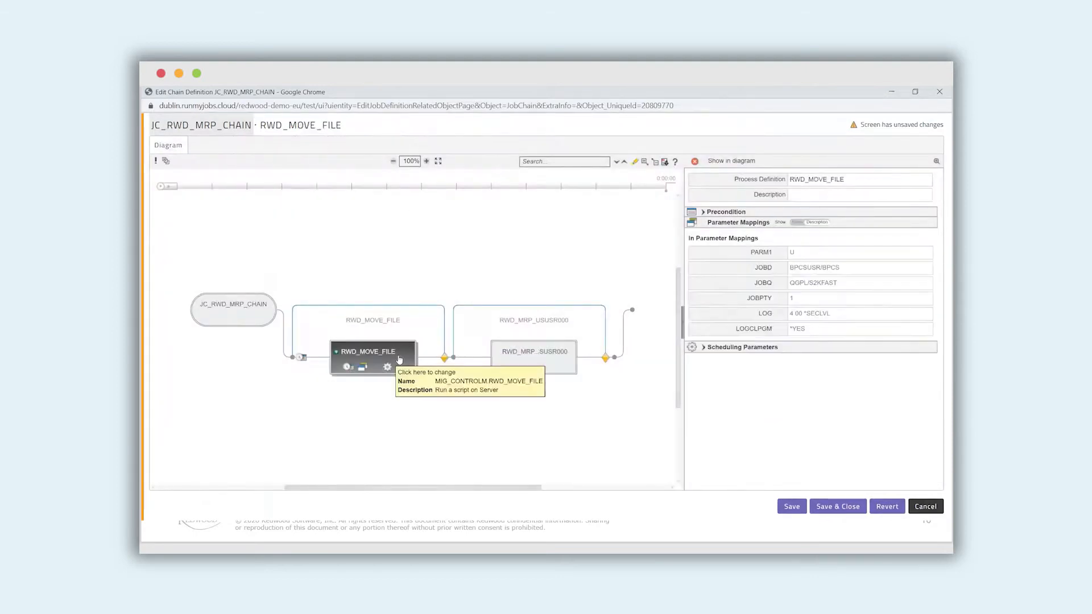
left_click(743, 347)
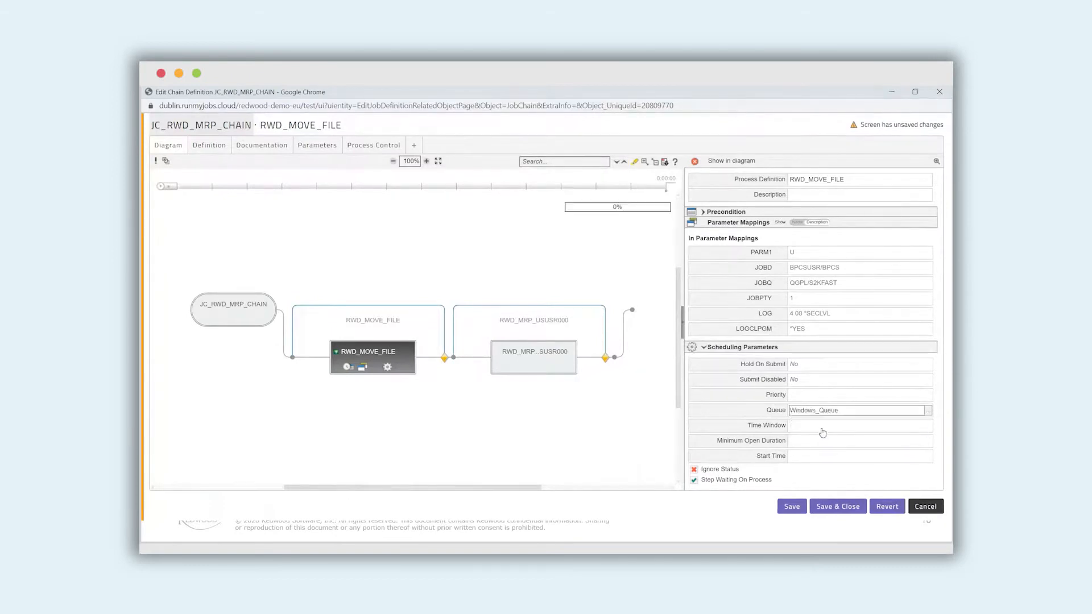
left_click(533, 357)
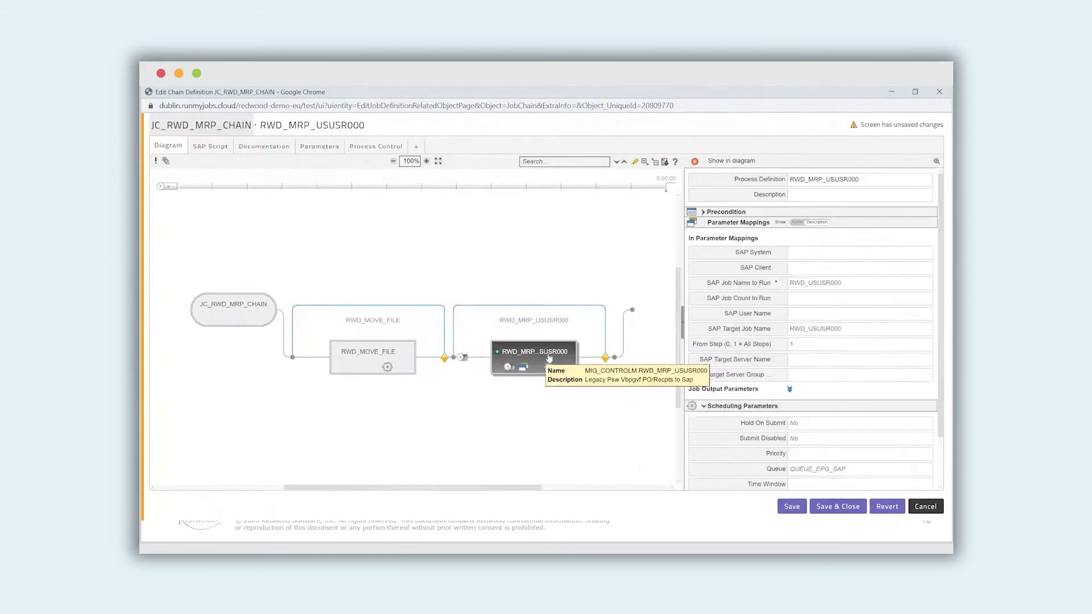
left_click(860, 468)
type("ERP_Queue")
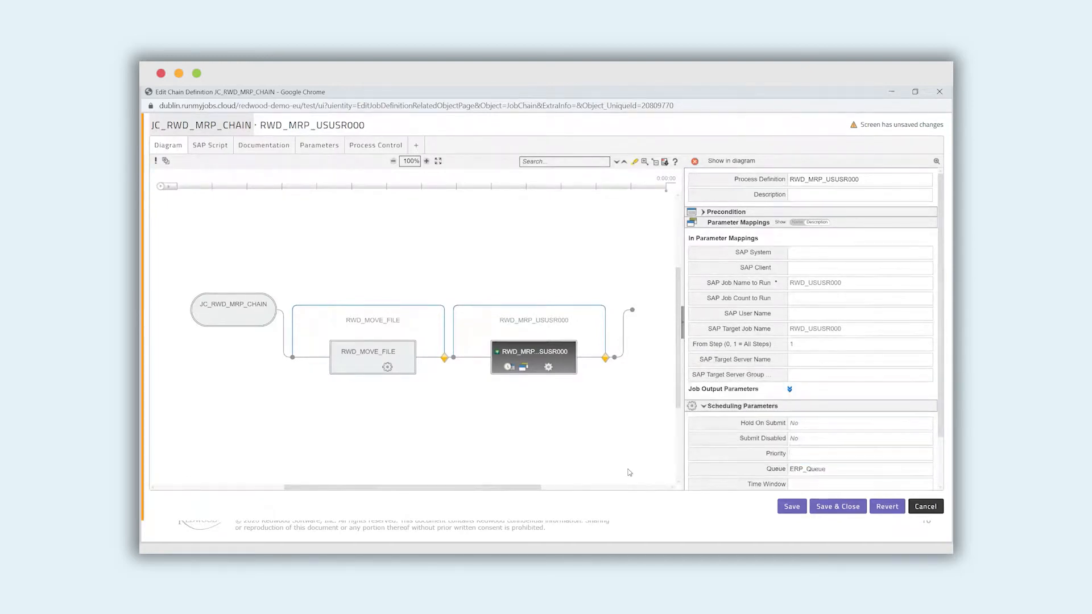
mouse_move(605, 359)
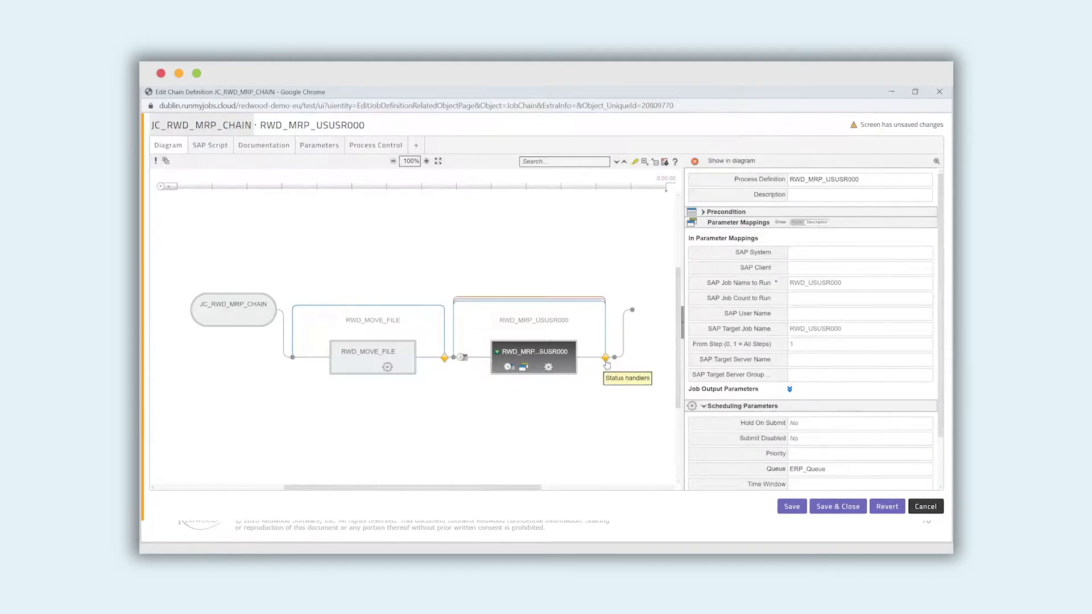
mouse_move(606, 347)
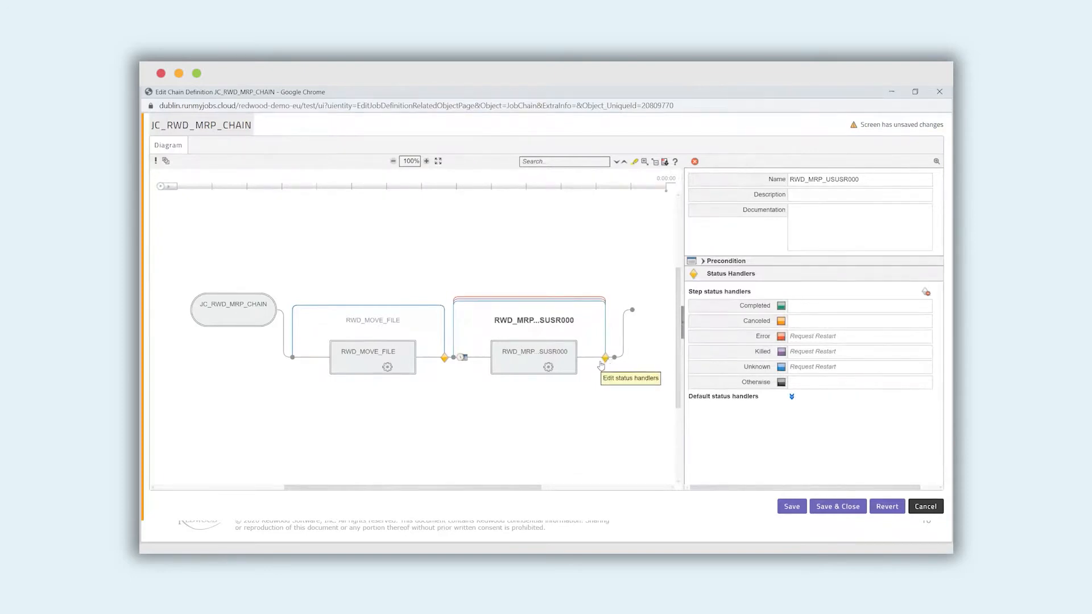
mouse_move(750, 348)
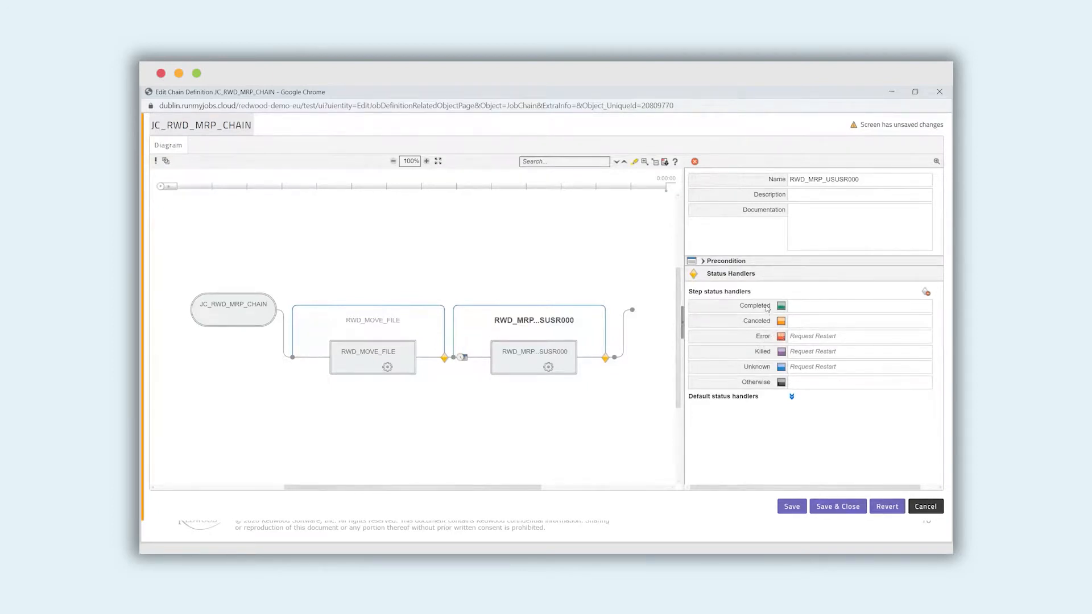
mouse_move(764, 328)
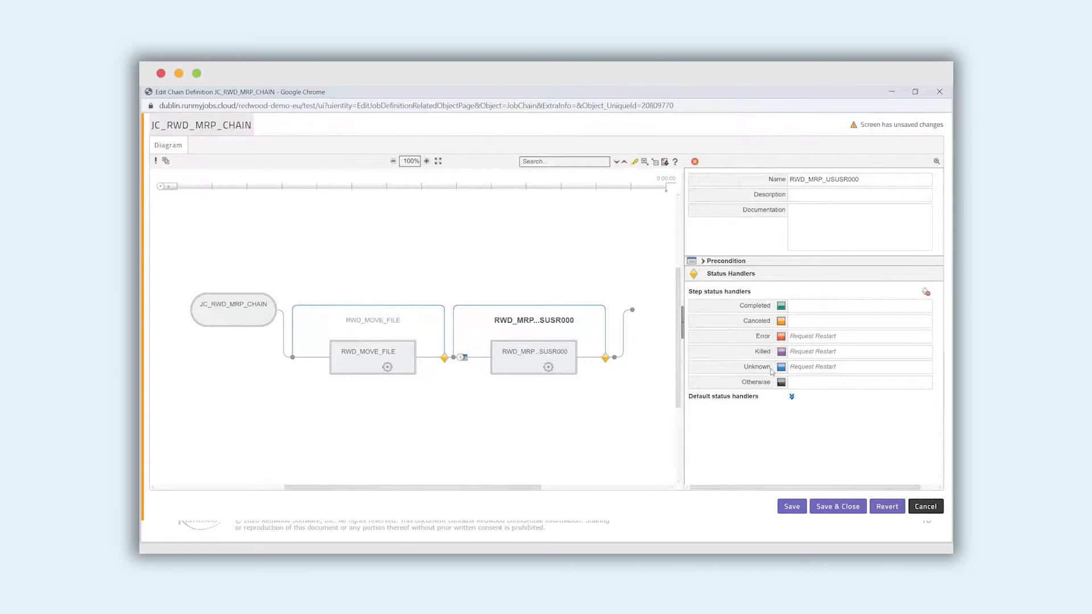
mouse_move(817, 373)
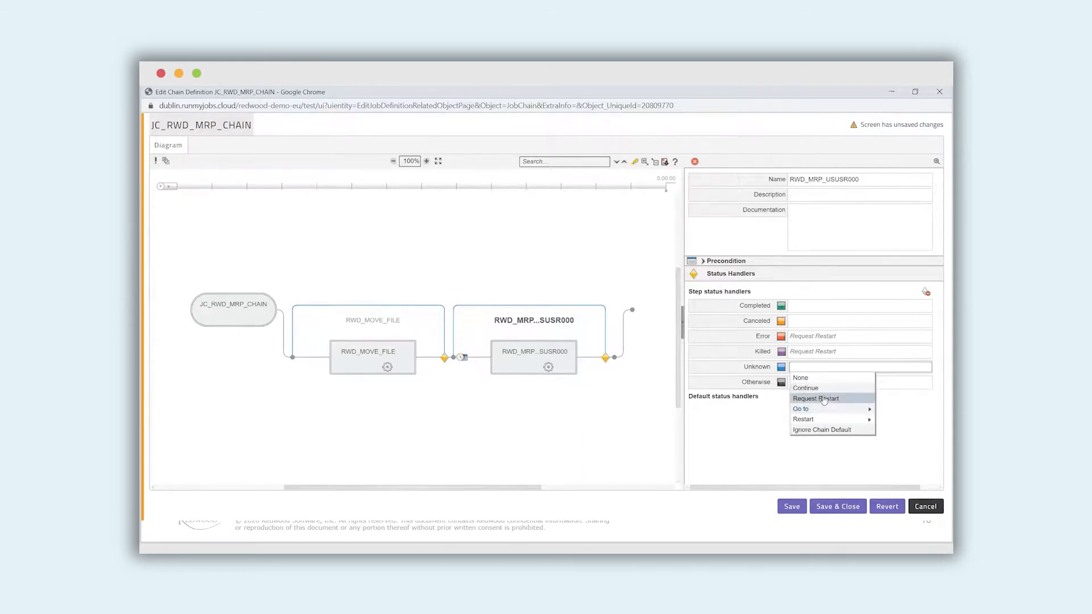
mouse_move(801, 378)
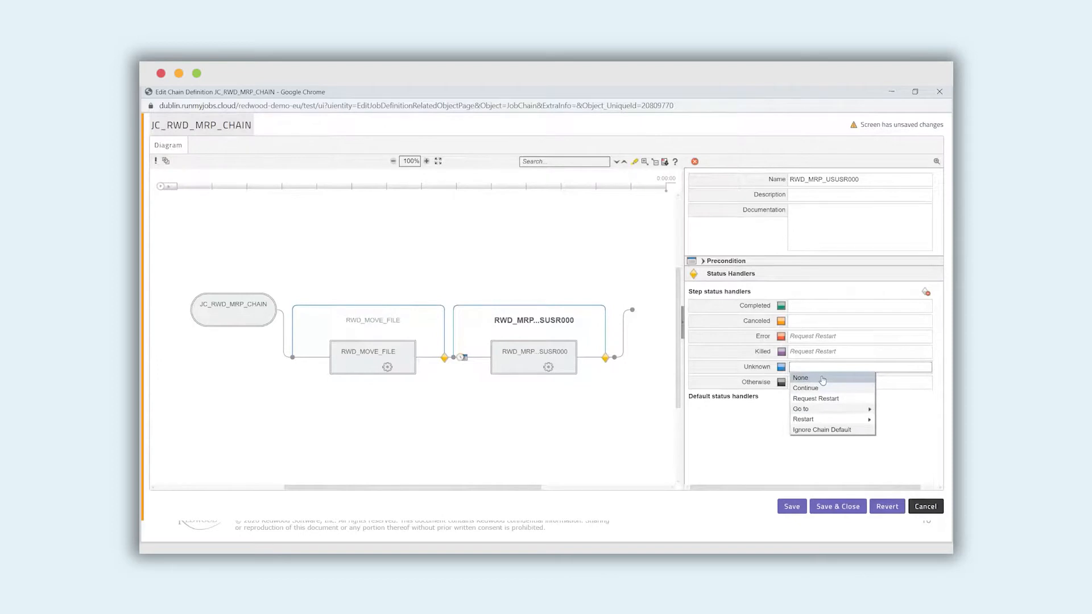
Save and close JC_RWD_MRP_CHAIN after reviewing the Unknown status handler, then bring up its actions in the list
left_click(815, 398)
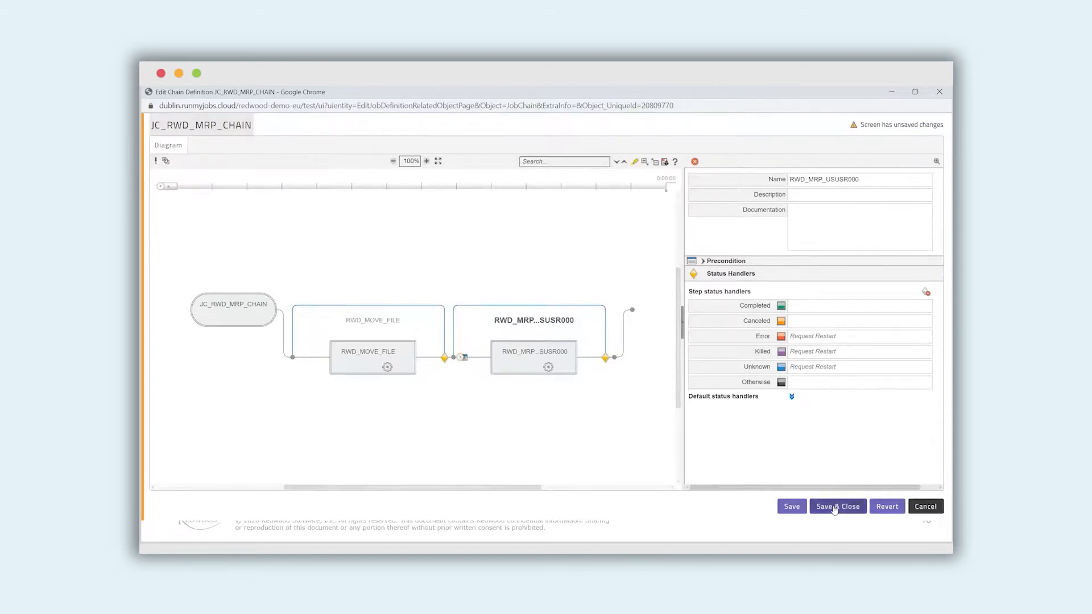
left_click(837, 506)
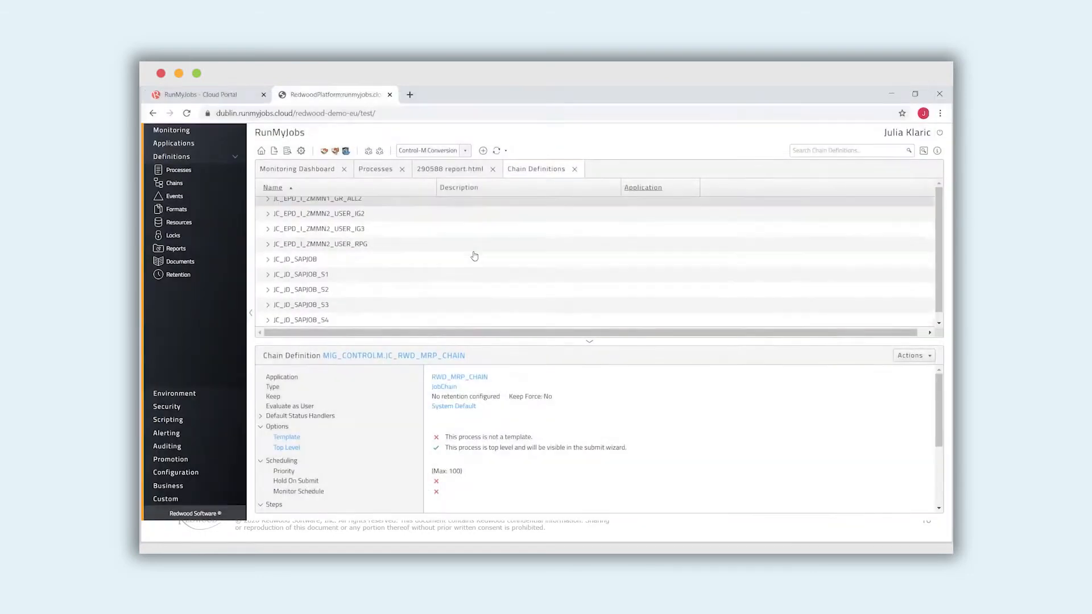
scroll("down", 3)
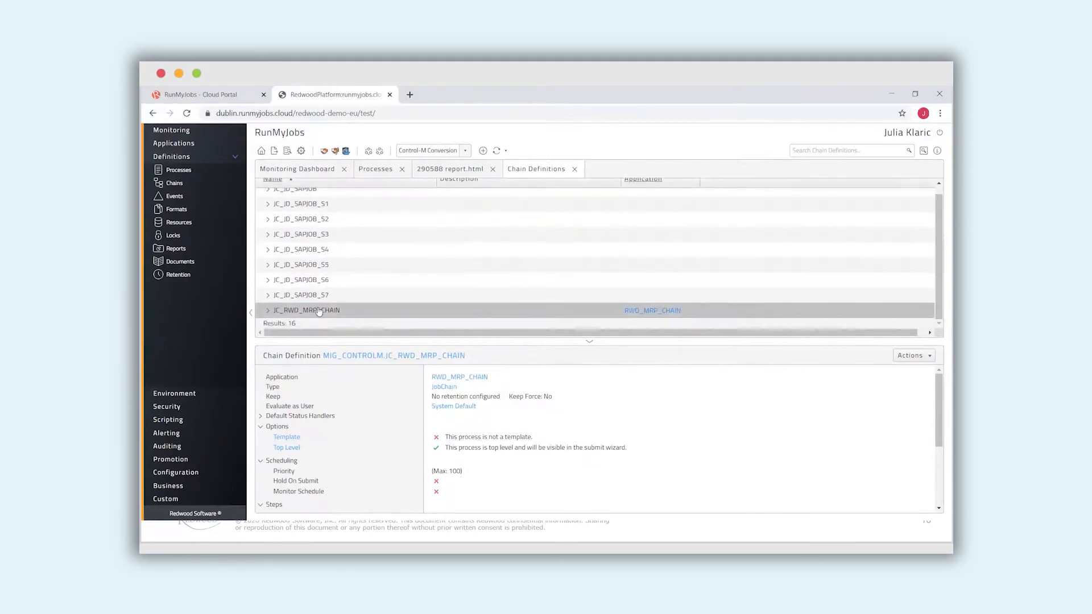
right_click(306, 309)
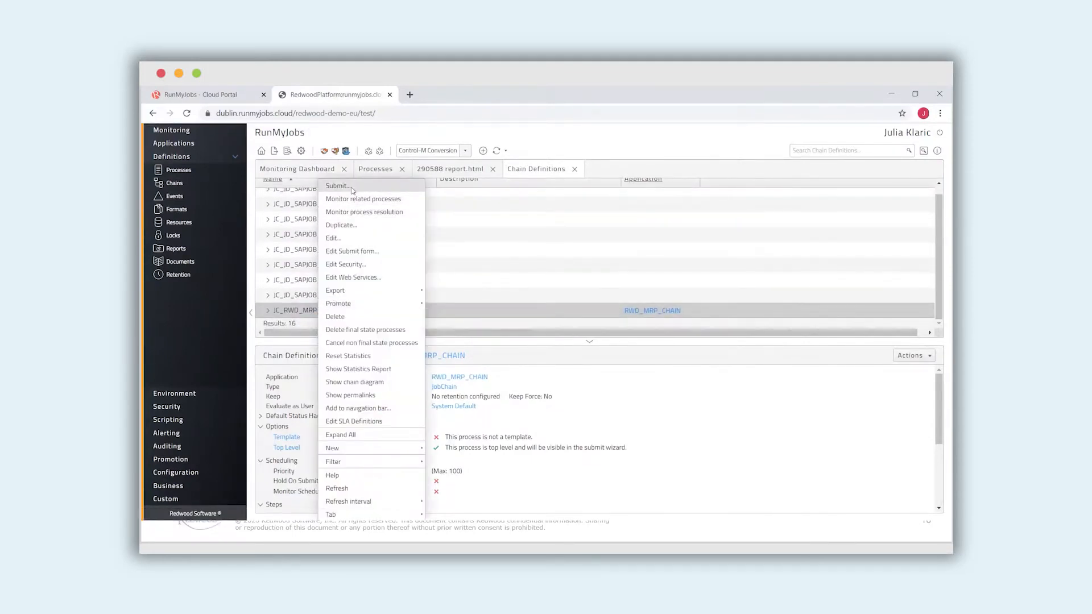
Start submitting JC_RWD_MRP_CHAIN, trying daily recurrence with My_WorkingDayCalendar and a submit frame before reverting to Now
left_click(336, 186)
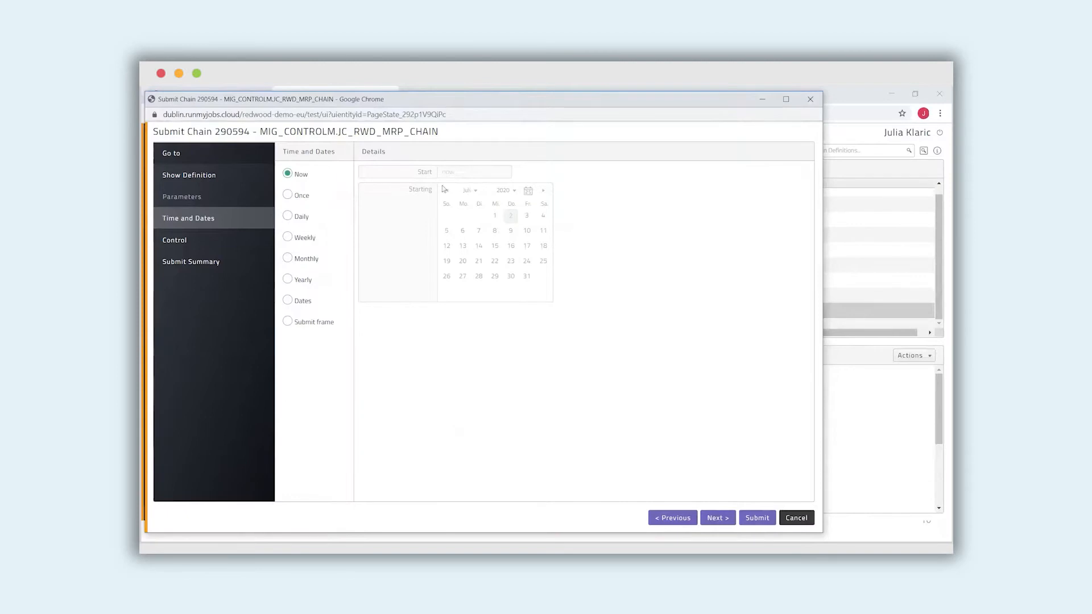
mouse_move(339, 180)
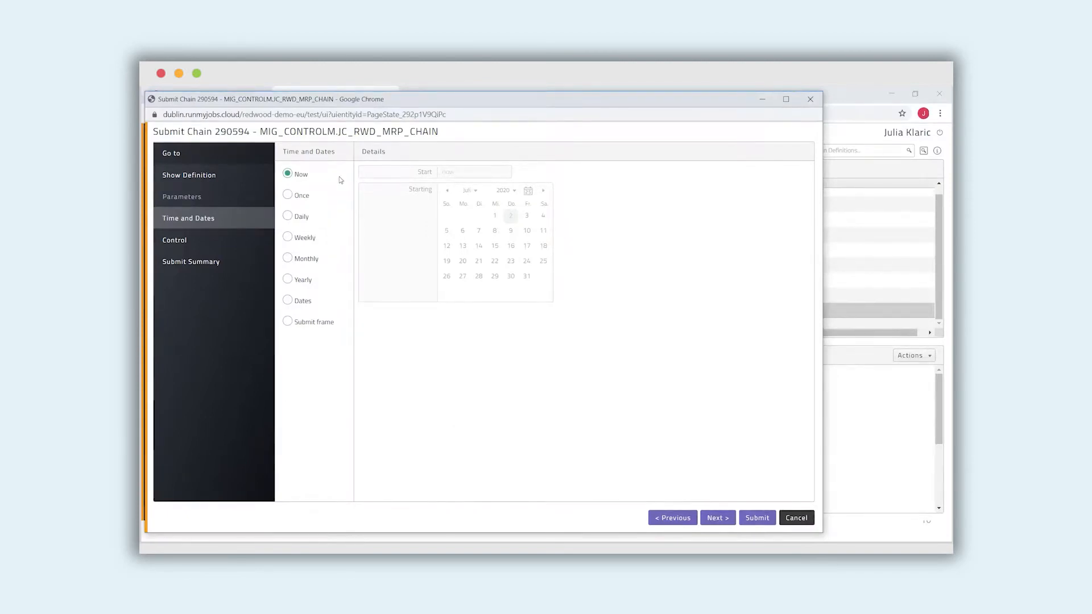
mouse_move(262, 349)
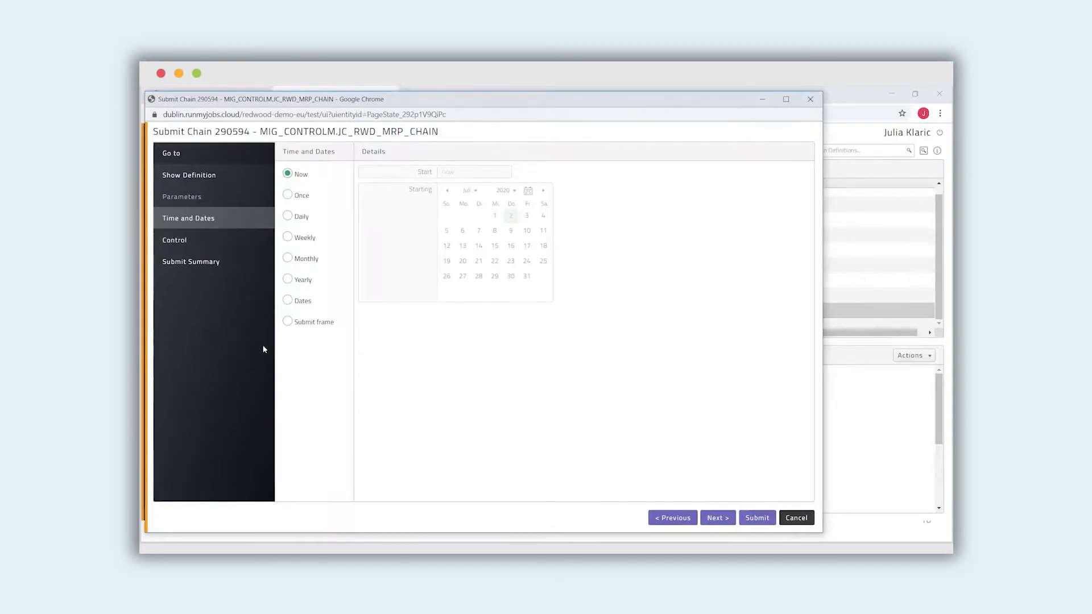
mouse_move(319, 357)
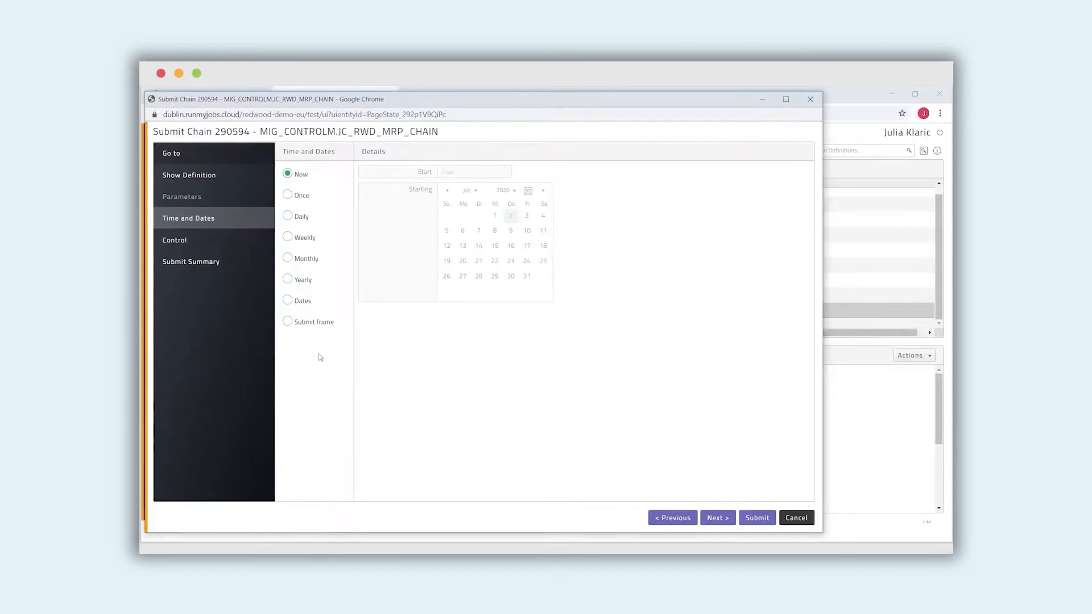
mouse_move(324, 300)
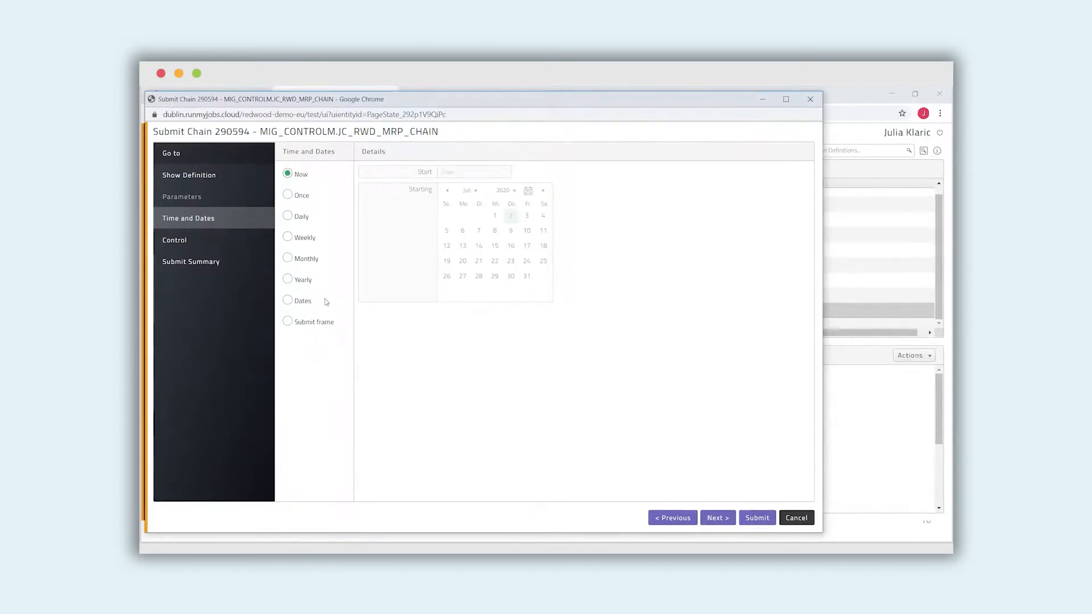
mouse_move(287, 228)
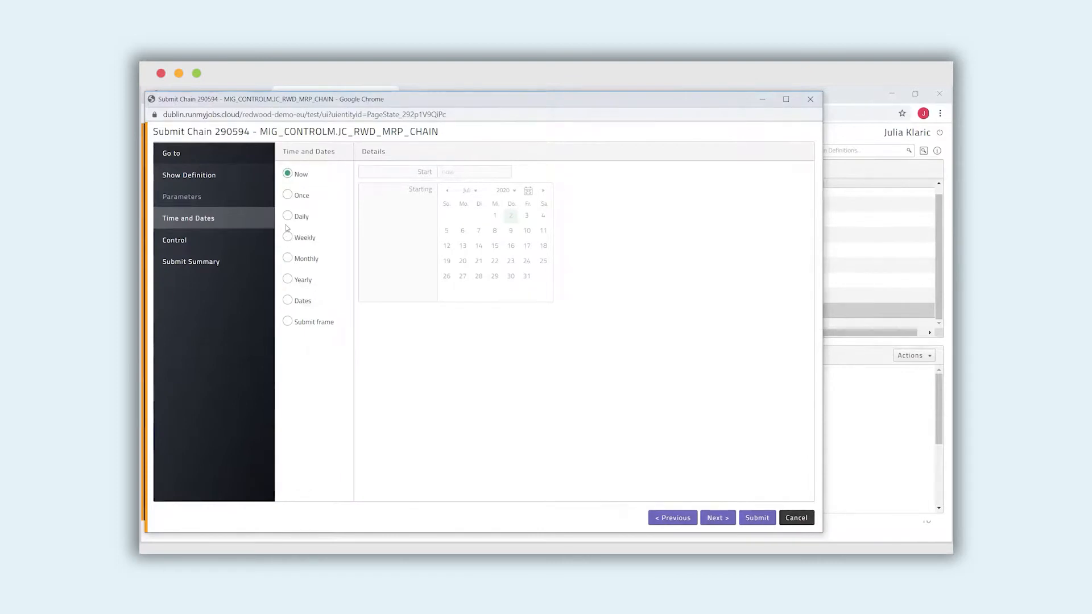
left_click(288, 216)
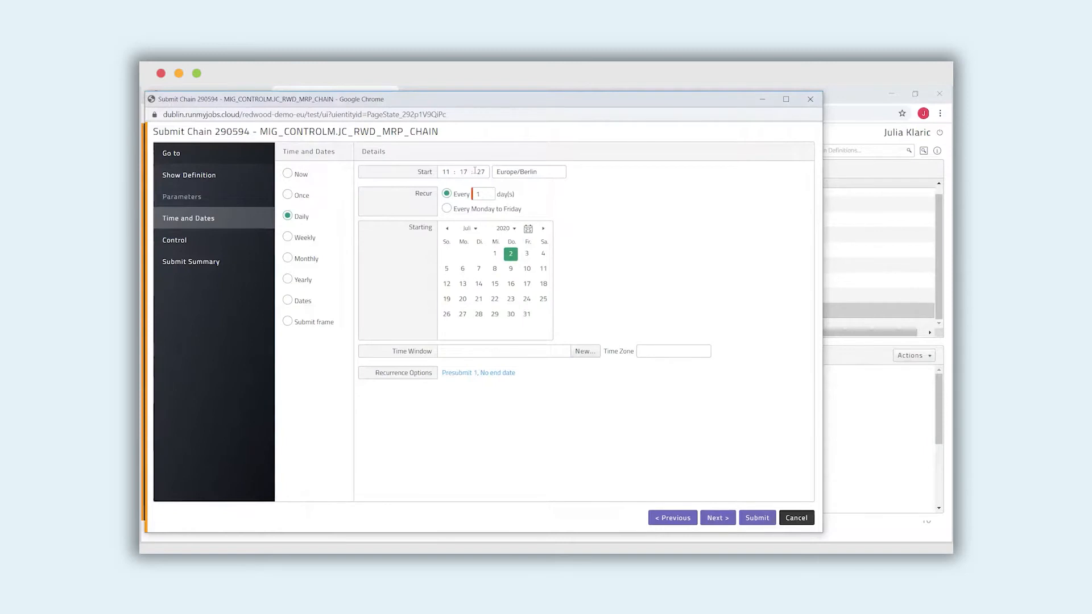
left_click(505, 352)
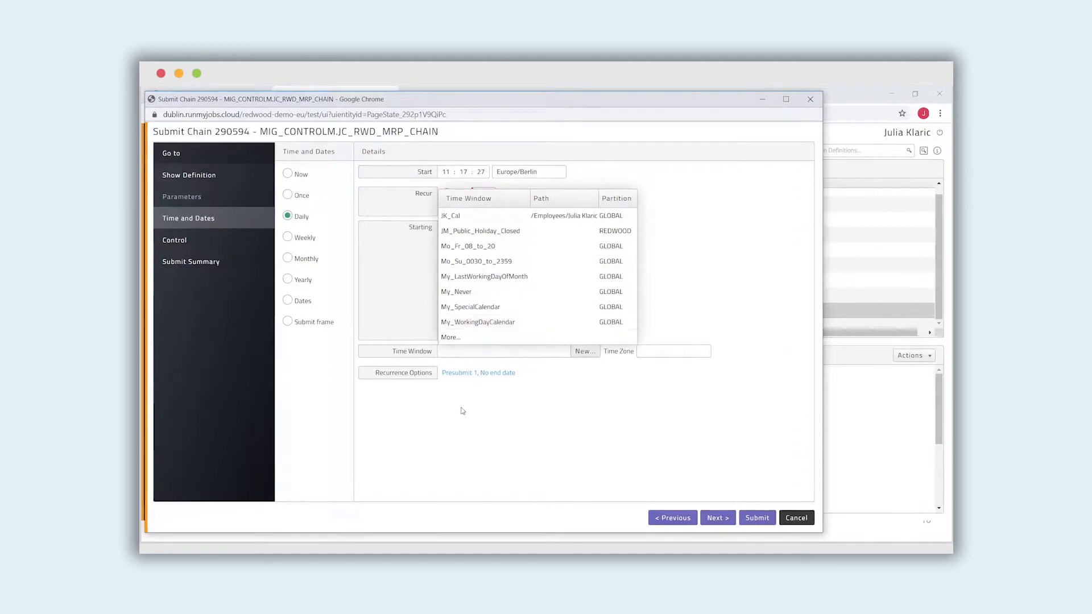
left_click(476, 322)
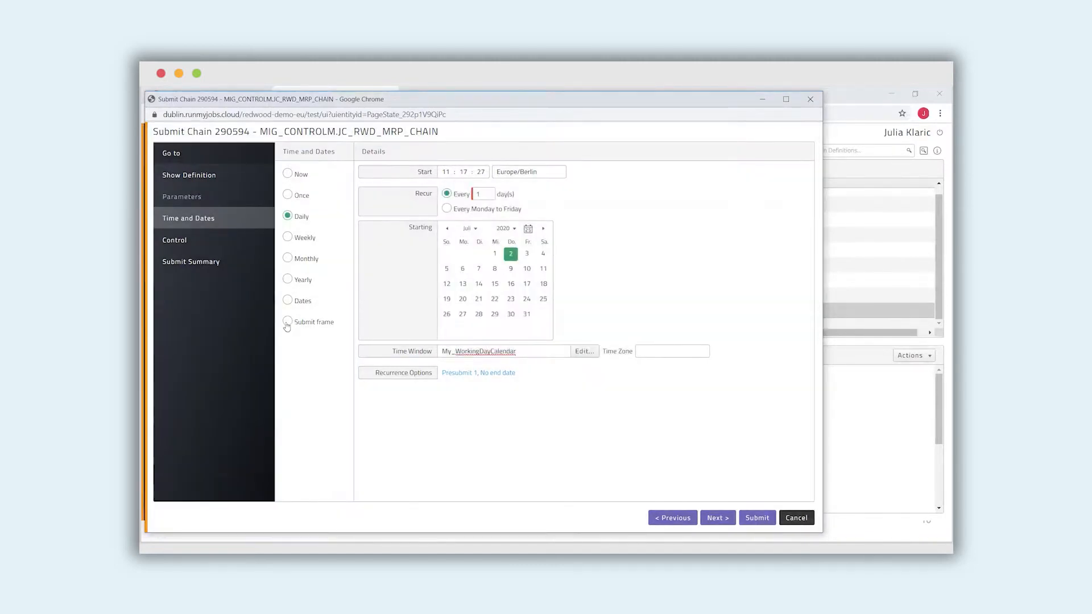
left_click(286, 322)
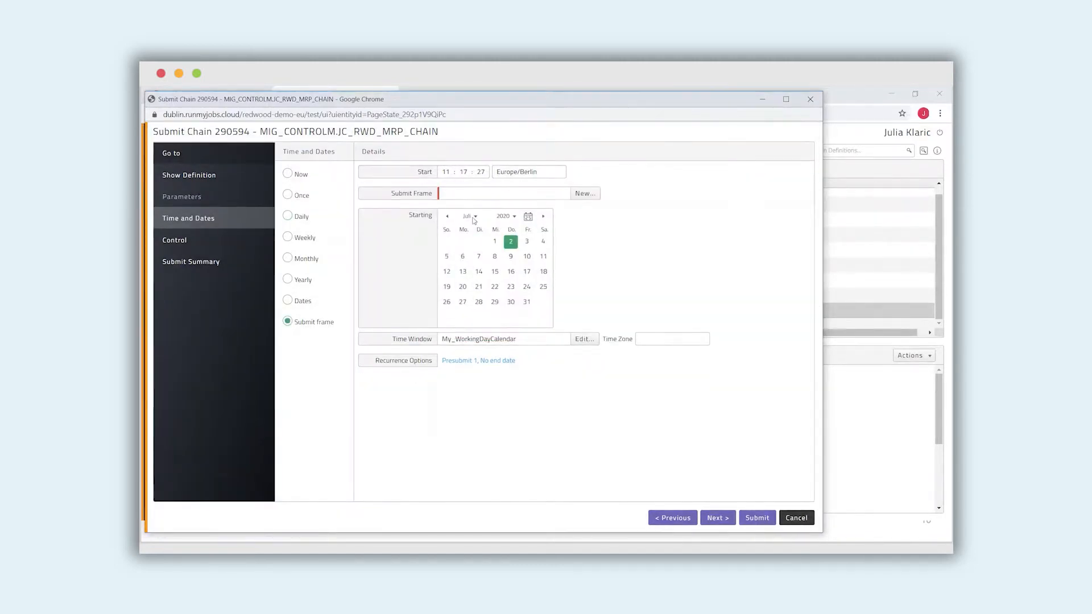
left_click(503, 193)
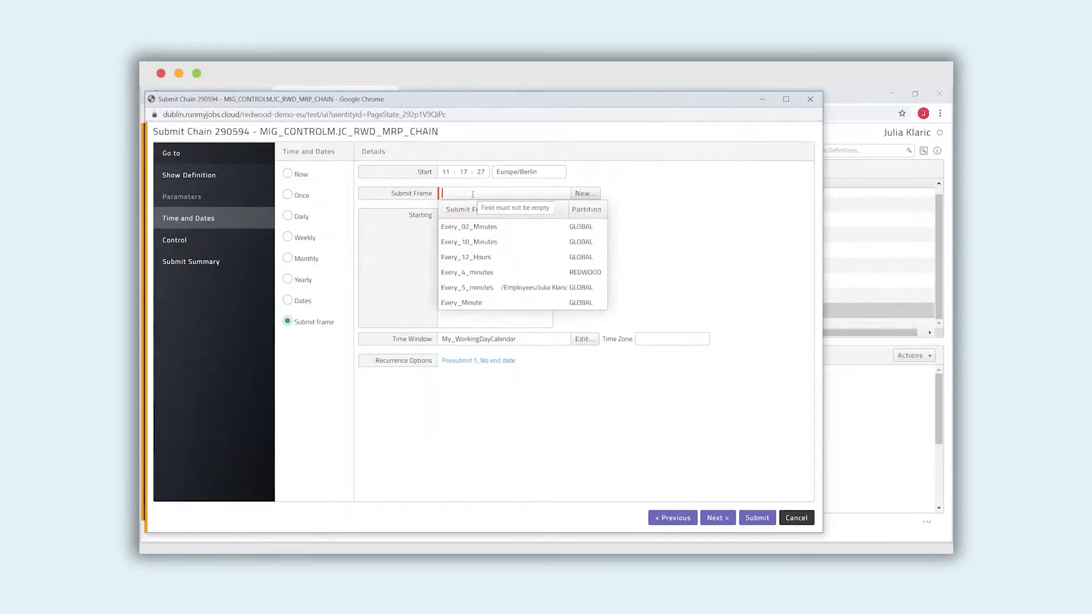
mouse_move(511, 241)
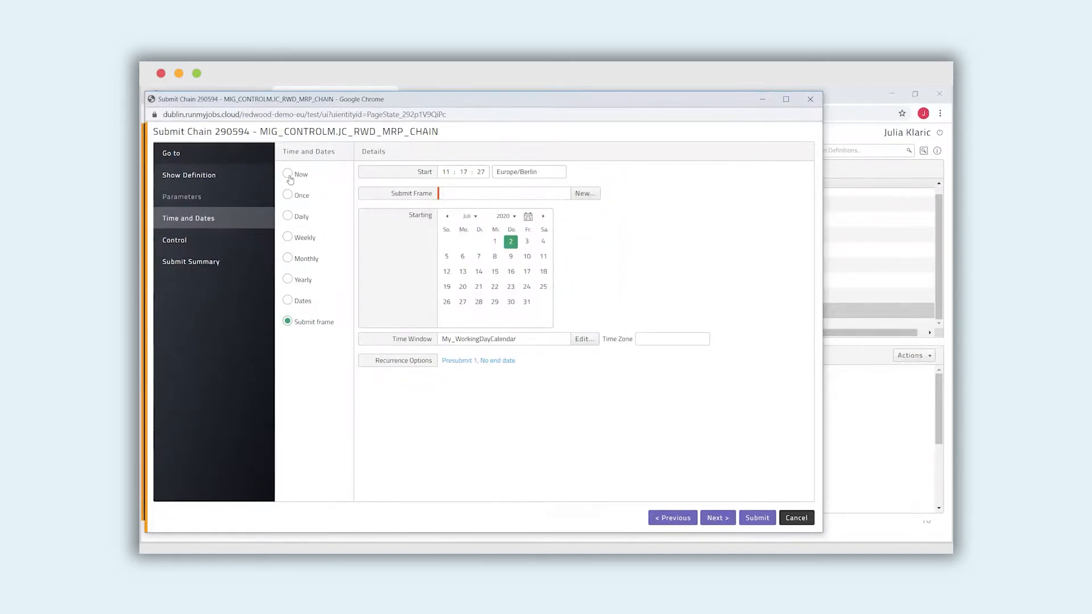
left_click(288, 174)
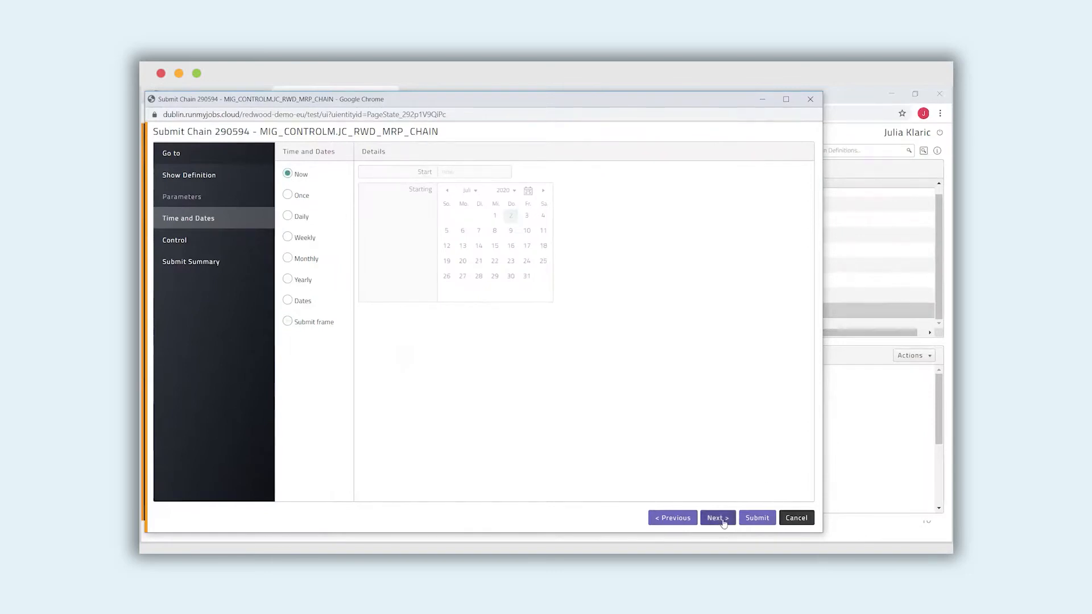
Set the queue to Windows_Queue in process control and submit the chain for execution
left_click(717, 518)
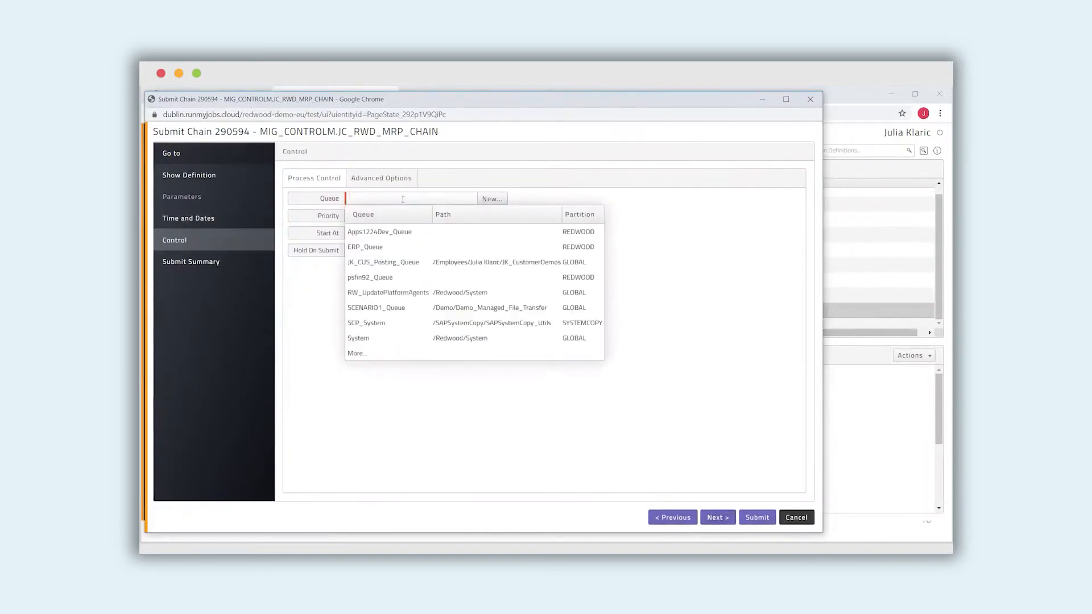
type("wi")
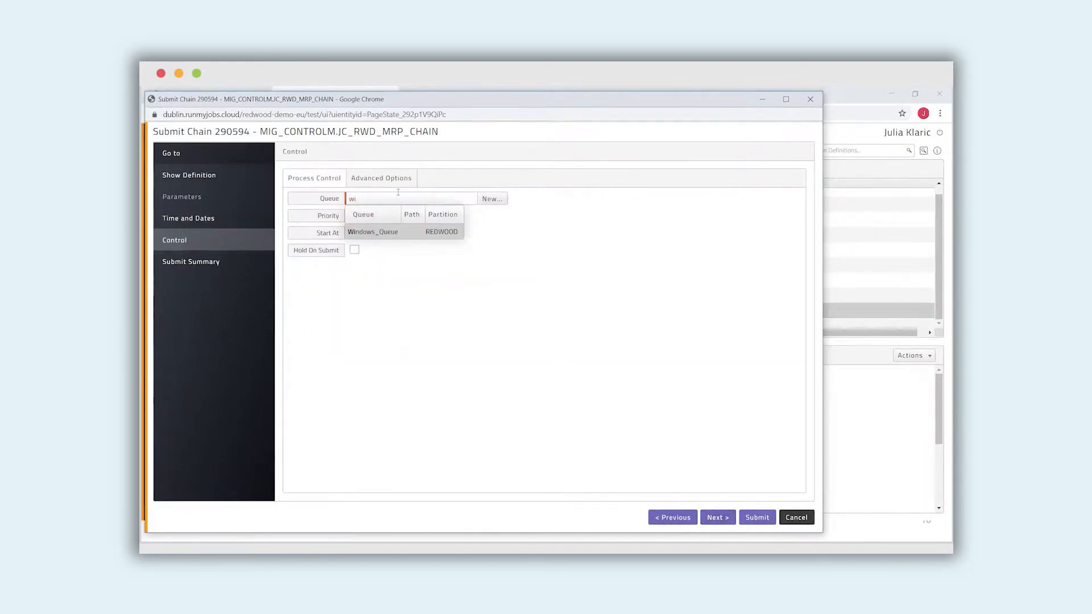
left_click(717, 518)
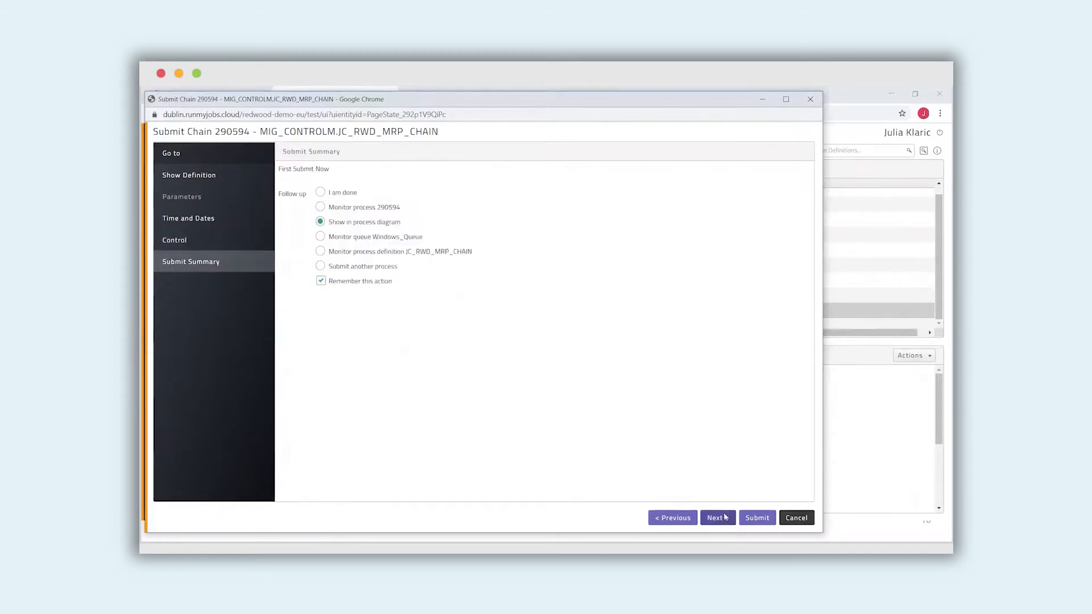
left_click(757, 517)
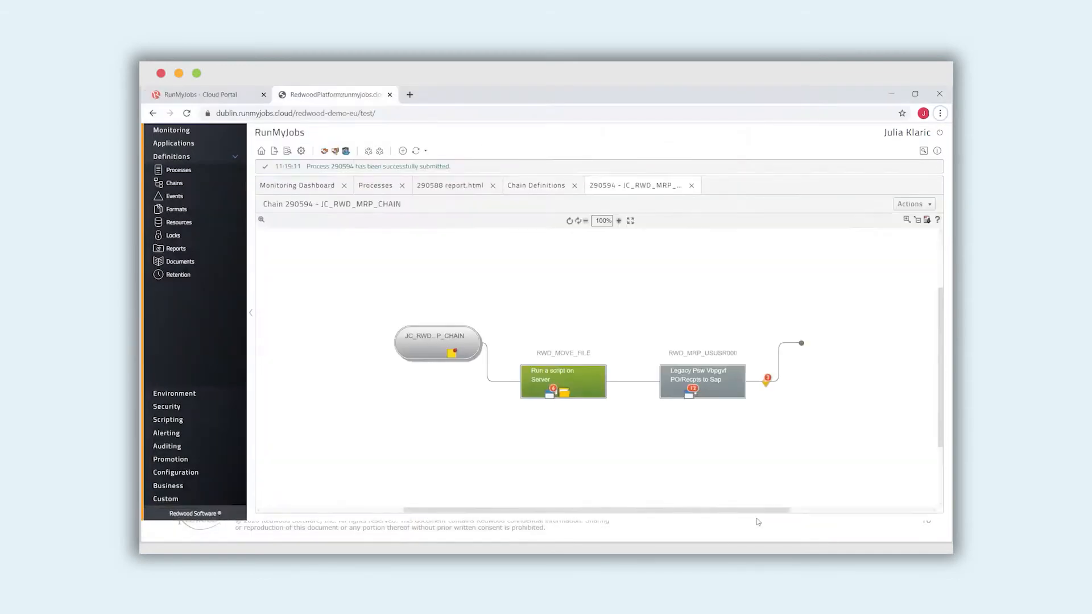
mouse_move(744, 515)
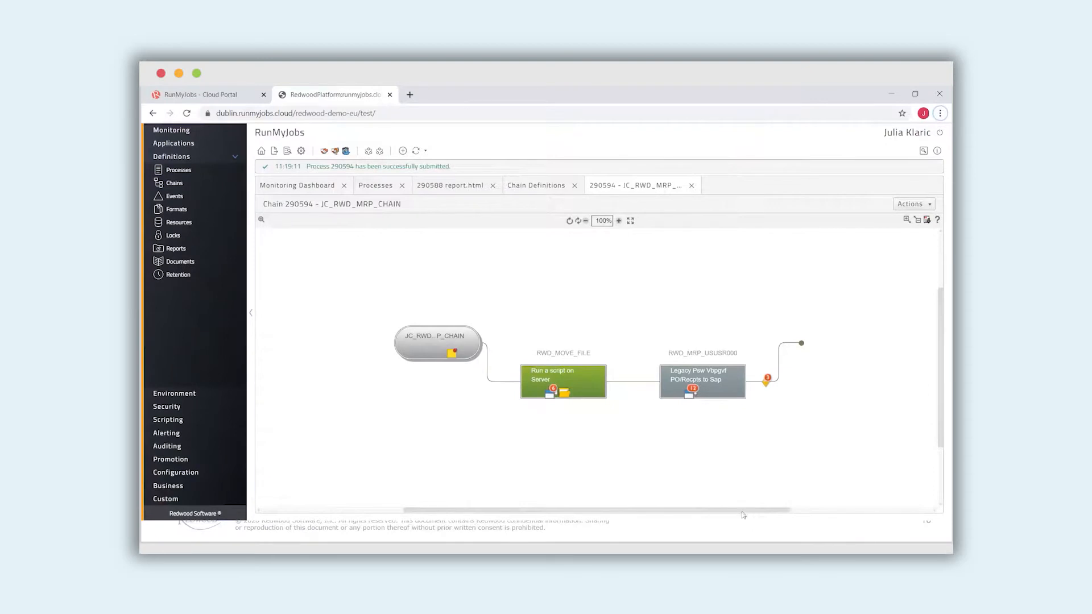
mouse_move(638, 458)
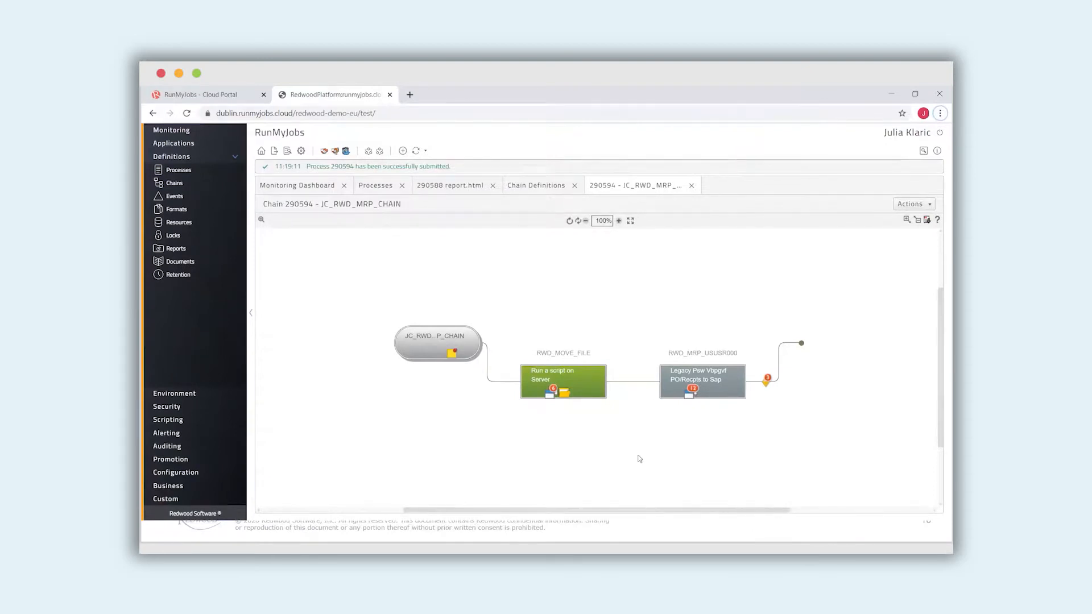
mouse_move(604, 274)
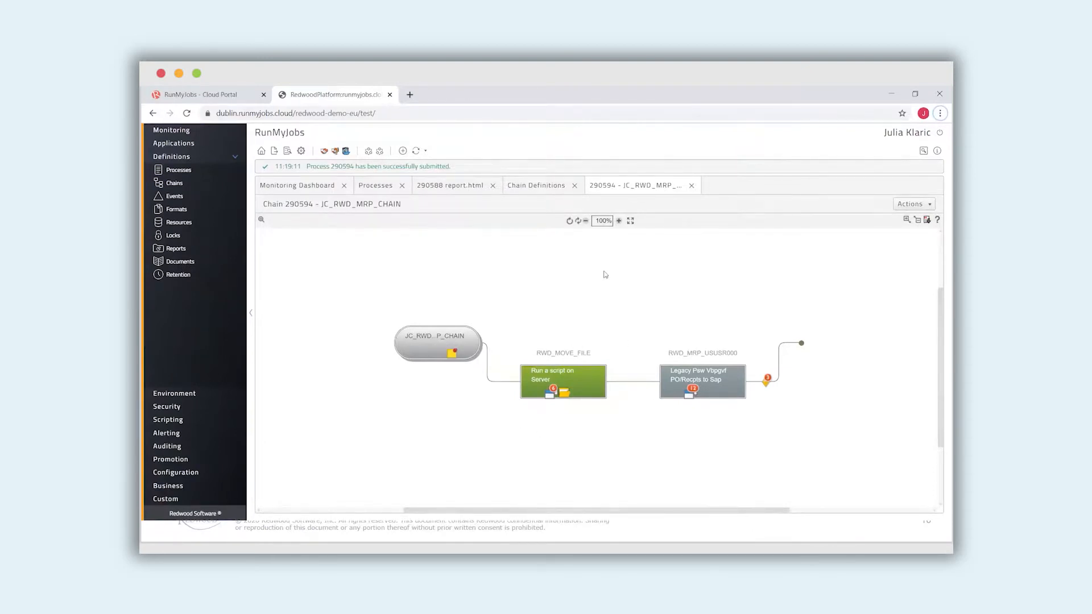
Refresh process 290594's diagram, view the RWD_MRP_USUSR000 step's step1_spool1.txt spool output, then close it
left_click(569, 221)
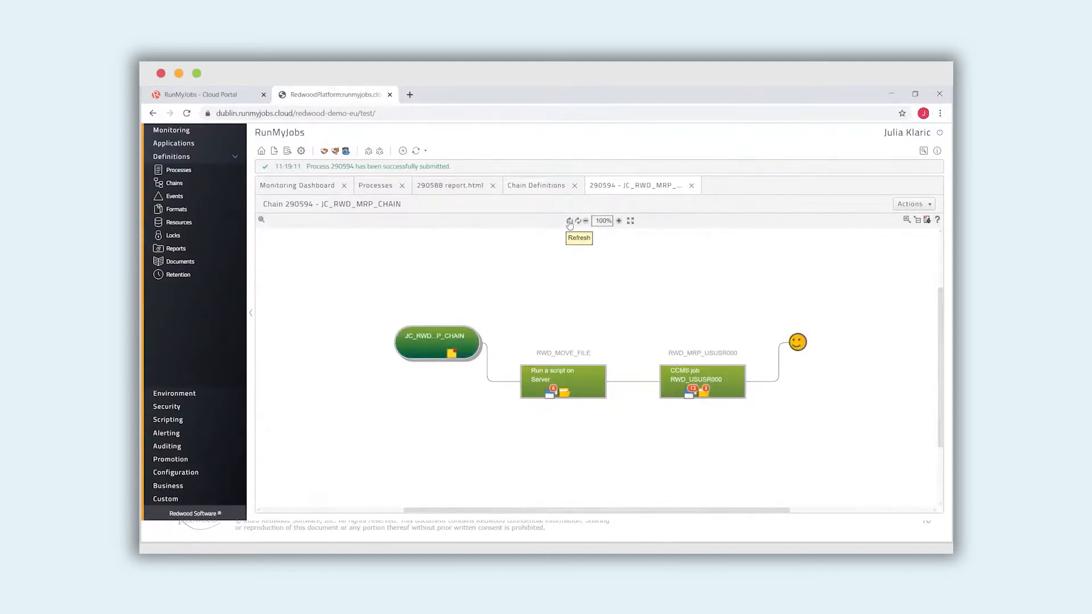
mouse_move(786, 316)
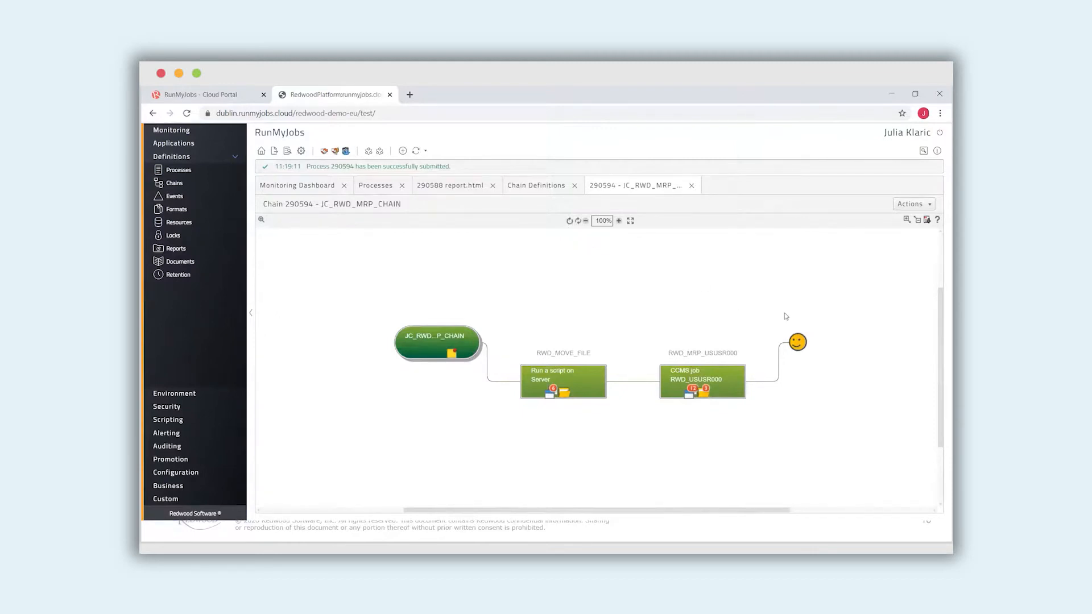
mouse_move(706, 394)
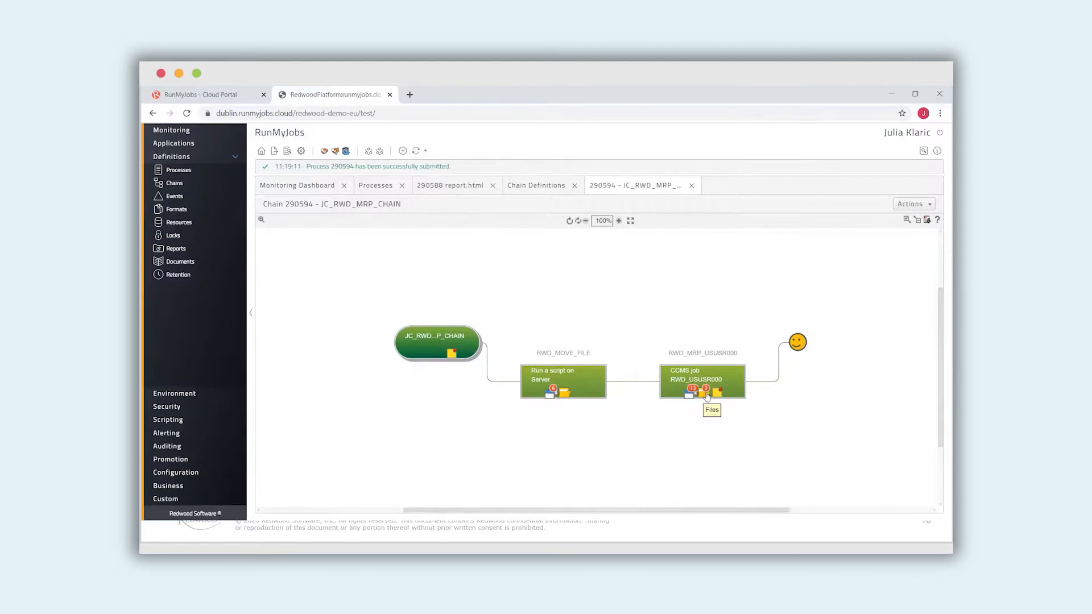
left_click(710, 409)
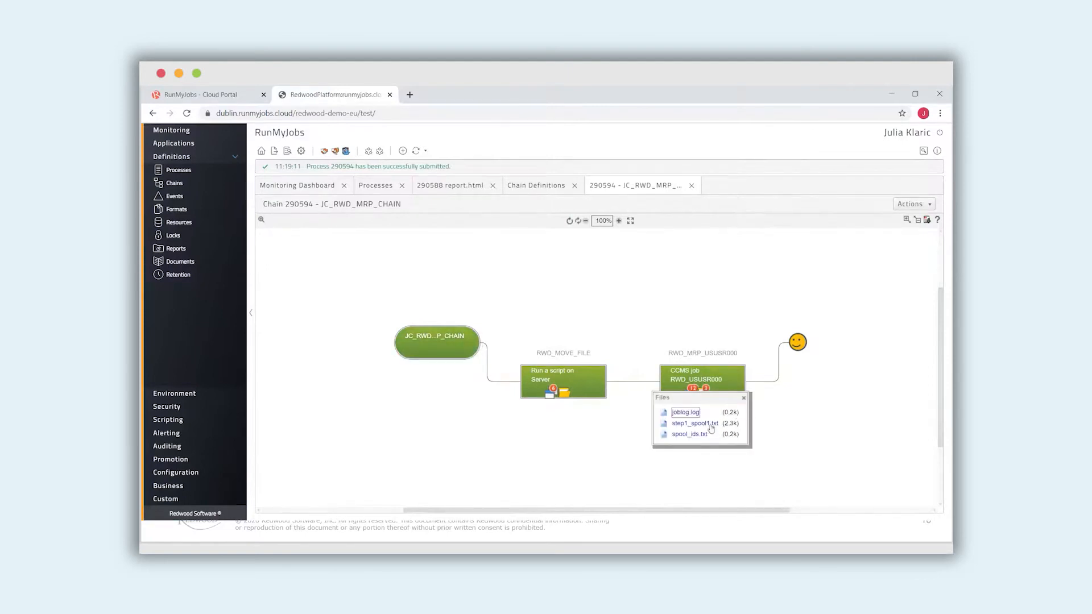
left_click(692, 423)
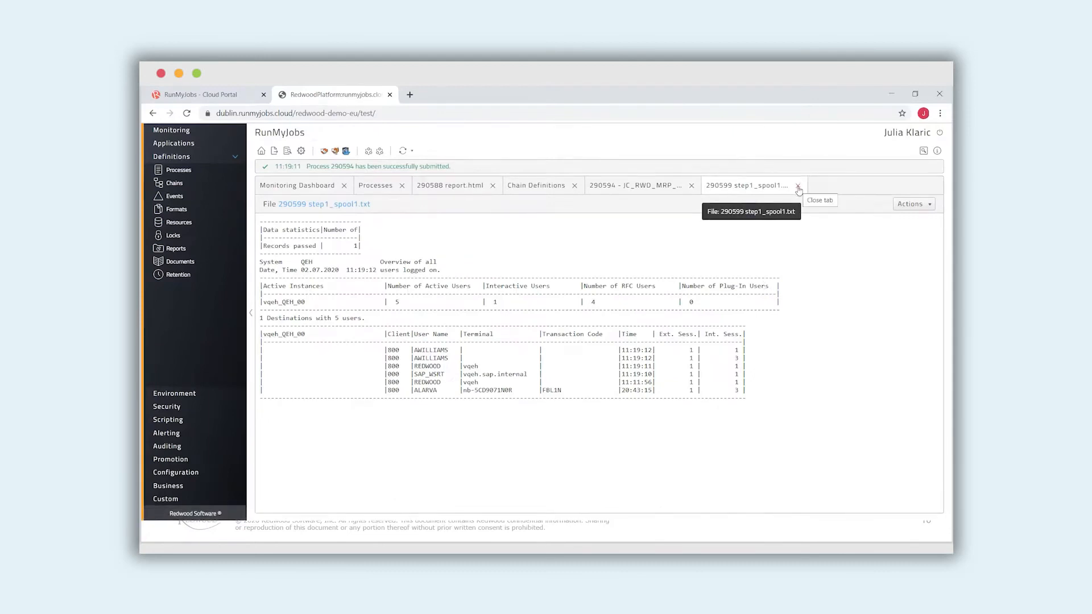
left_click(798, 185)
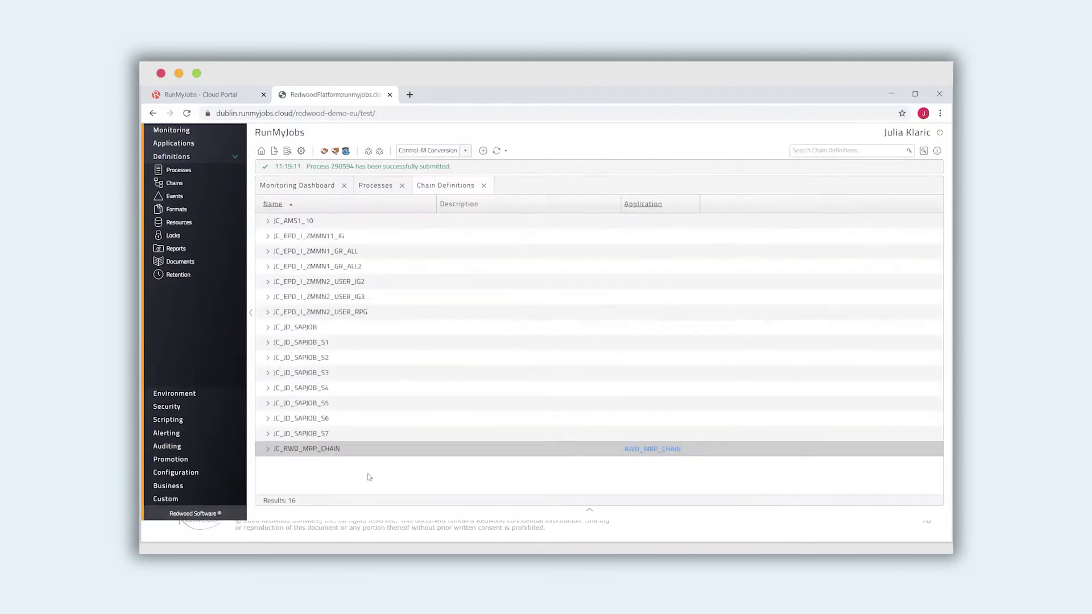
mouse_move(394, 474)
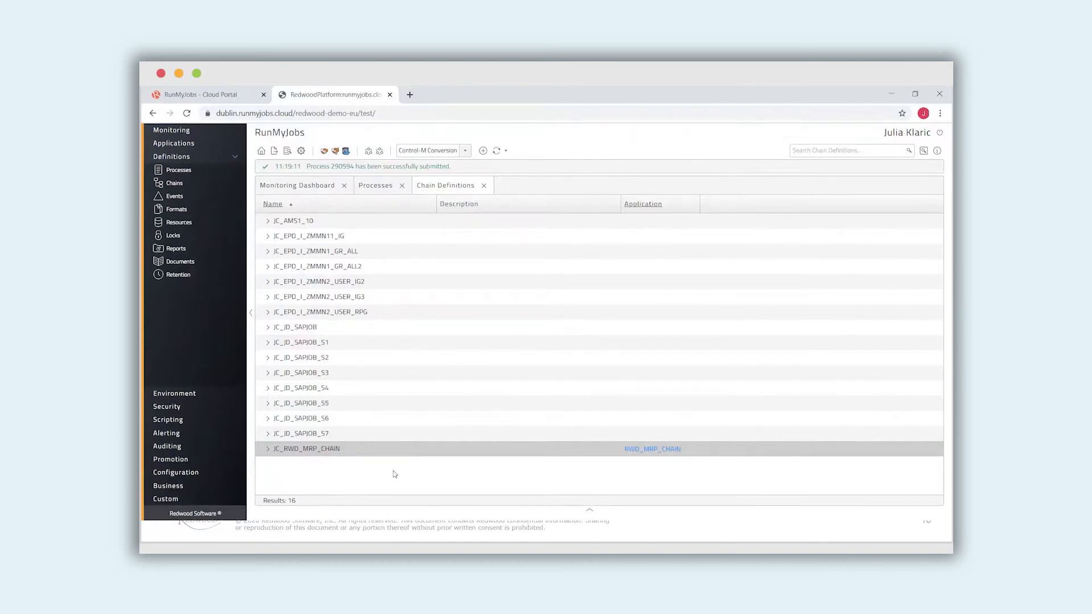
Promote JC_RWD_MRP_CHAIN from the chain definitions list to the Demo EU Prod system
right_click(306, 448)
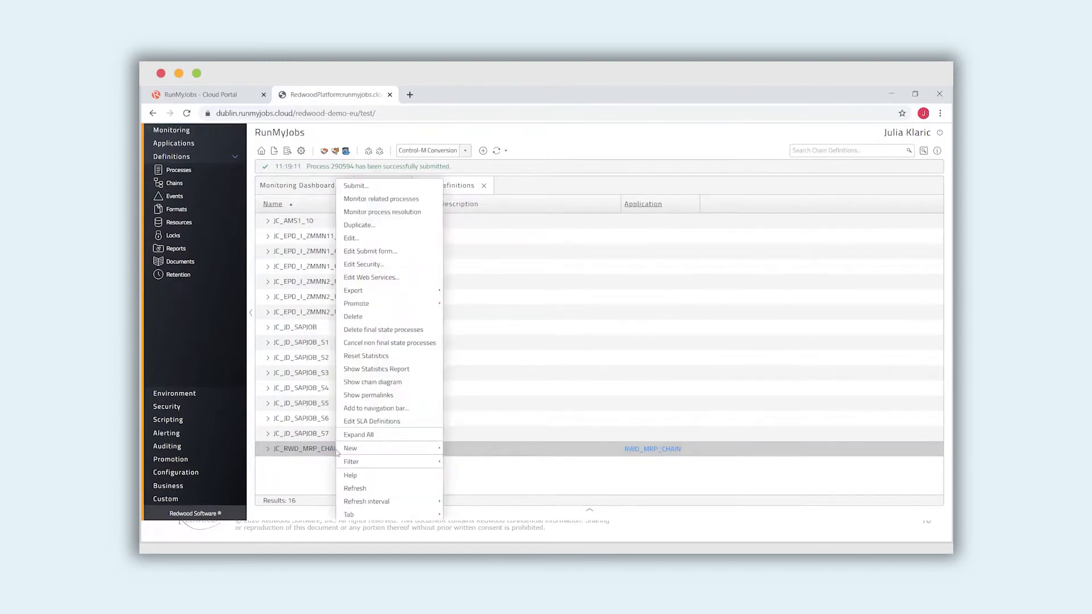
mouse_move(356, 303)
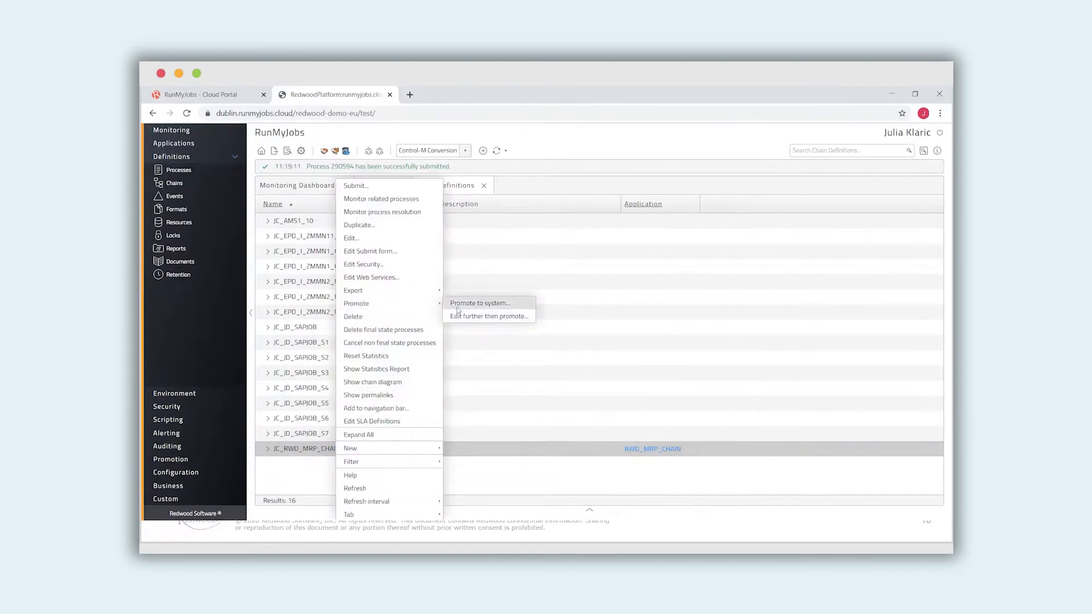
left_click(479, 302)
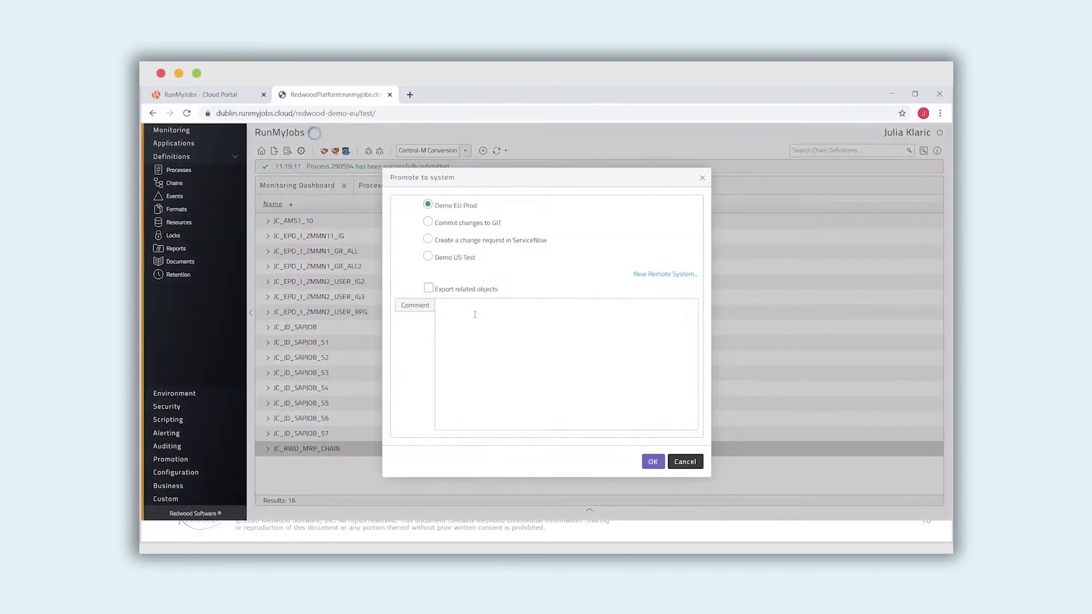
mouse_move(443, 273)
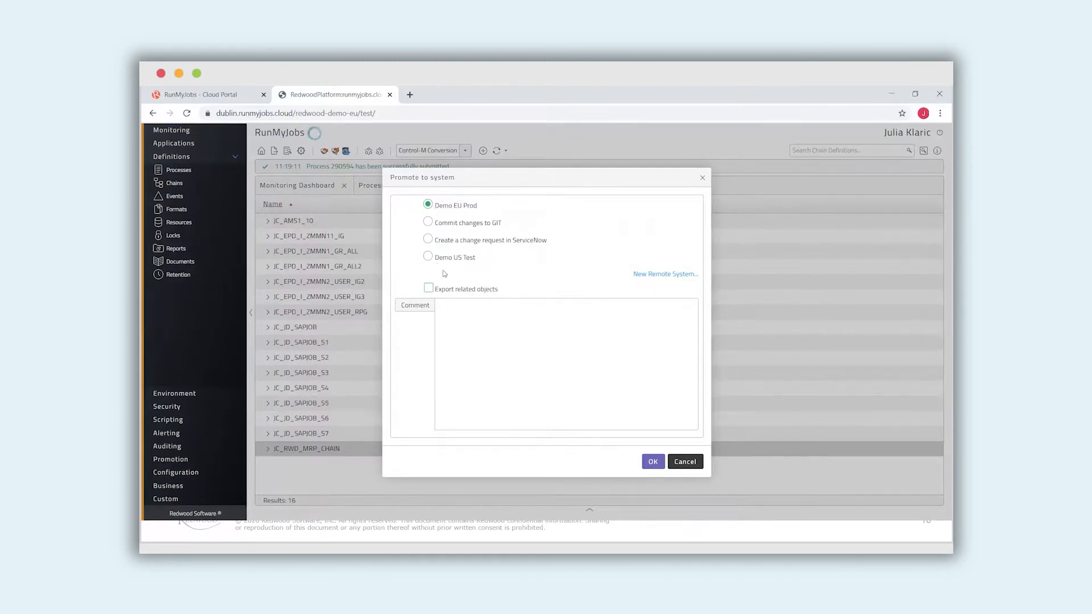
mouse_move(506, 262)
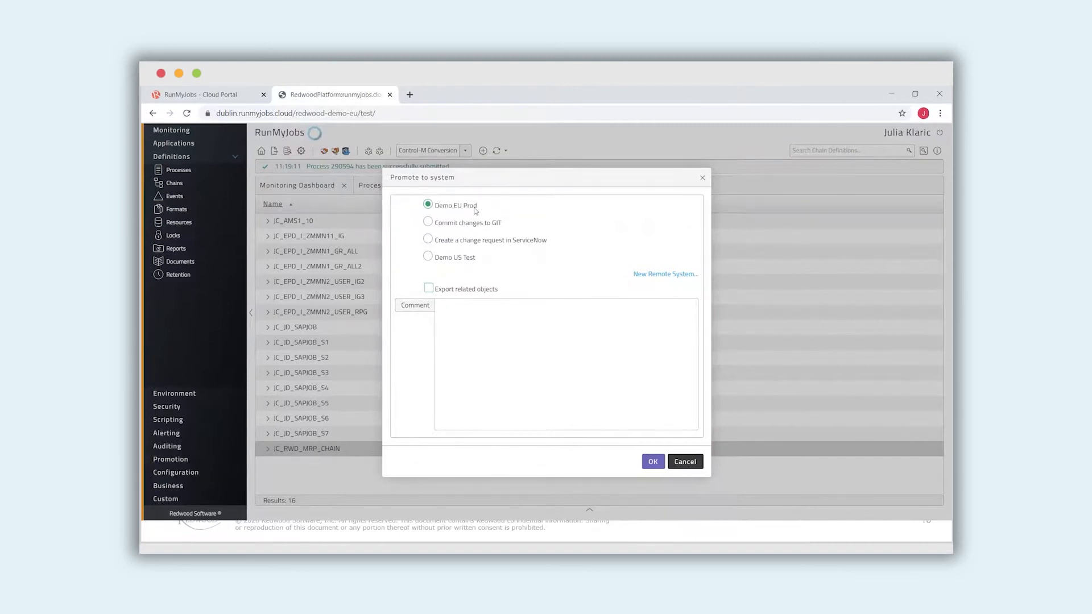
left_click(683, 462)
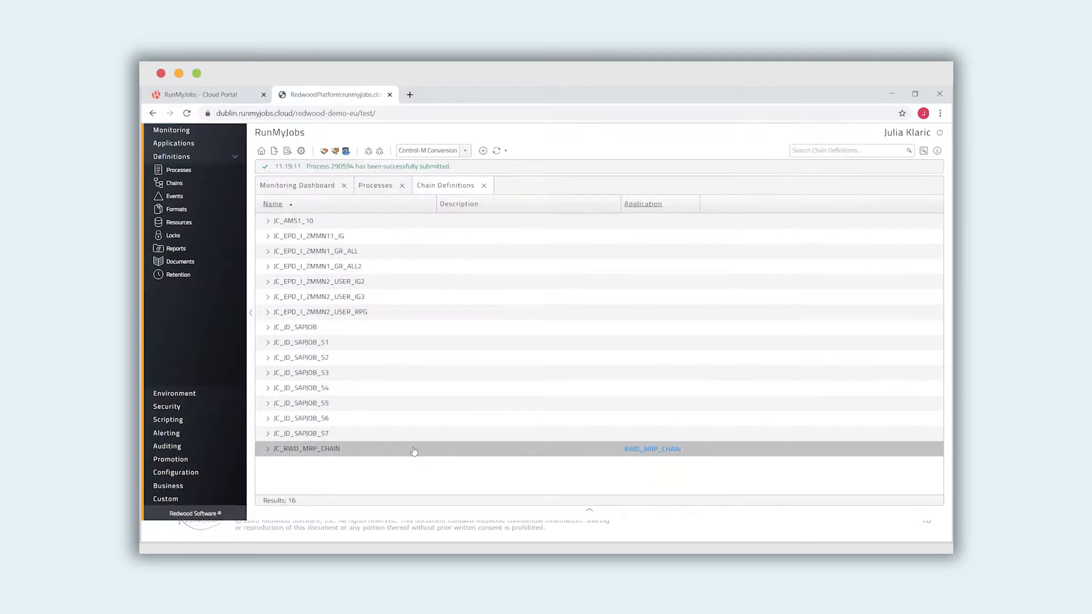
mouse_move(360, 330)
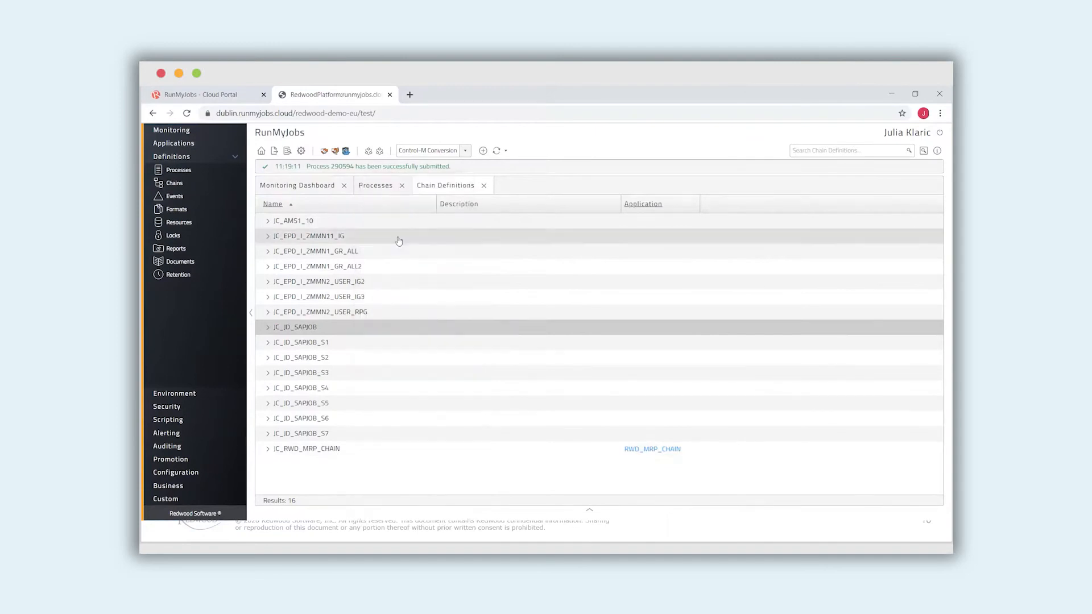
Open the JC_JD_SAPJOB chain definition for editing on its Diagram tab
double_click(295, 326)
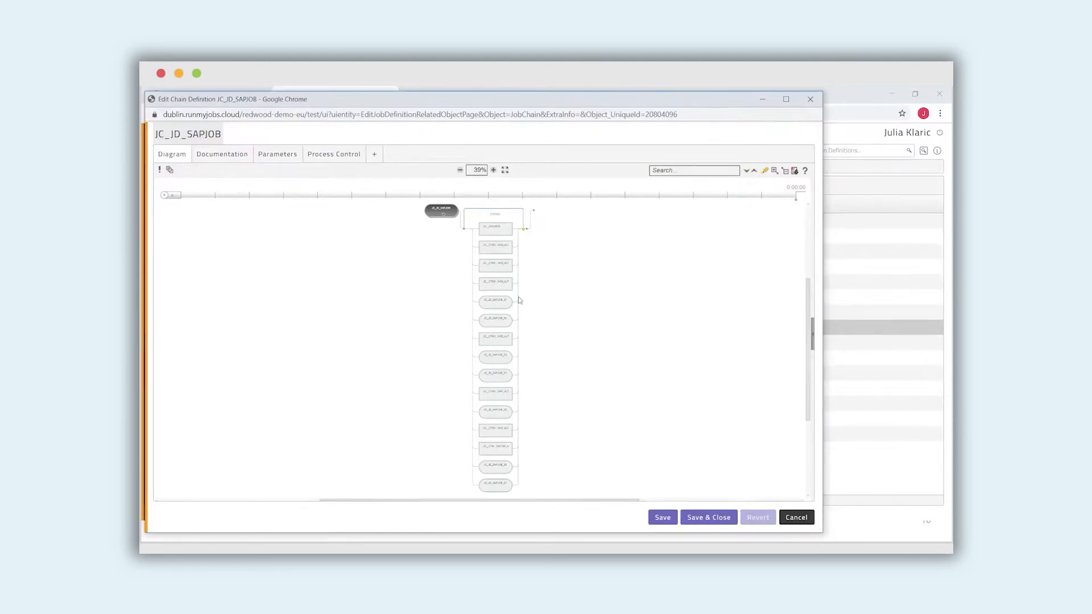
mouse_move(500, 213)
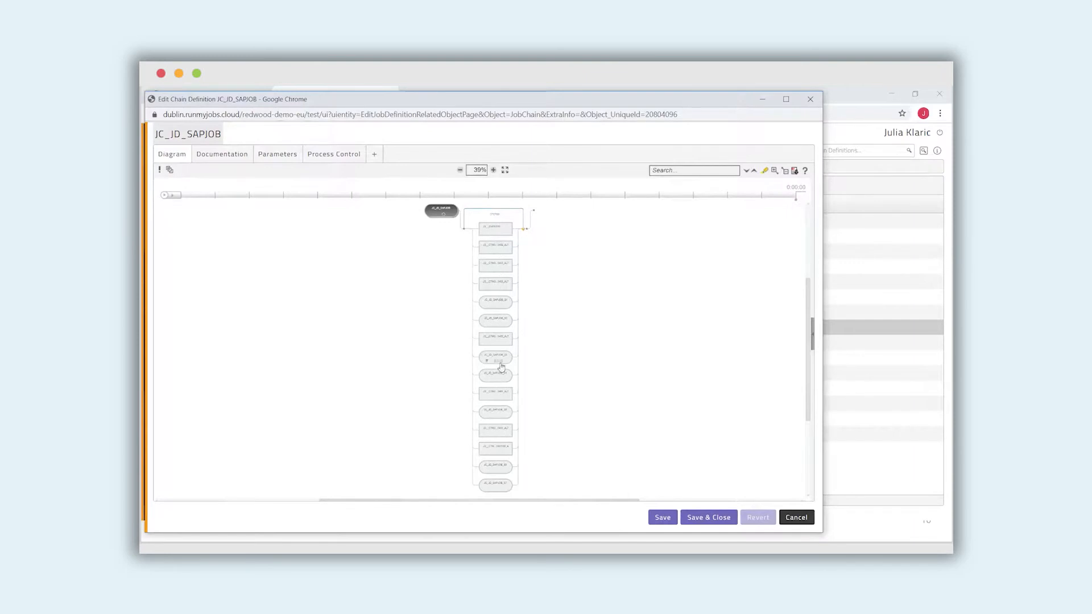
mouse_move(529, 478)
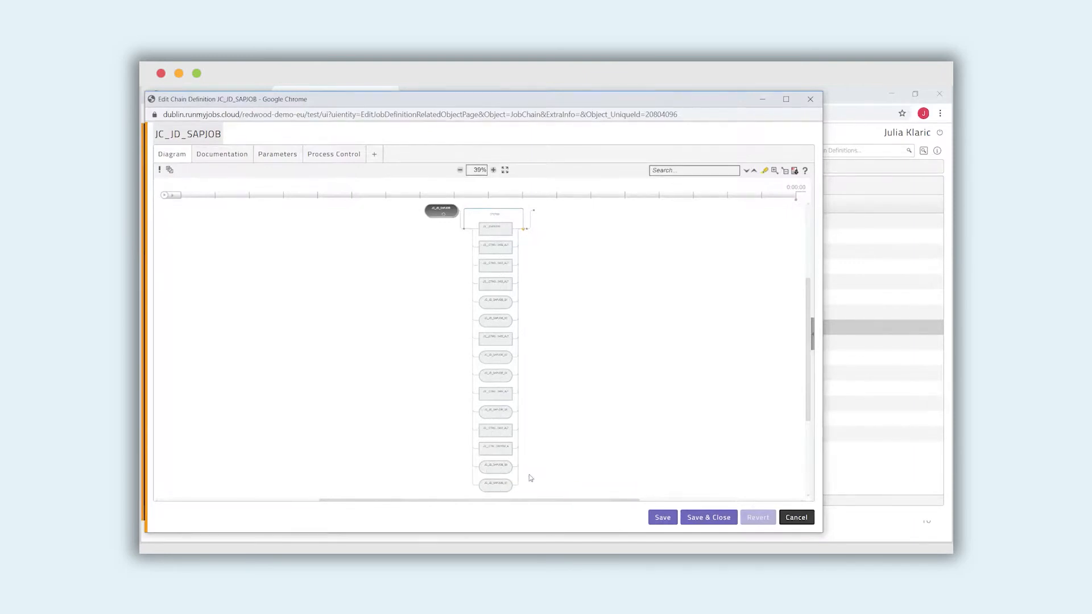
mouse_move(496, 284)
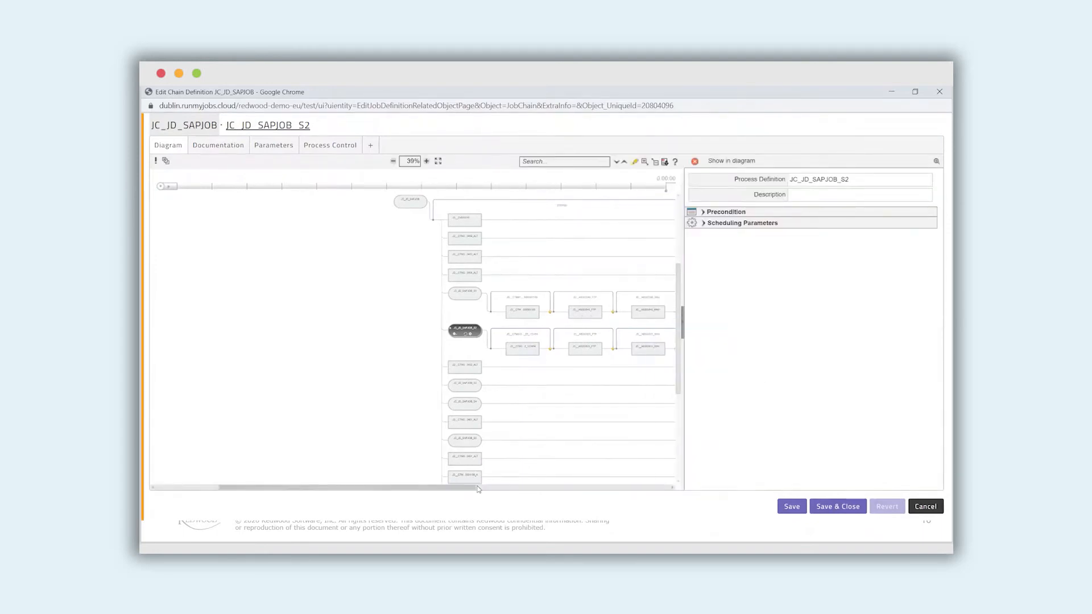
Zoom into the JC_JD_SAPJOB diagram and expand step S3 to show its processes
left_click(426, 161)
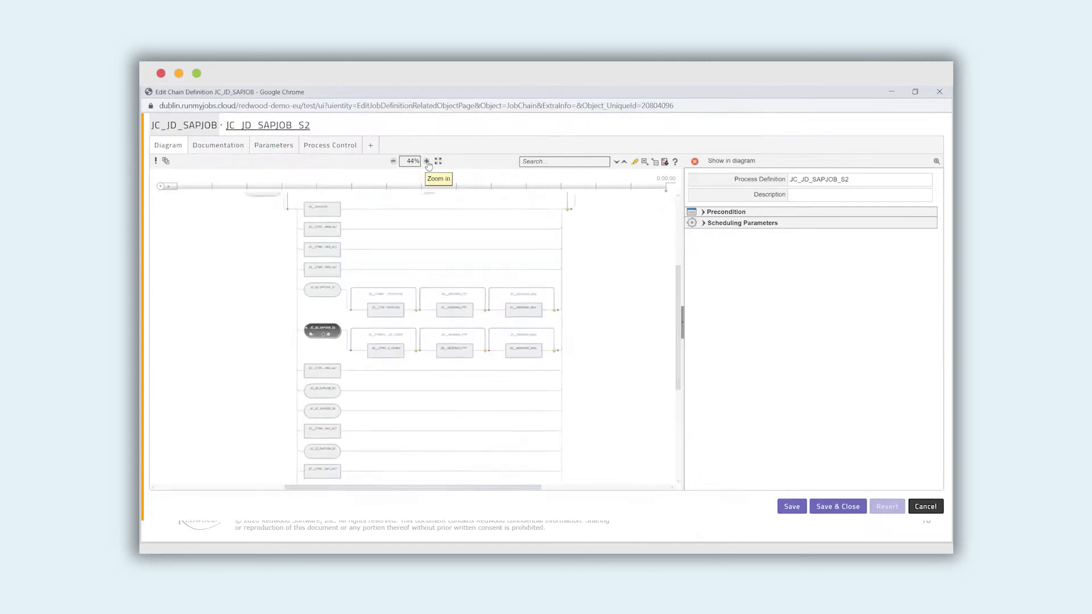
left_click(427, 161)
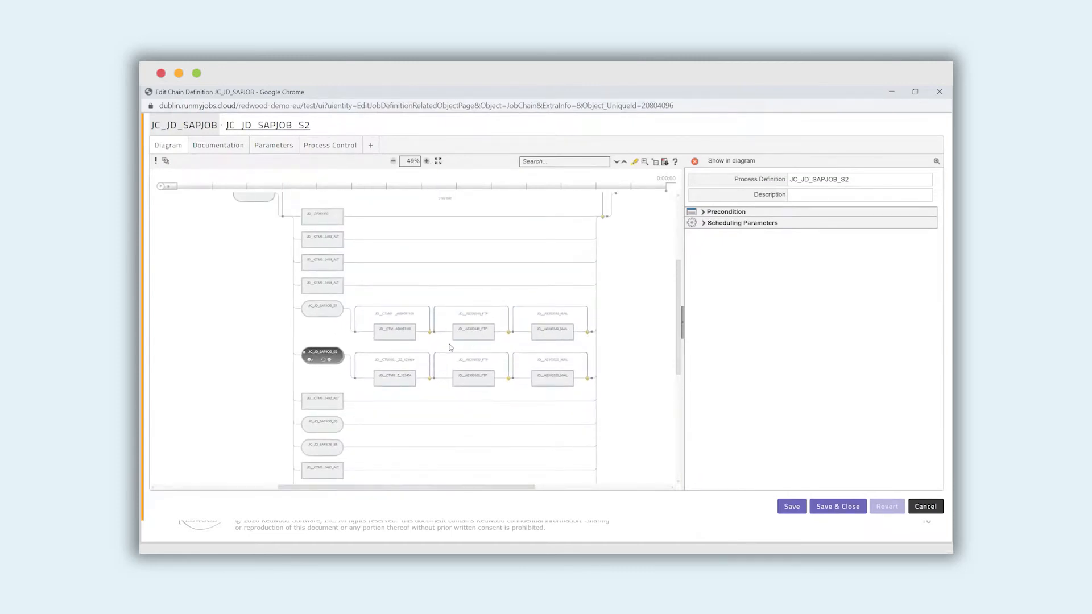
left_click(473, 330)
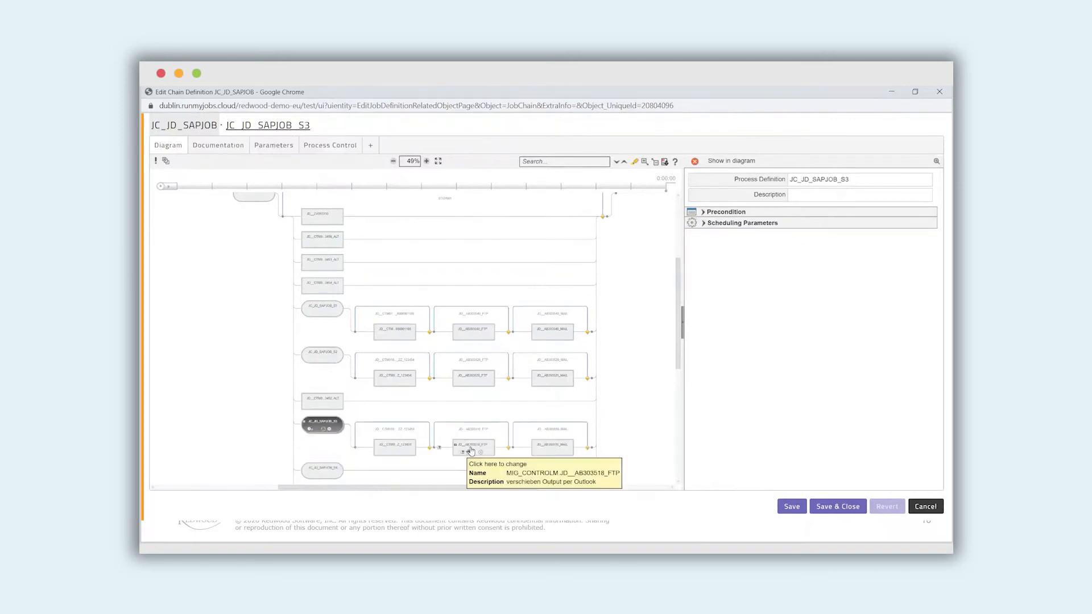
left_click(425, 161)
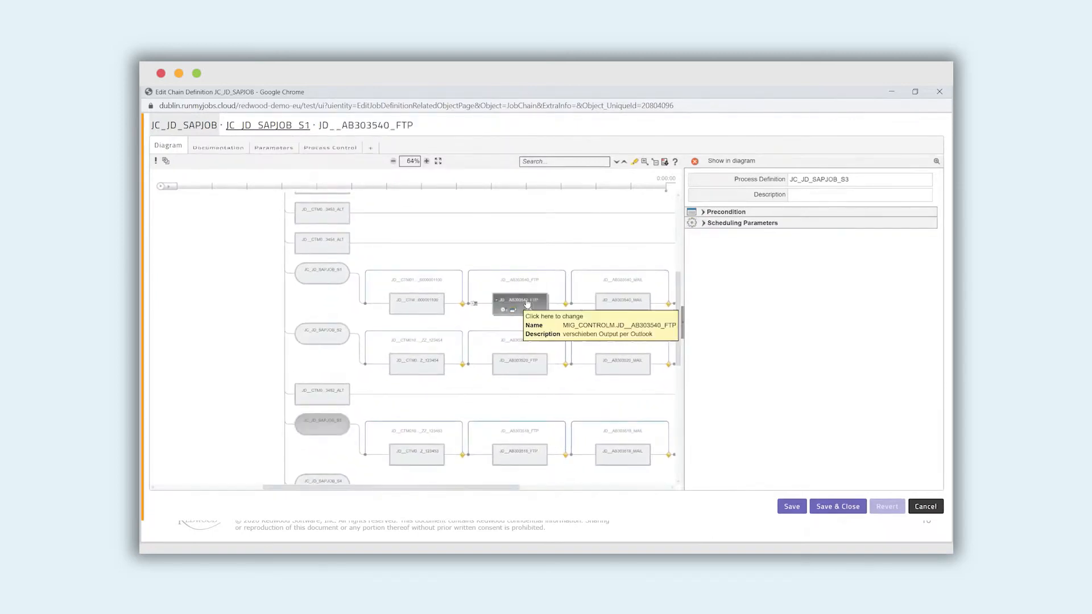
Inspect the S2 and S3 FTP process file mappings and the S3 FTP mput script definition
left_click(518, 360)
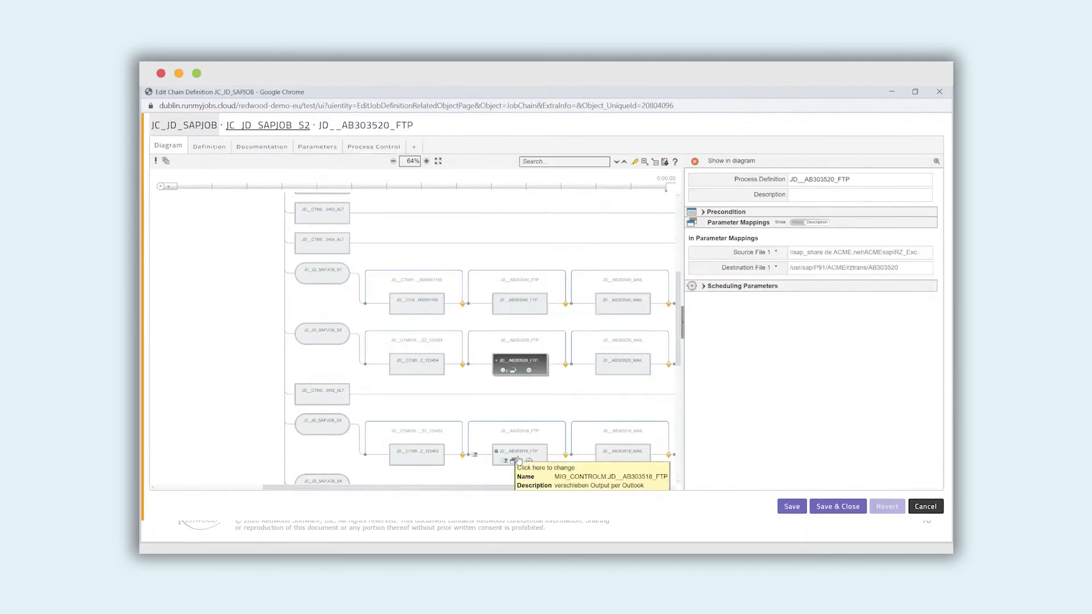
left_click(517, 450)
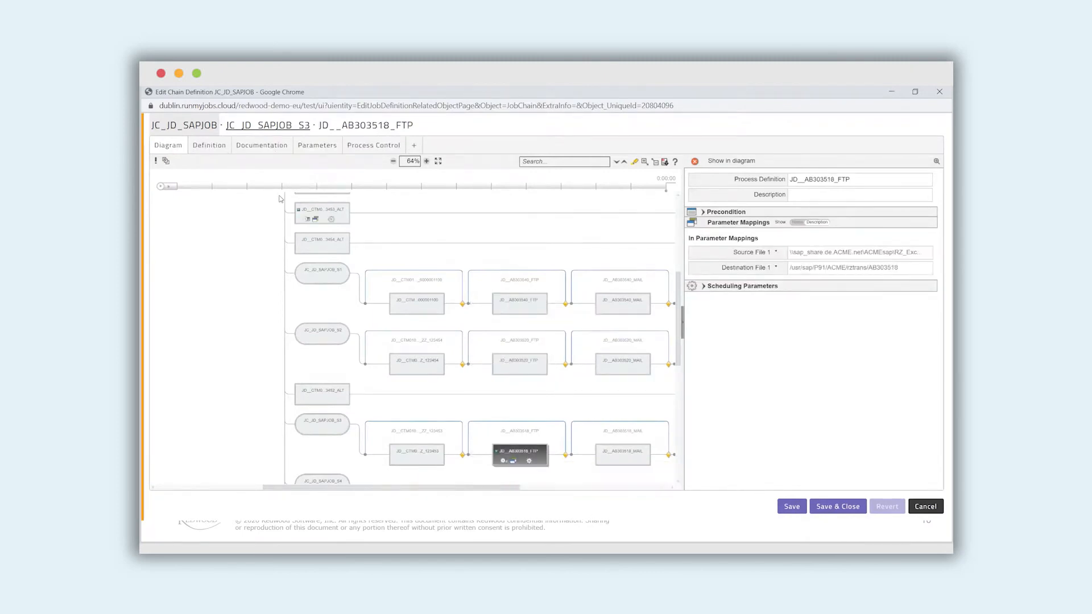
left_click(210, 145)
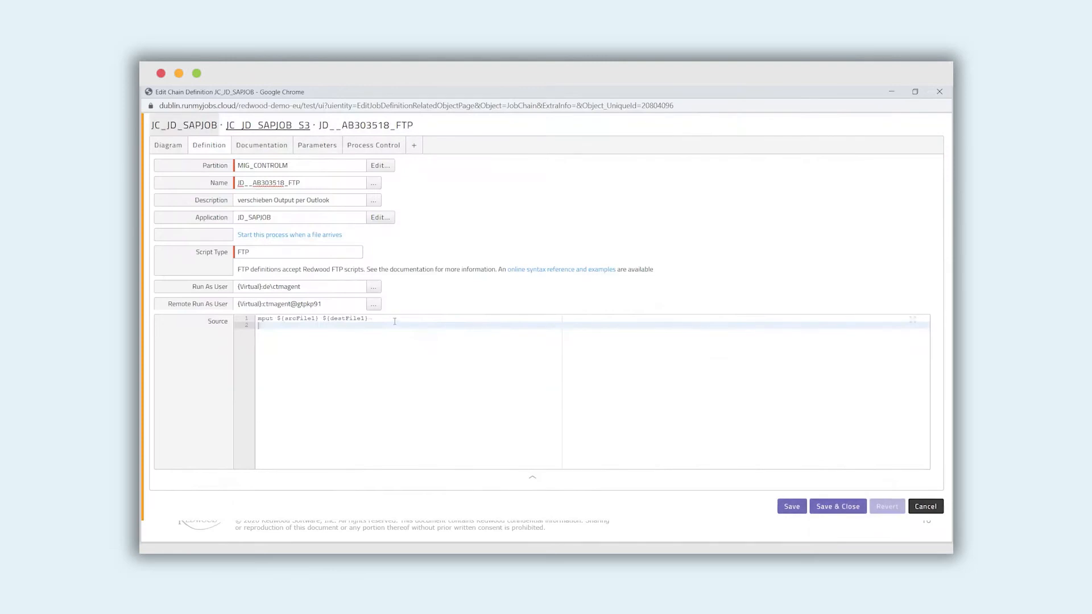
left_click(167, 145)
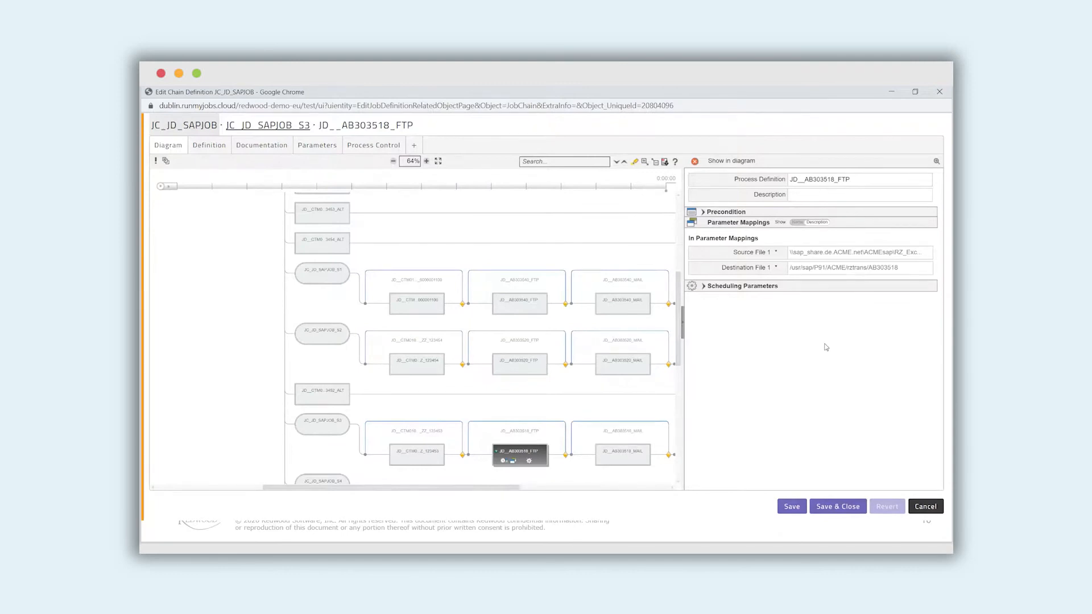
mouse_move(838, 416)
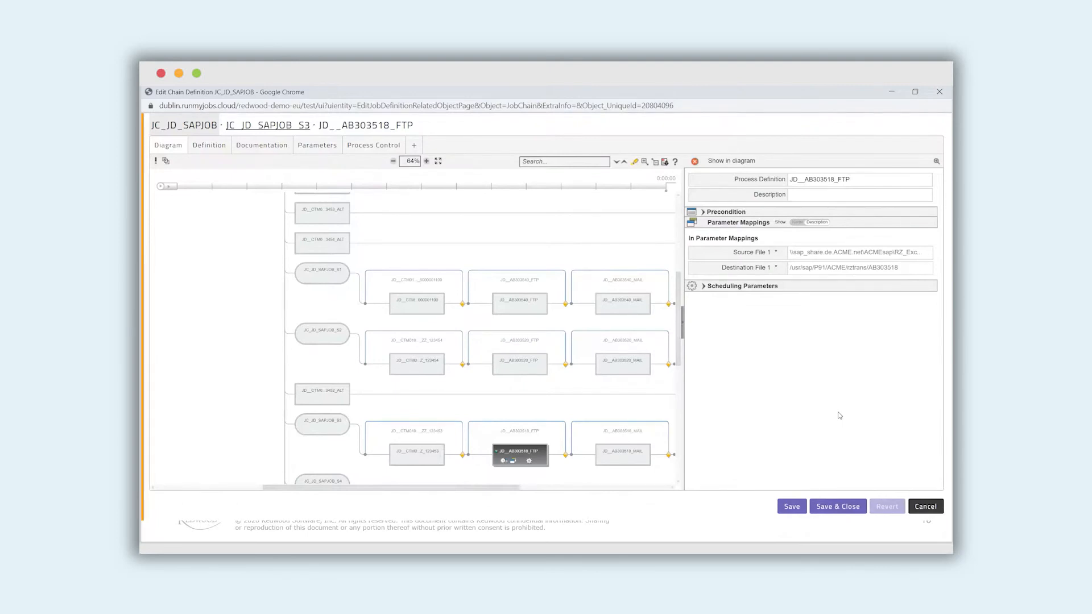
mouse_move(755, 268)
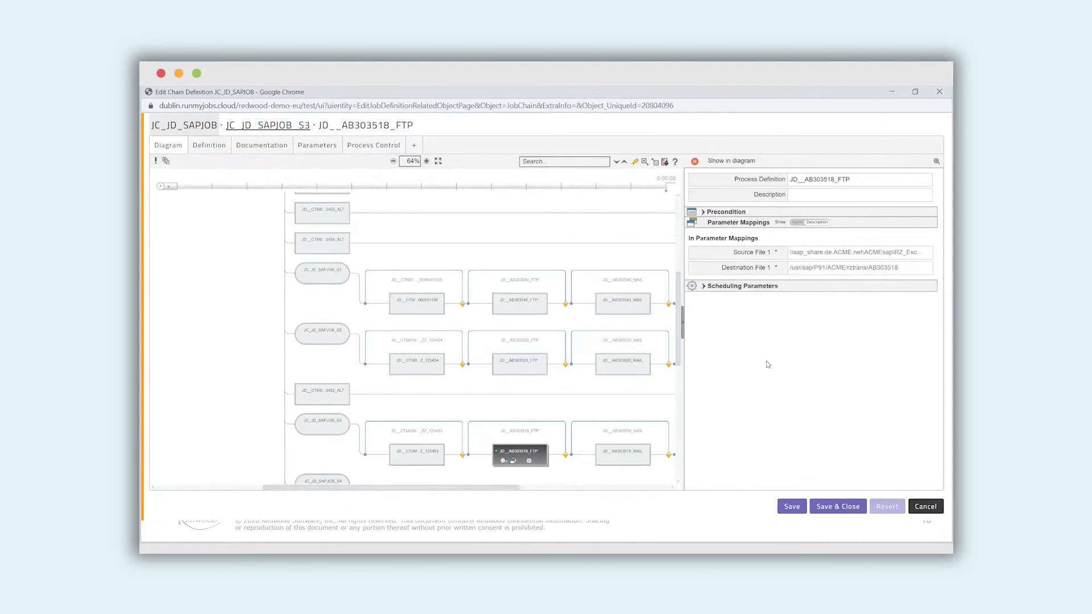
mouse_move(762, 384)
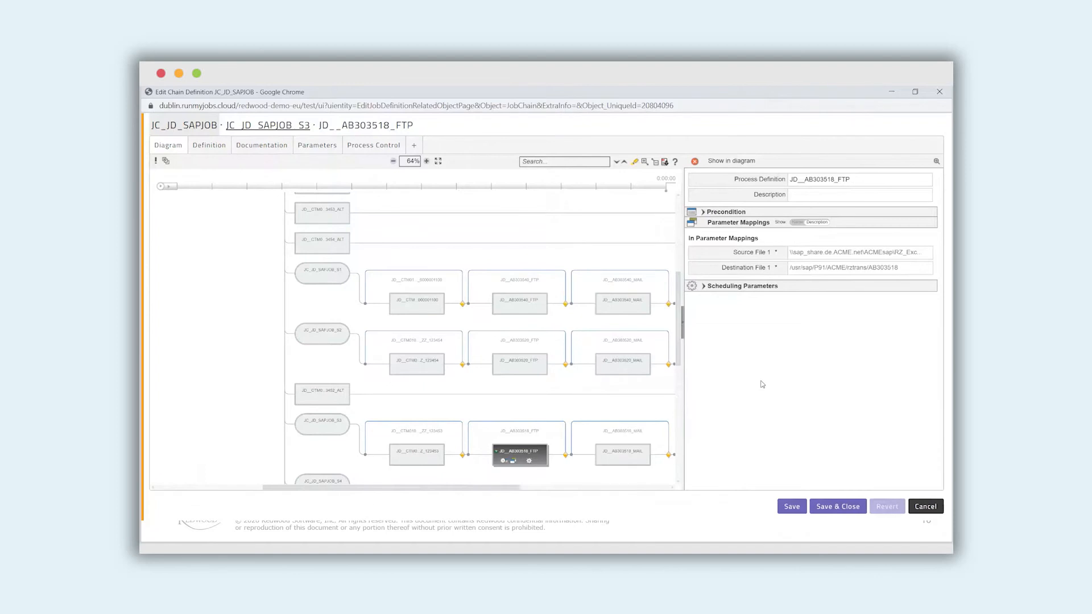
mouse_move(765, 417)
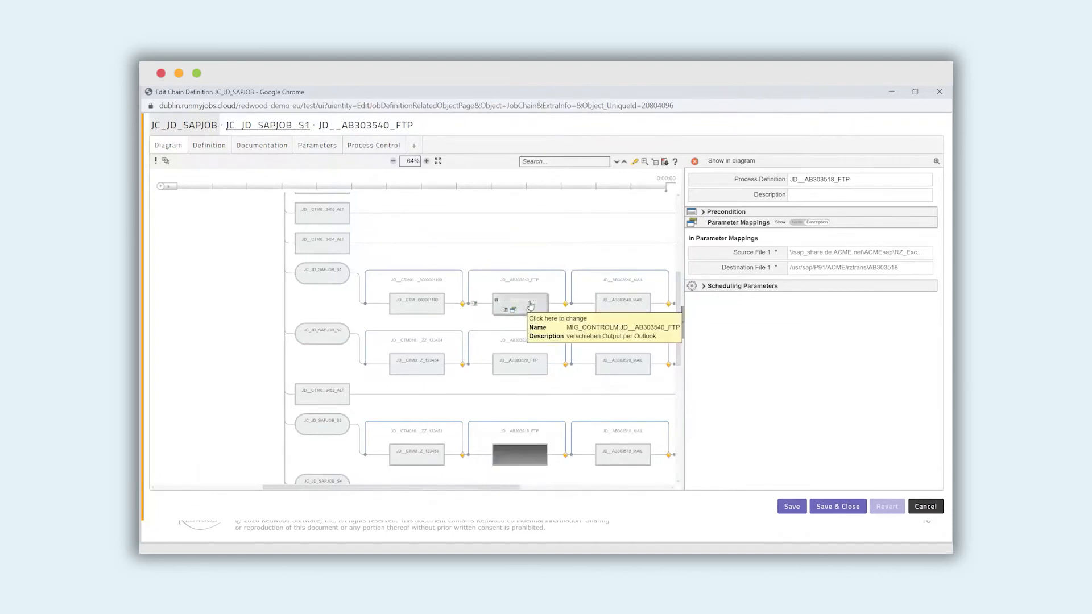
Review Source File 1 options for JD__AB303540_FTP in step S1 and the preceding SAP step's mappable parameters
left_click(519, 305)
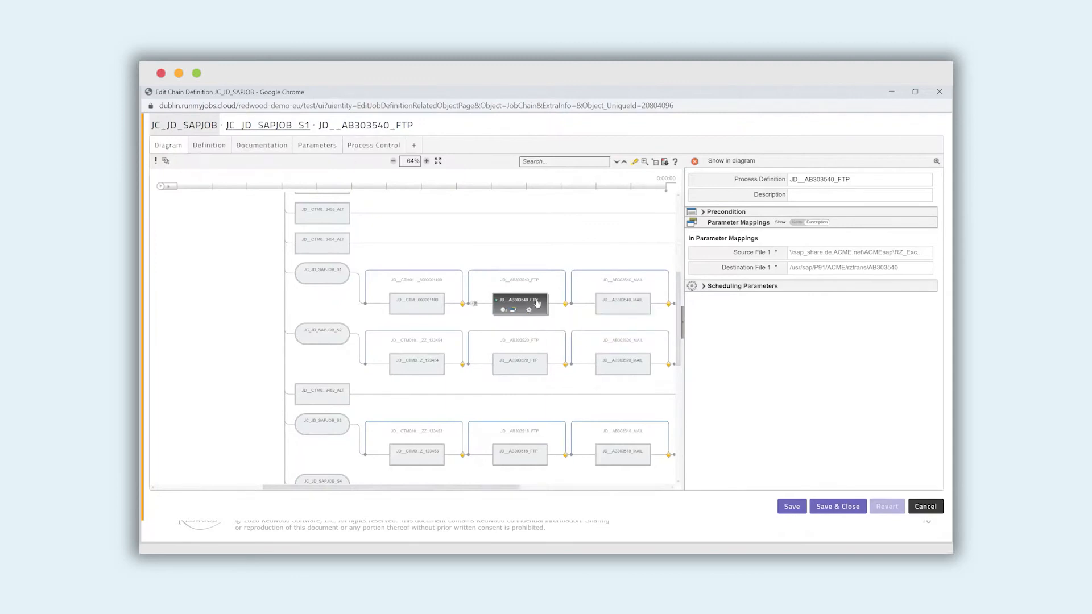
left_click(859, 252)
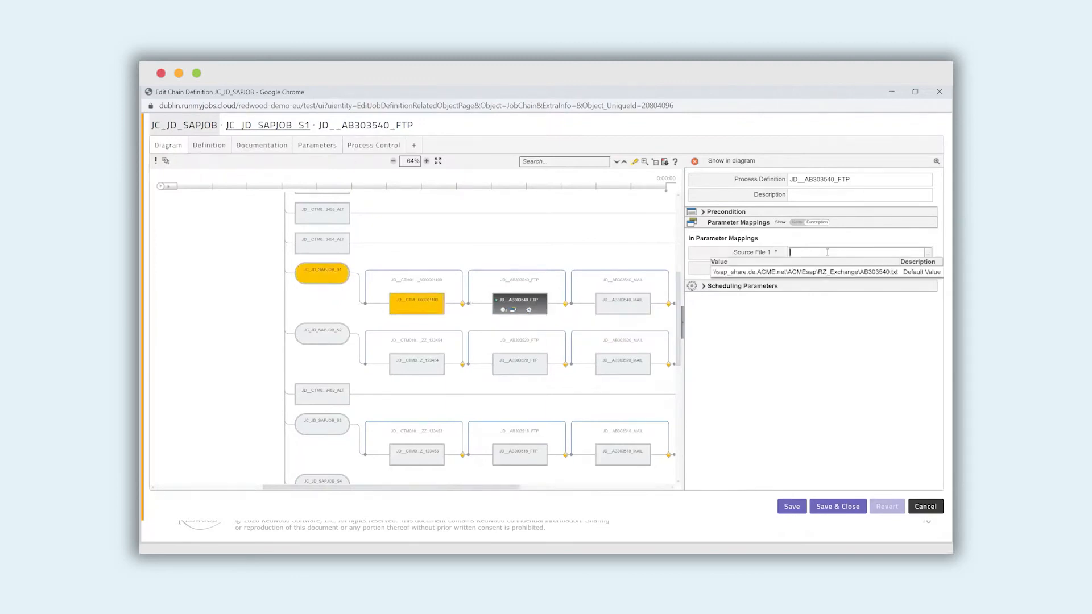
left_click(417, 303)
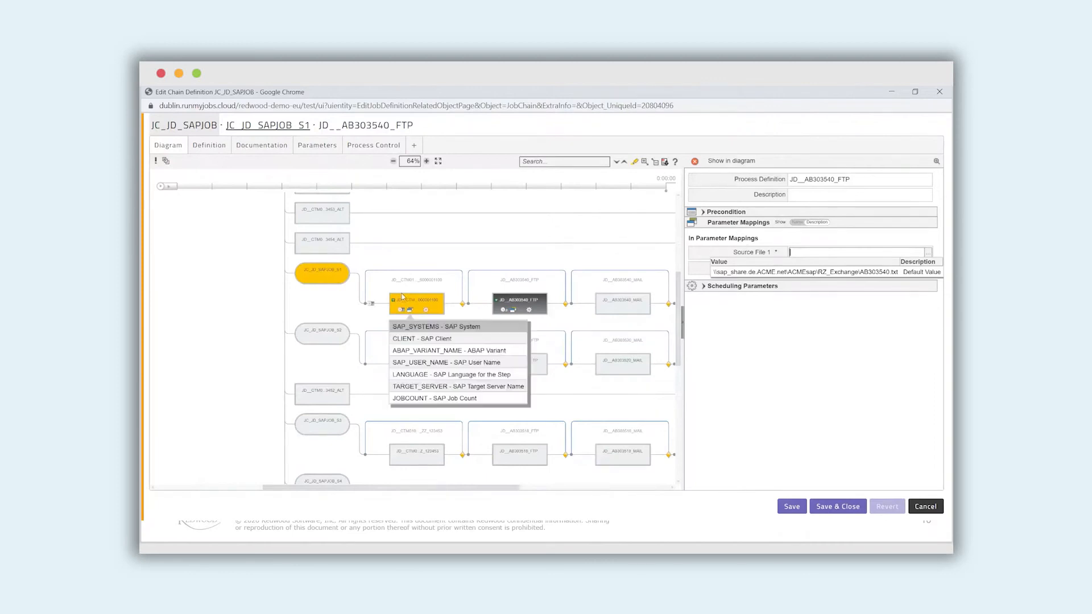
scroll("up", 3)
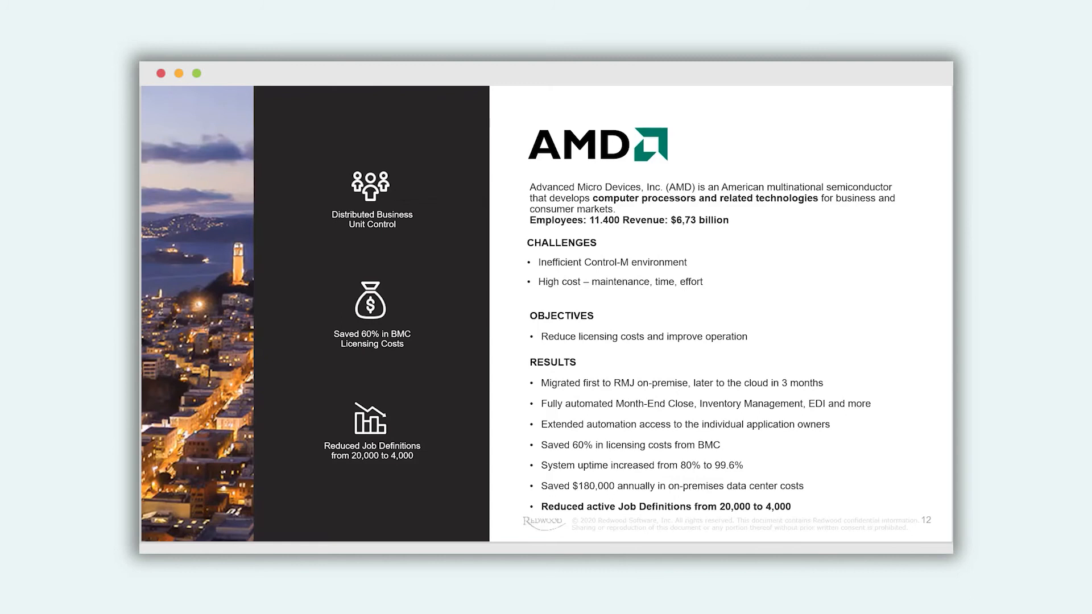
mouse_move(799, 510)
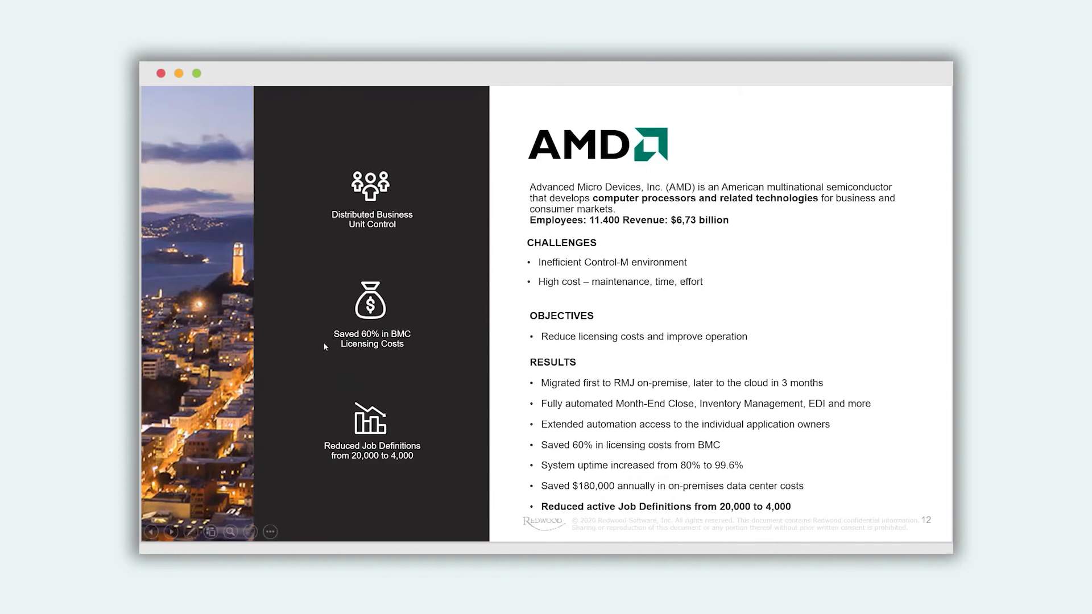
mouse_move(403, 274)
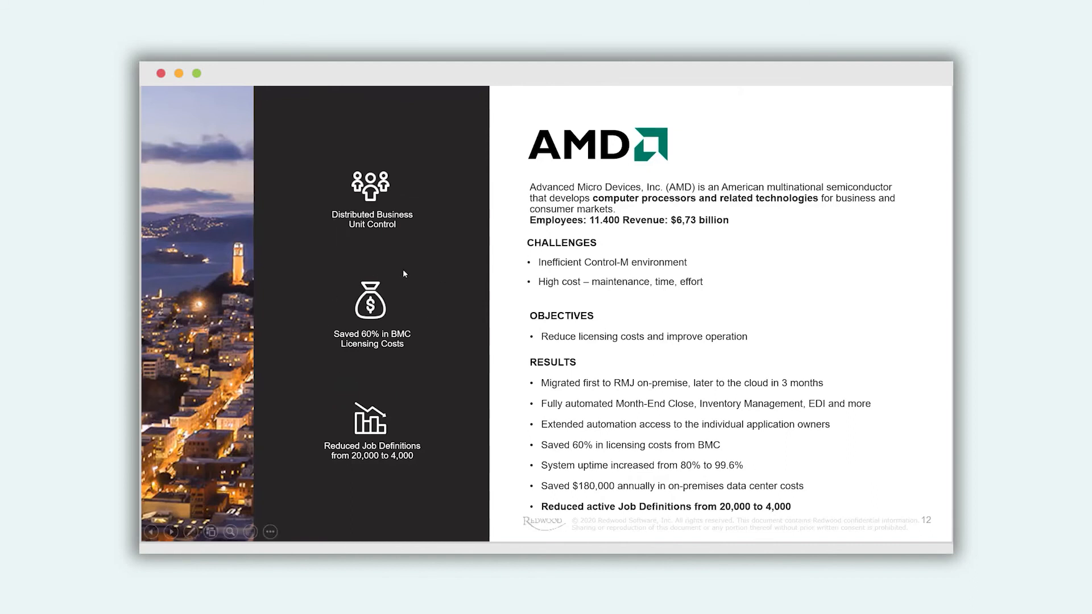
mouse_move(732, 477)
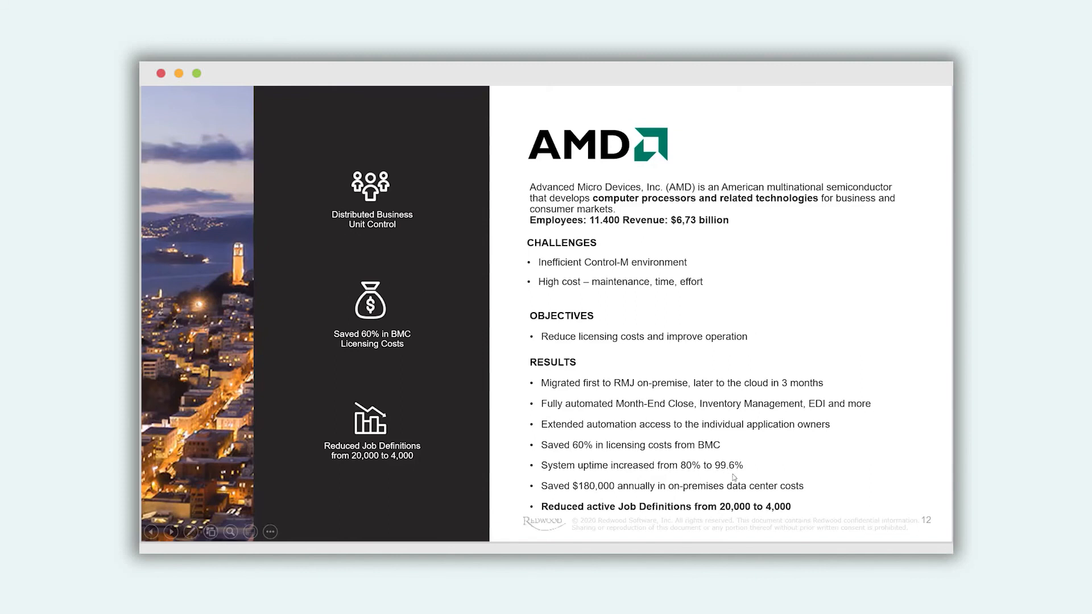
mouse_move(702, 480)
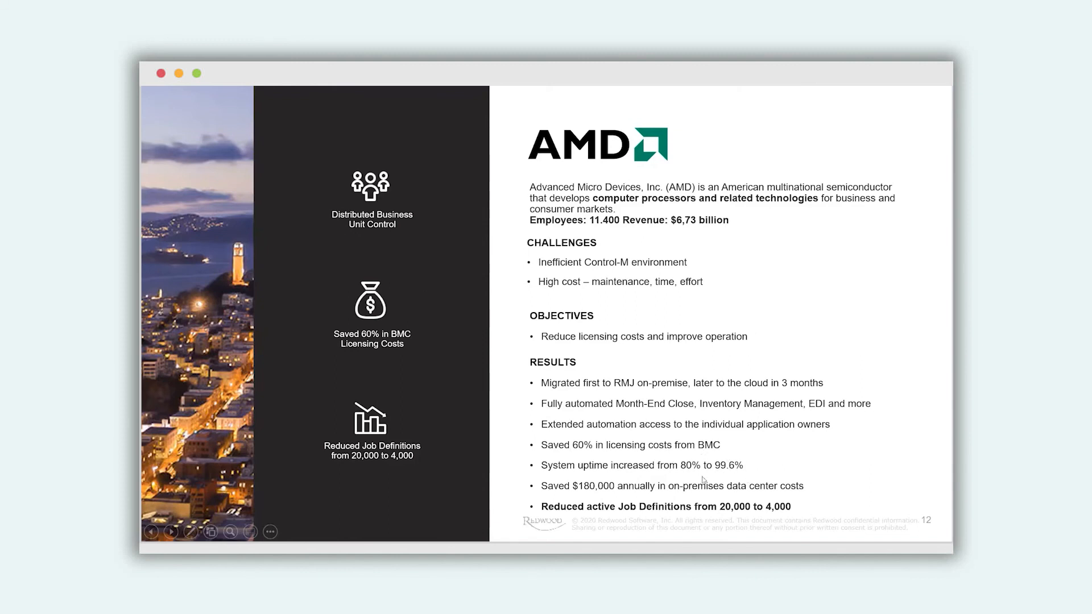
mouse_move(765, 466)
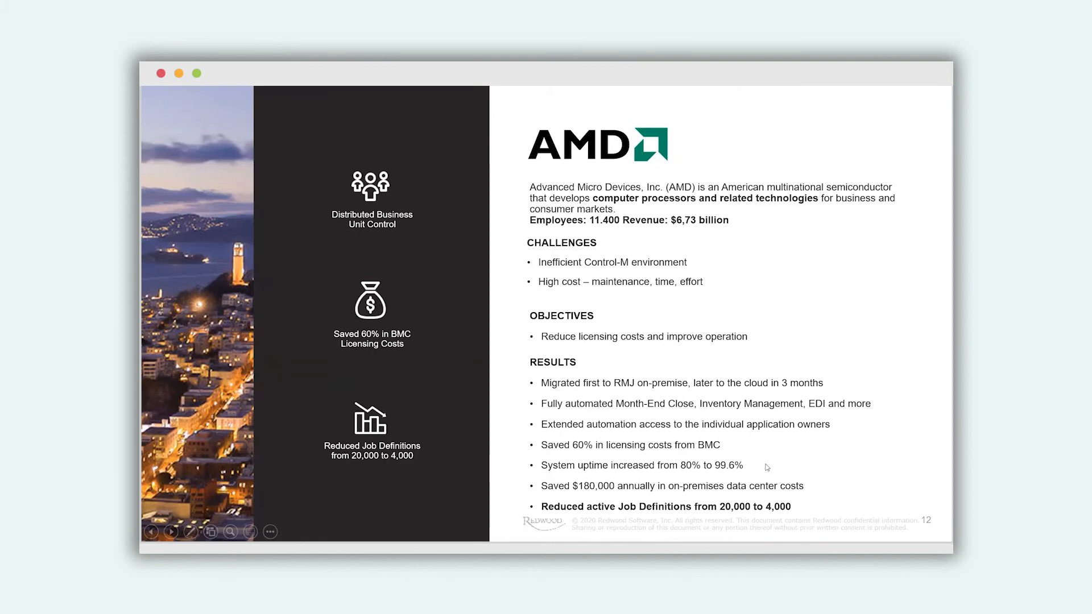